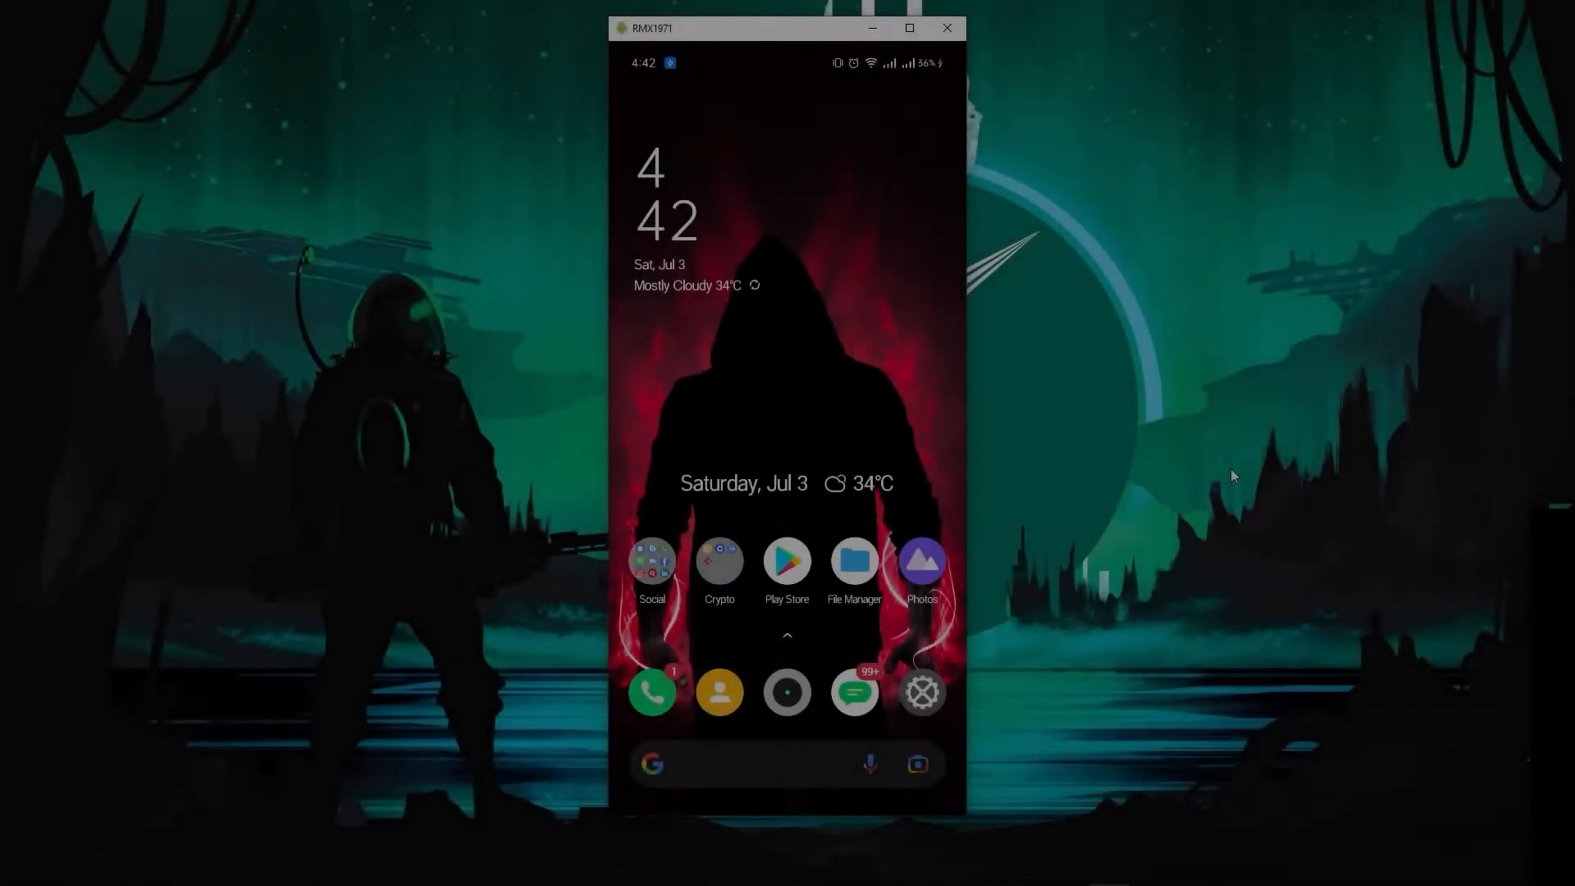
mouse_move(1042, 377)
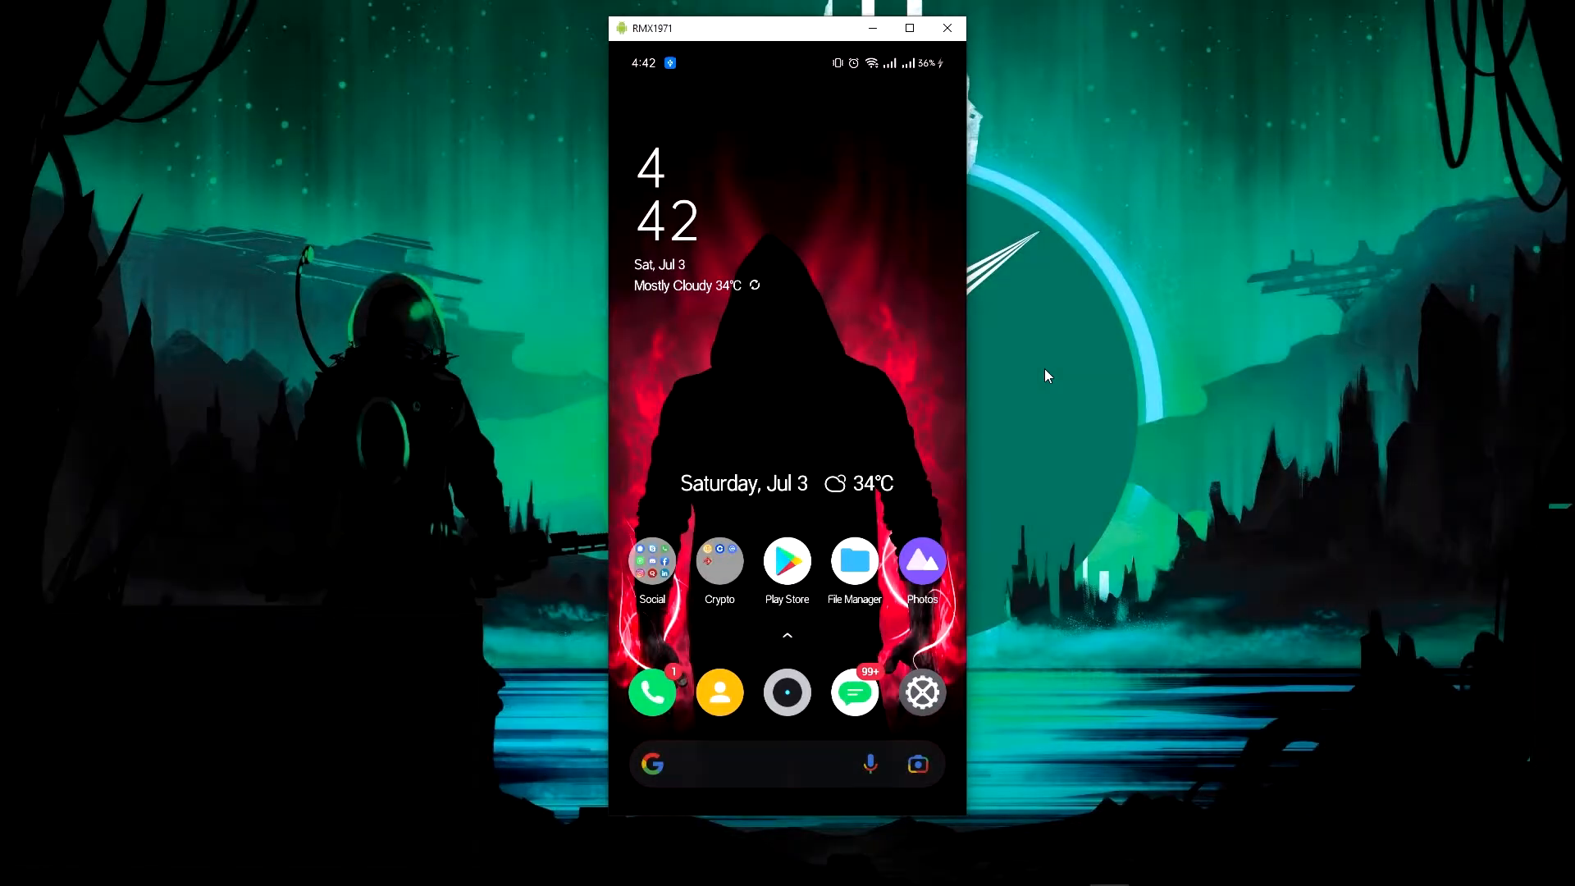
mouse_move(943, 389)
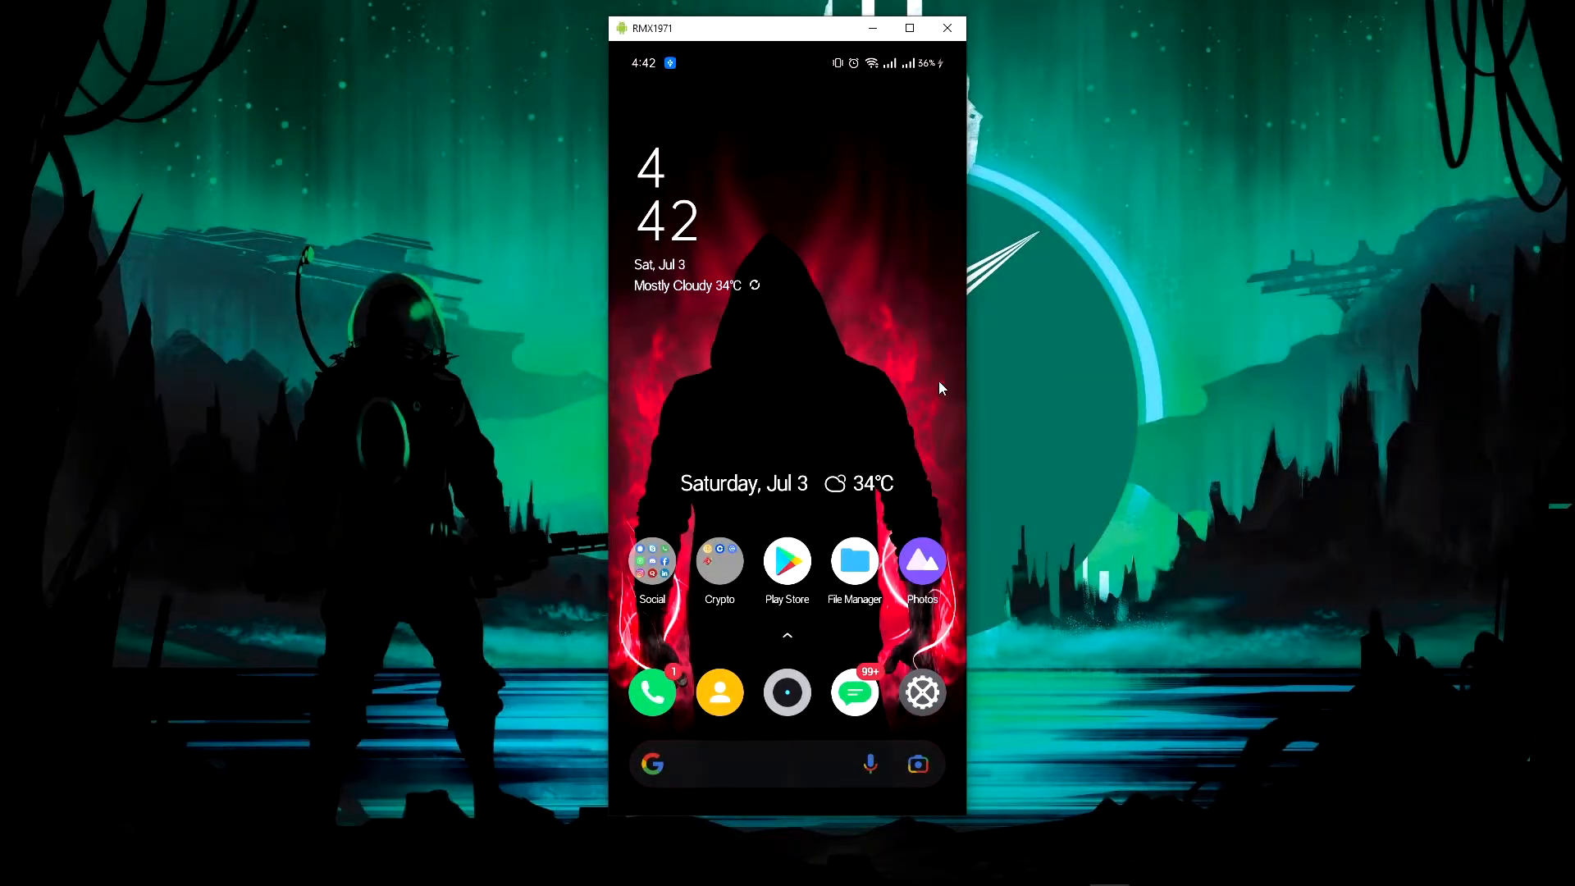
mouse_move(914, 362)
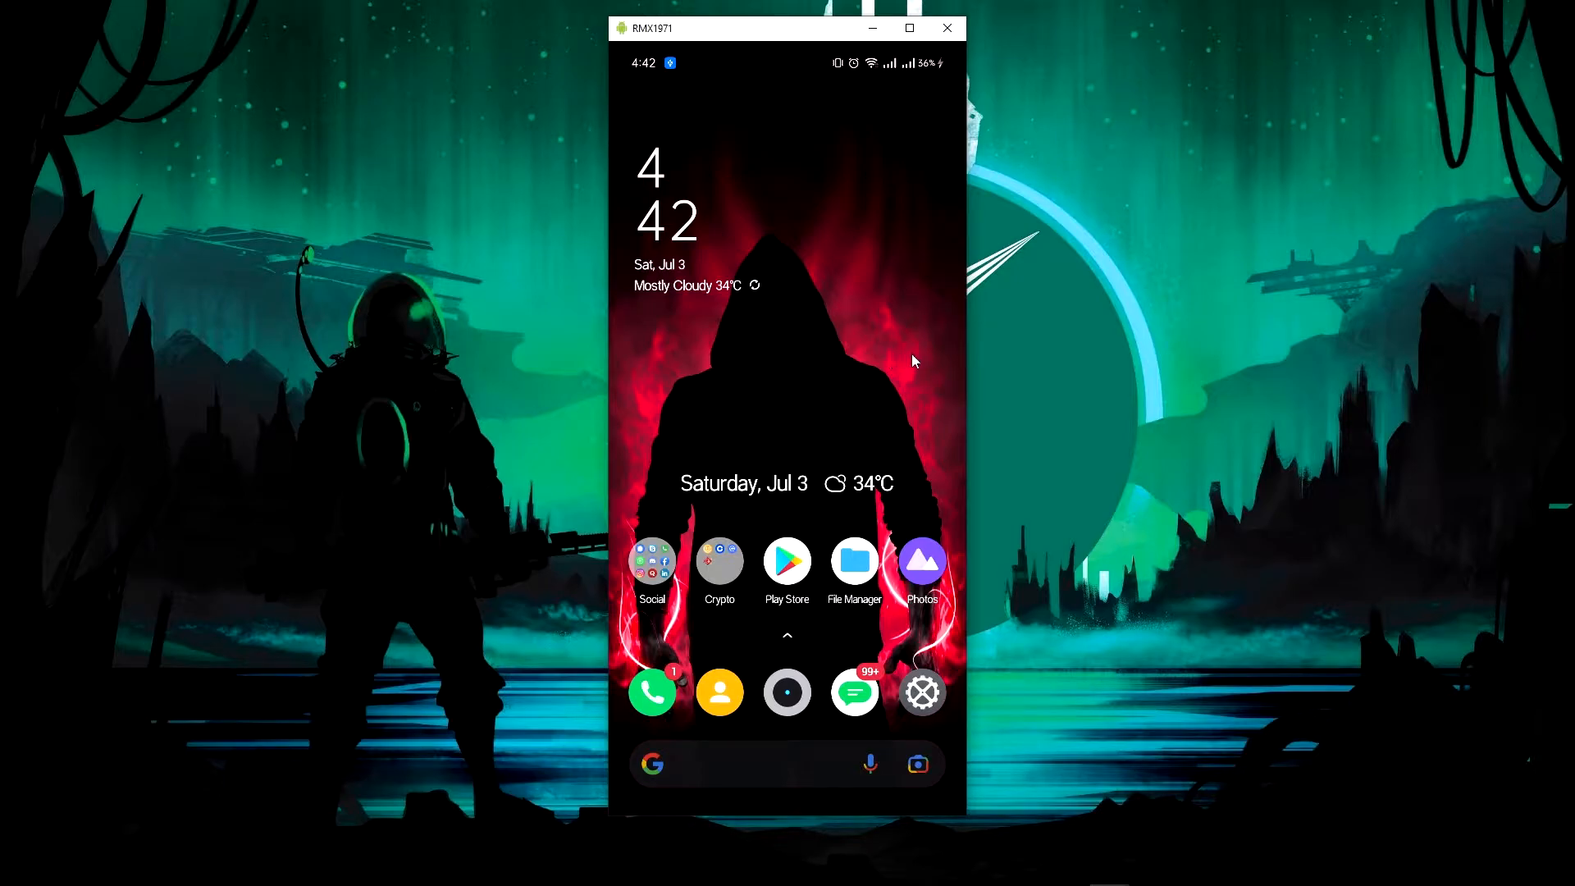
mouse_move(838, 405)
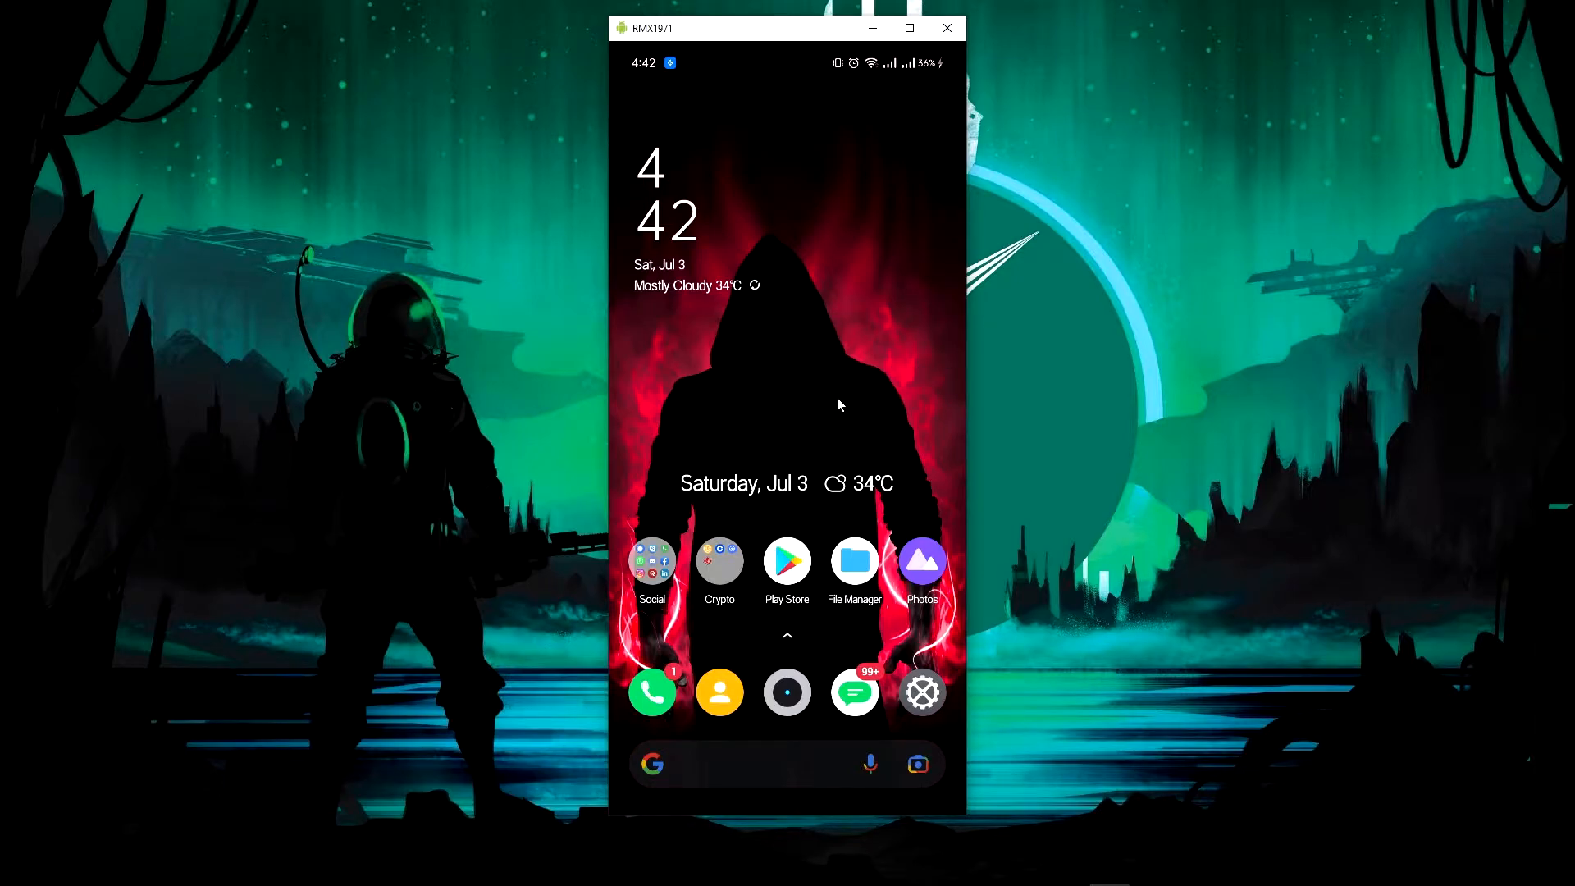
mouse_move(783, 374)
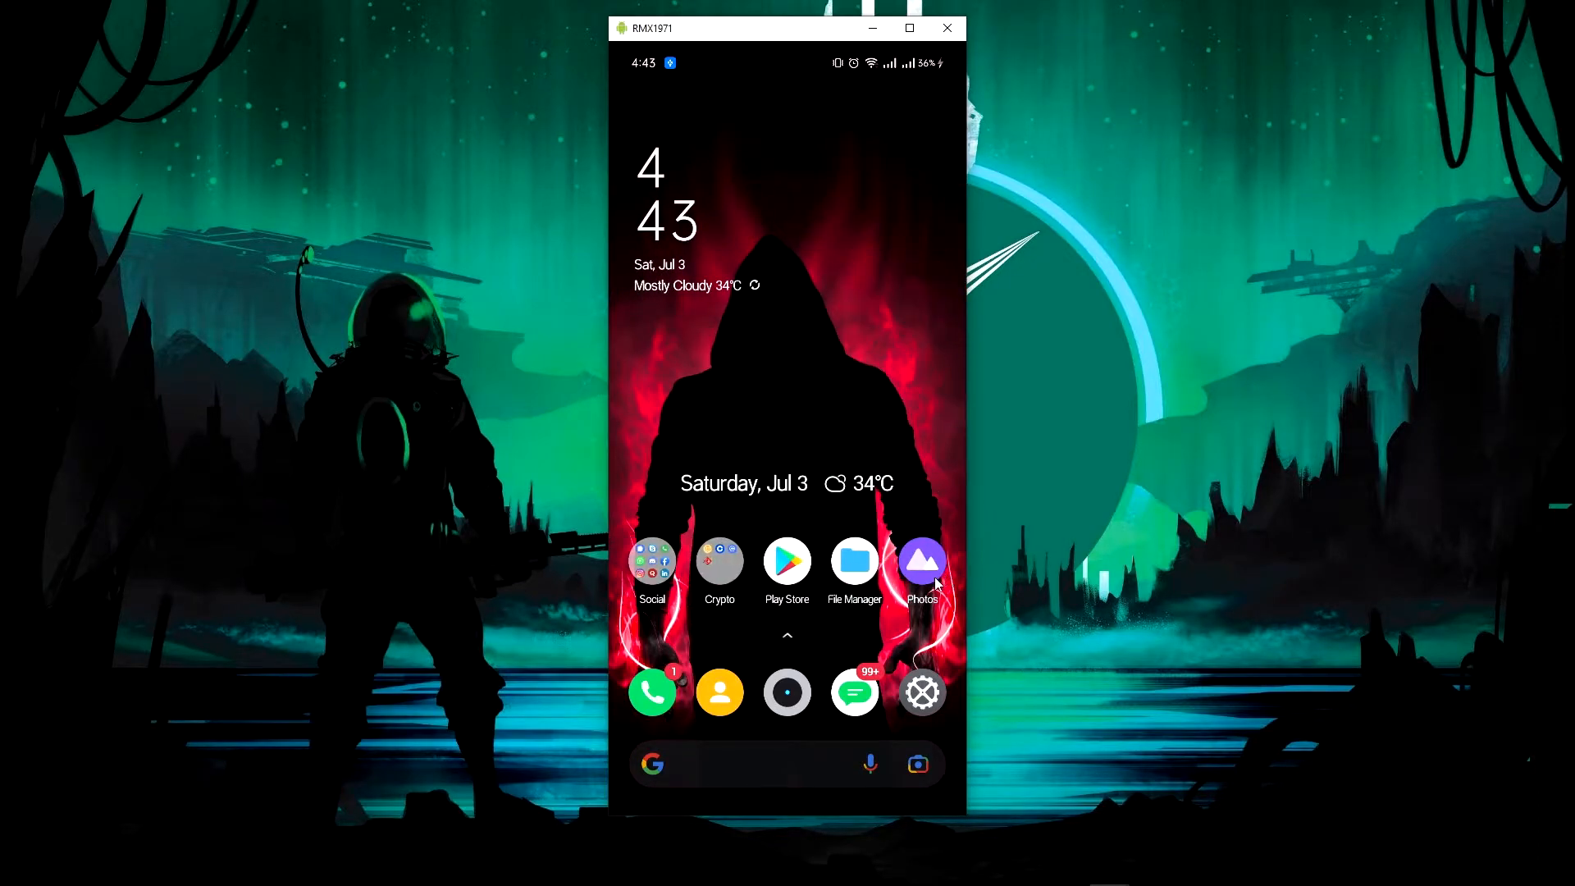
mouse_move(828, 515)
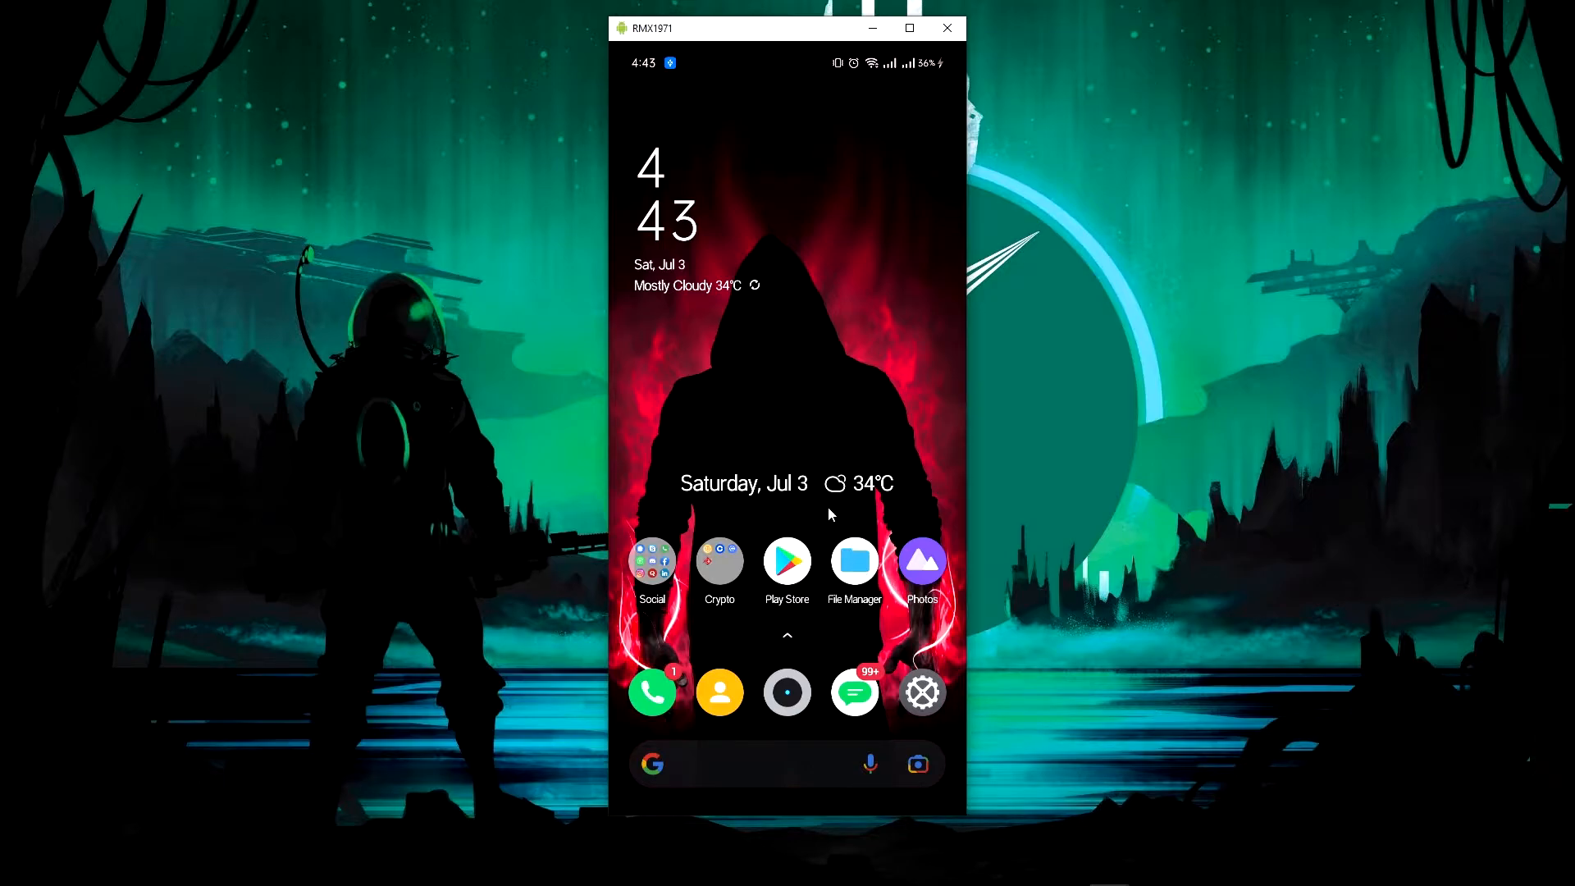
Find the Rs 205.00 SolidWorks eDrawings listing in Google Play Store.
left_click(786, 562)
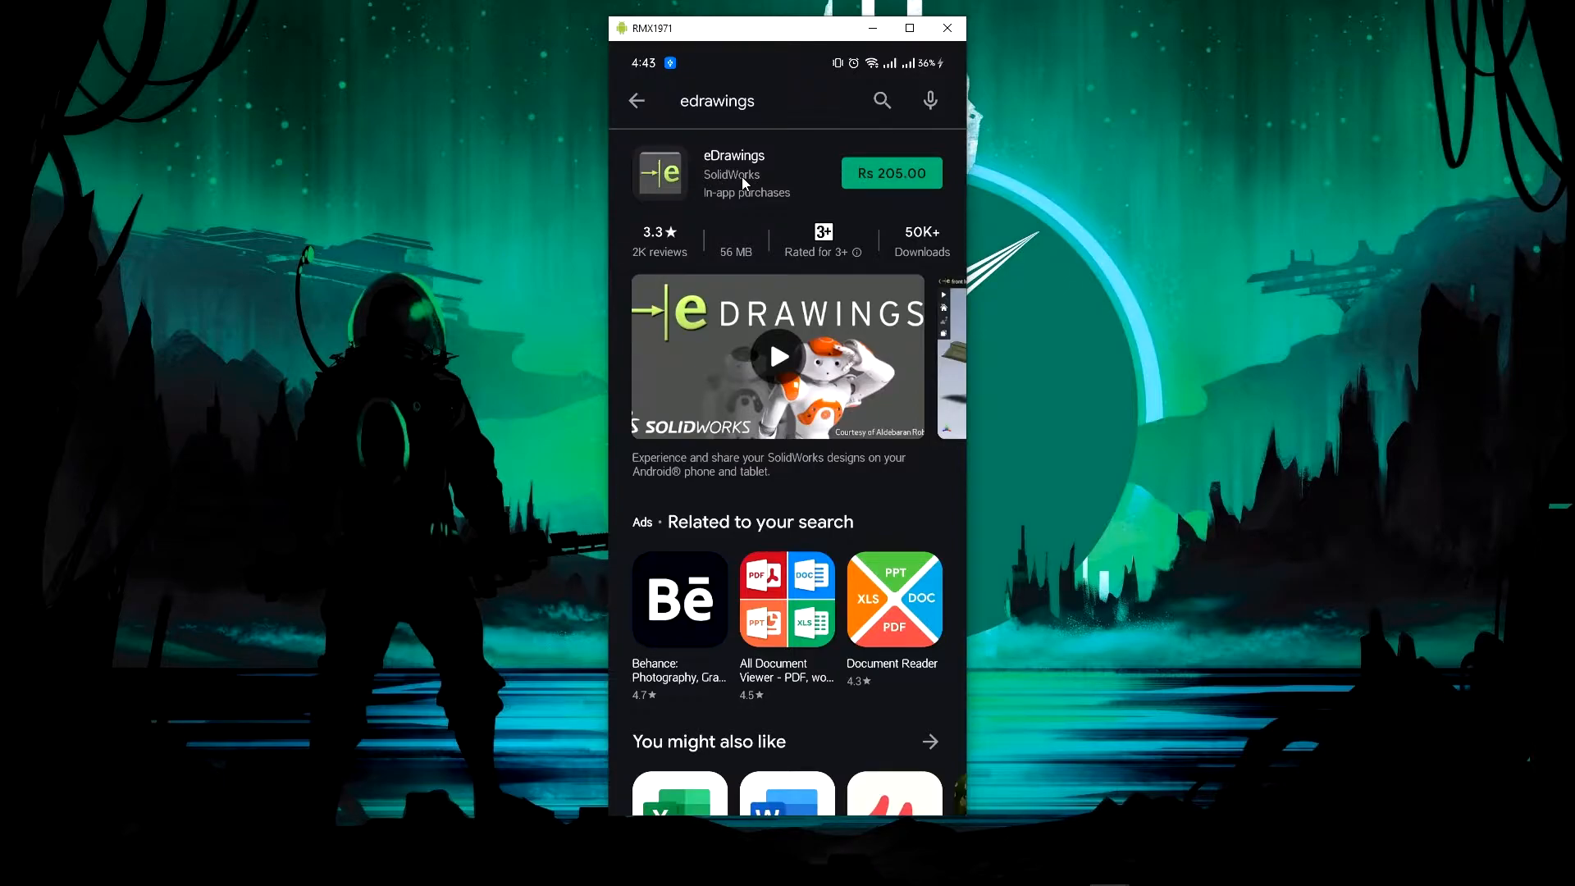
mouse_move(822, 815)
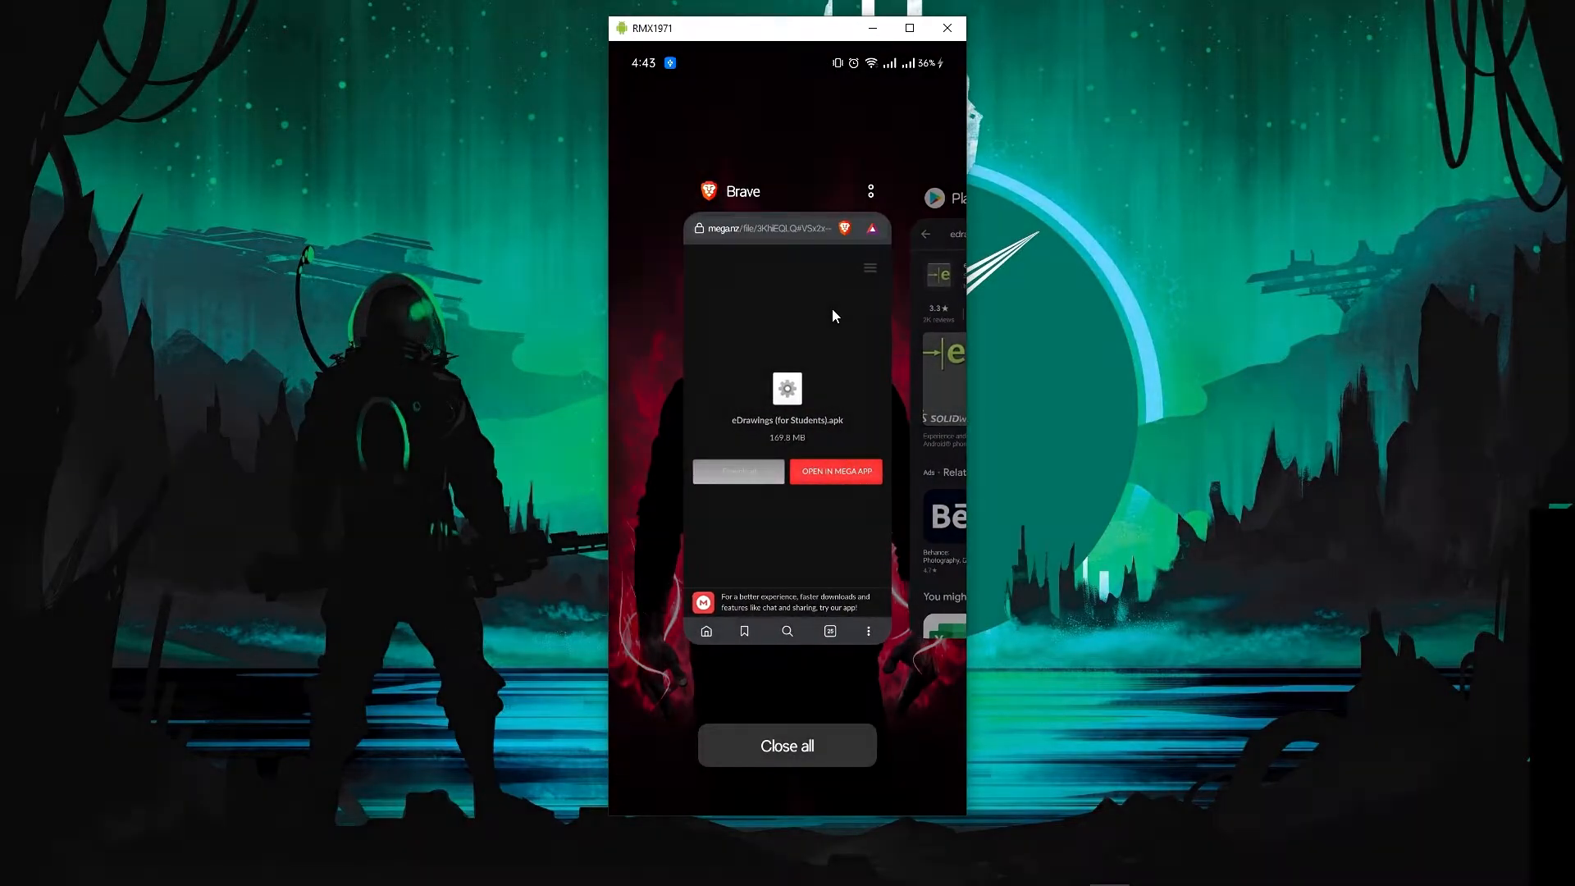
Download the 169.8 MB eDrawings (for Students).apk from MEGA in Brave, allowing large storage.
left_click(787, 402)
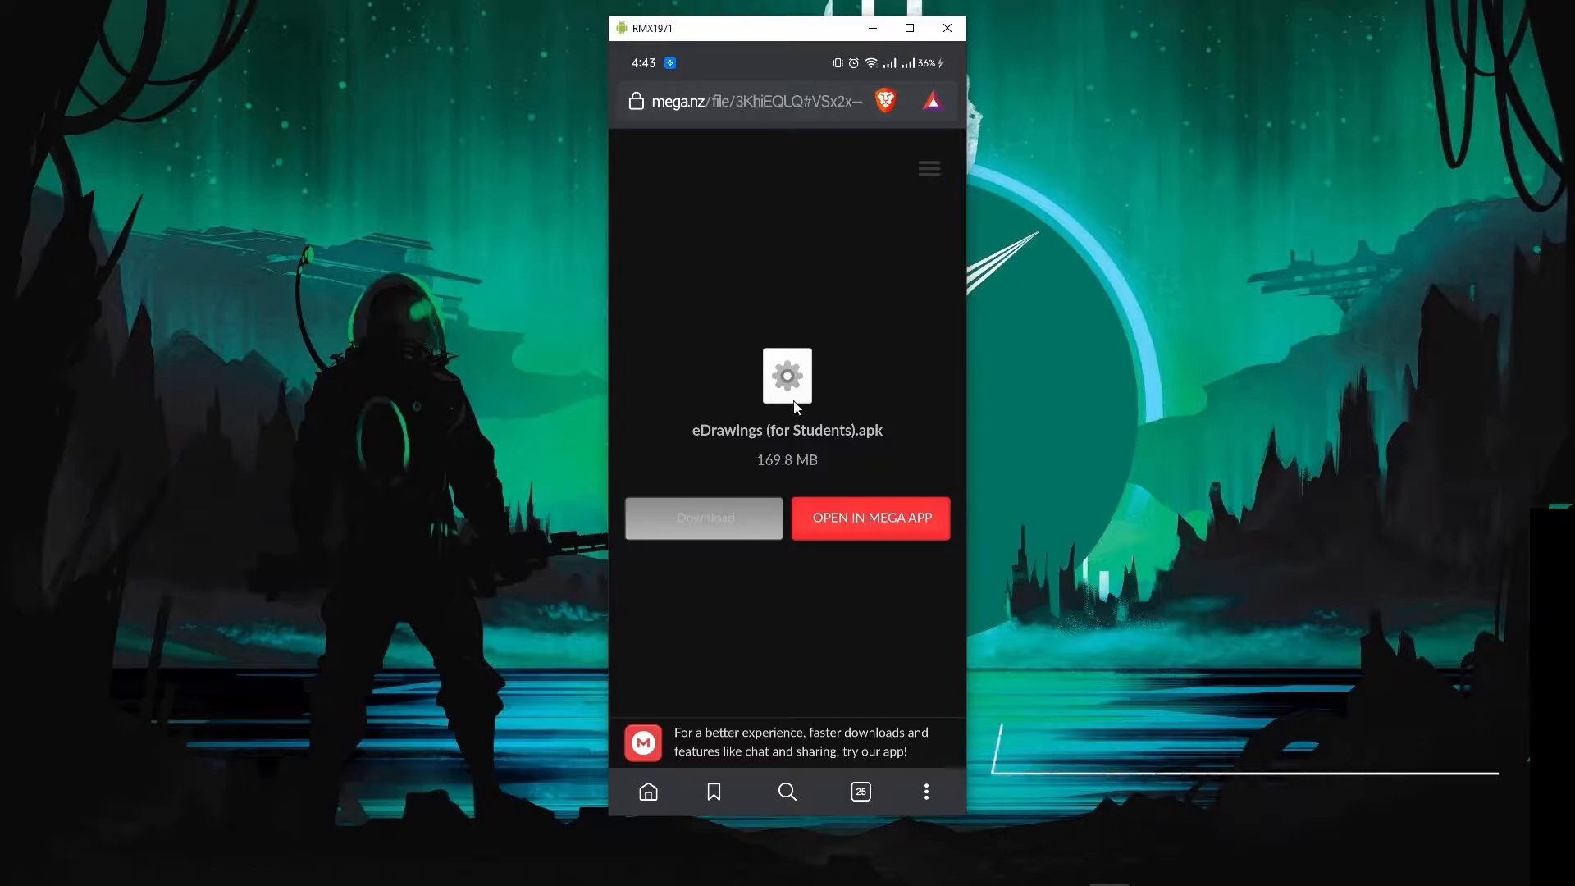
mouse_move(826, 453)
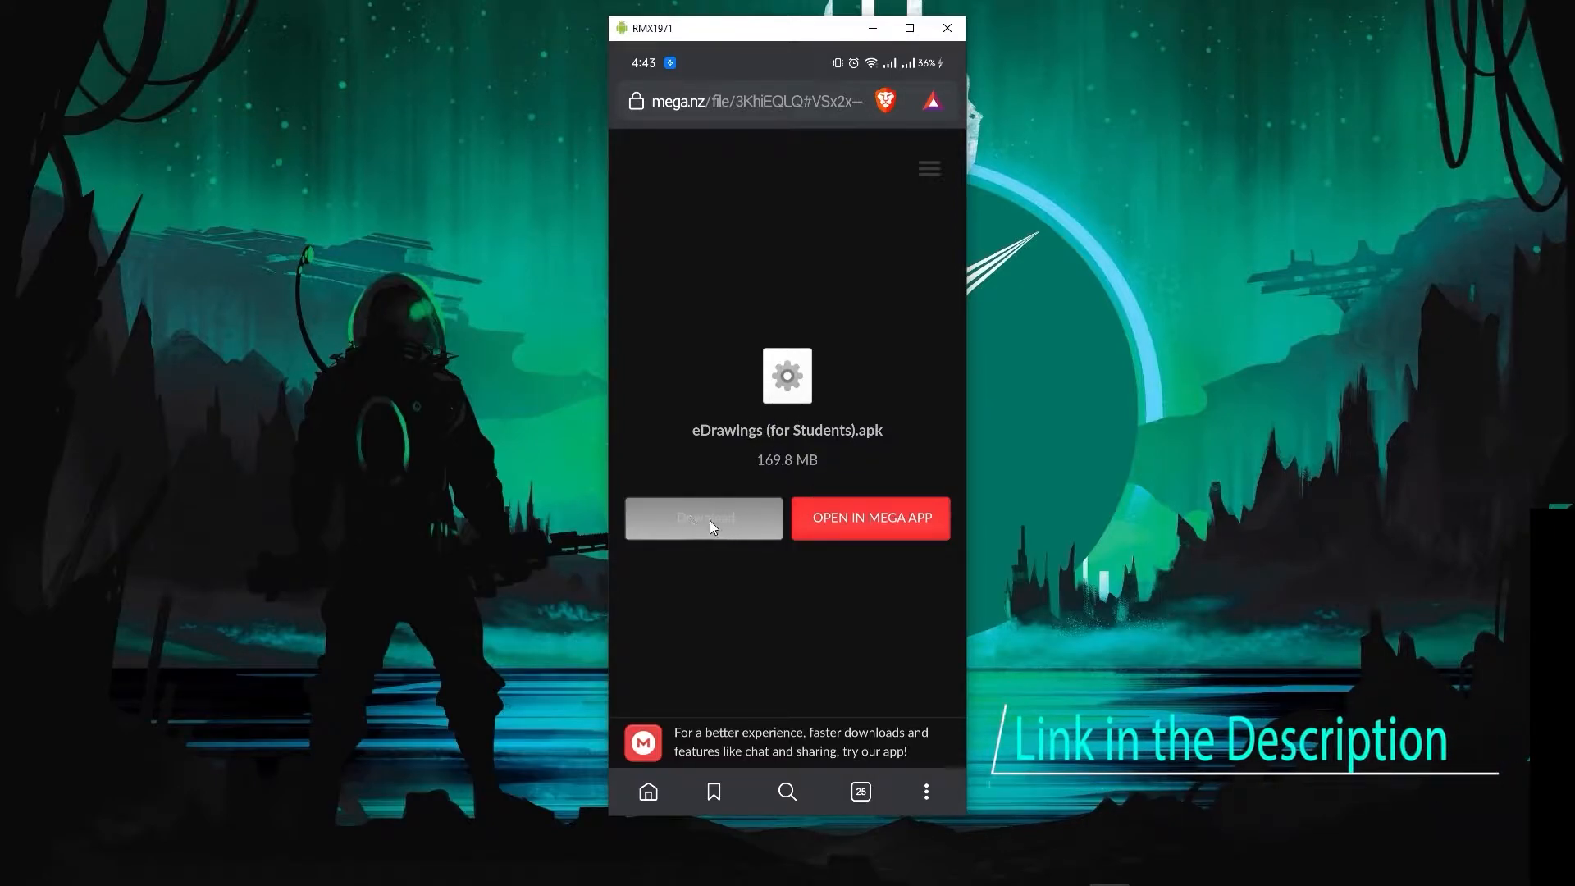
left_click(703, 518)
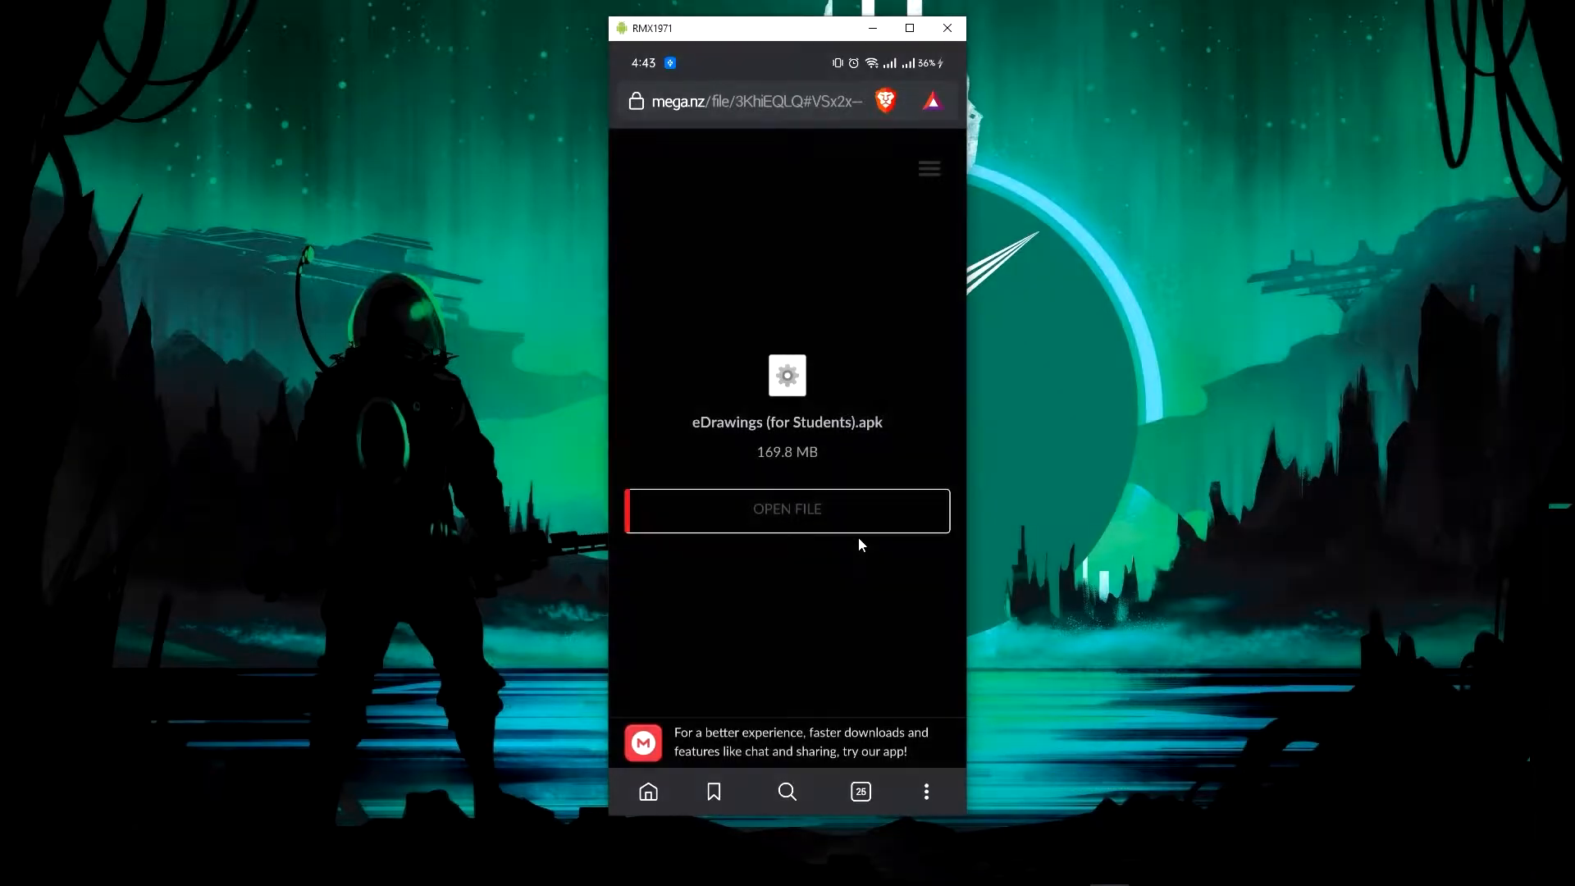
left_click(787, 510)
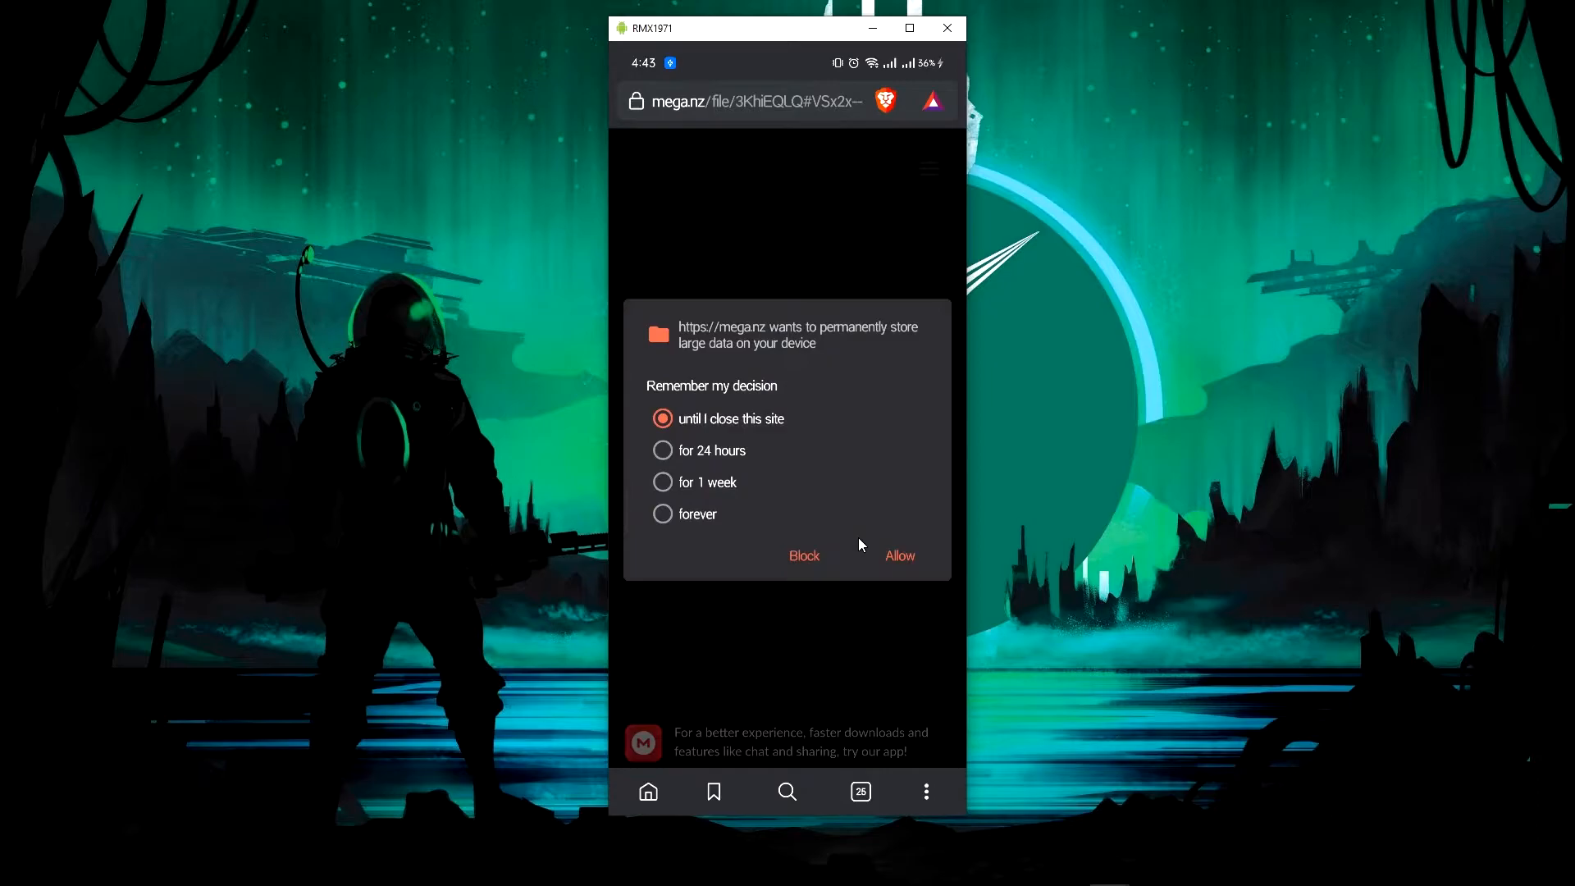
mouse_move(877, 367)
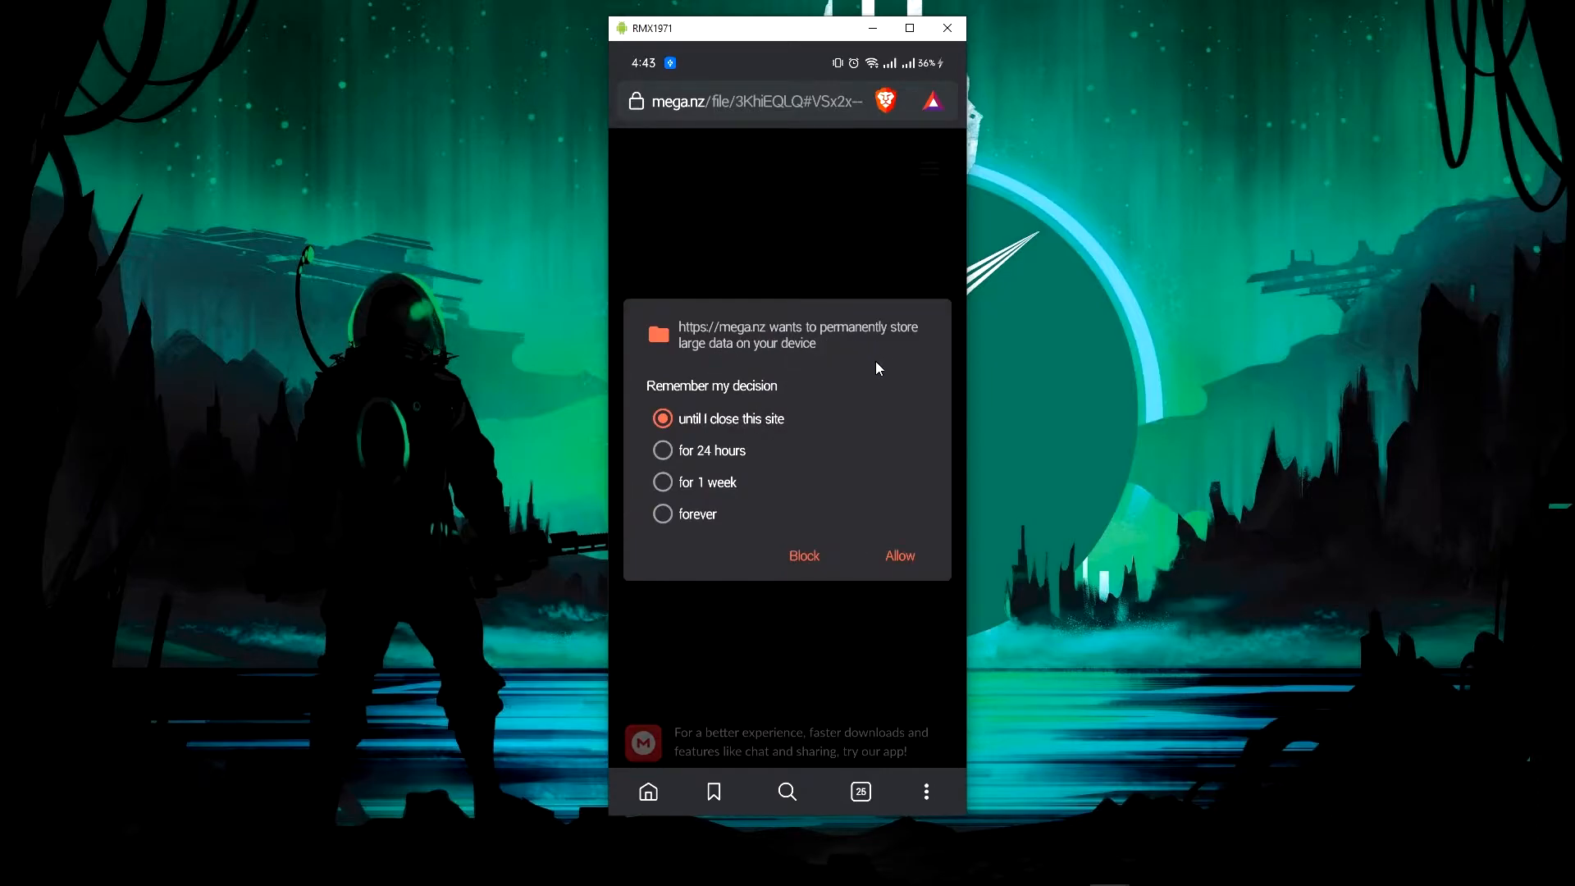
mouse_move(902, 569)
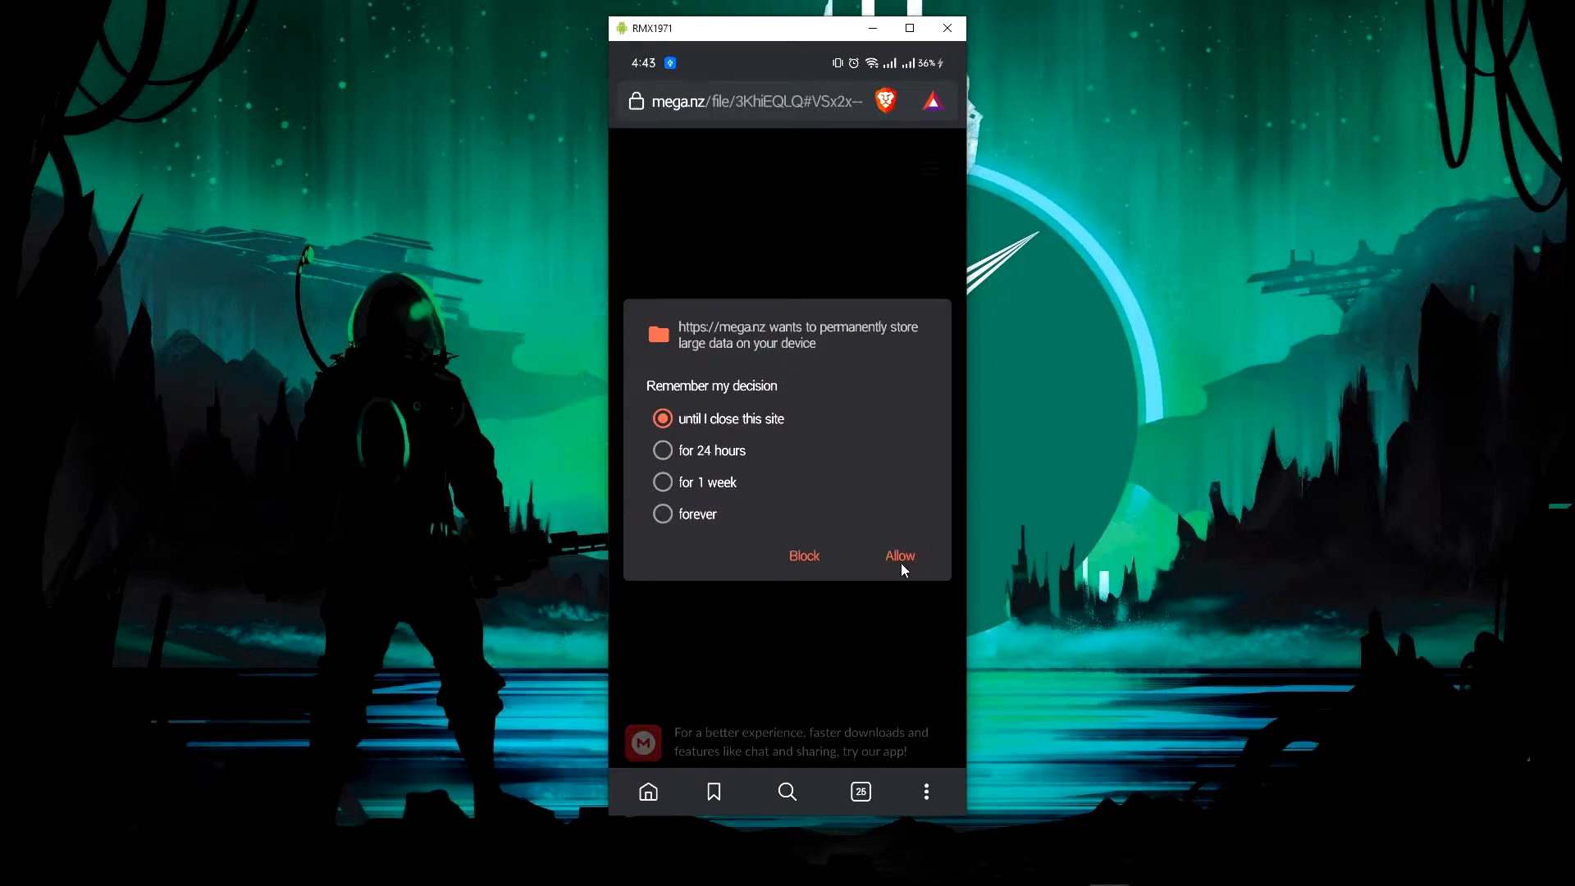
left_click(898, 556)
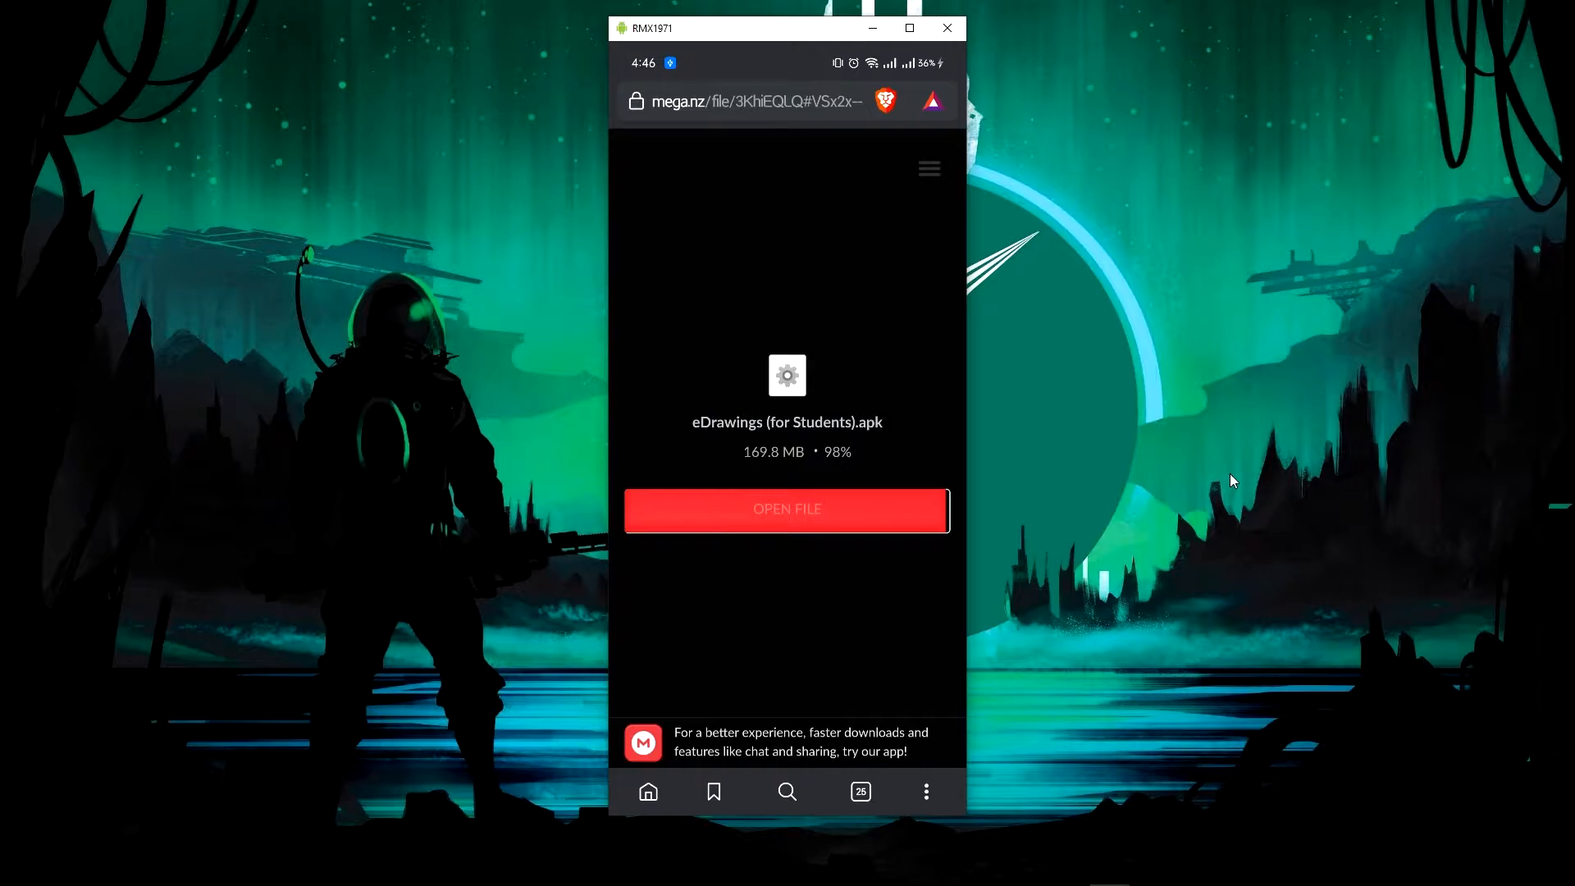
left_click(787, 509)
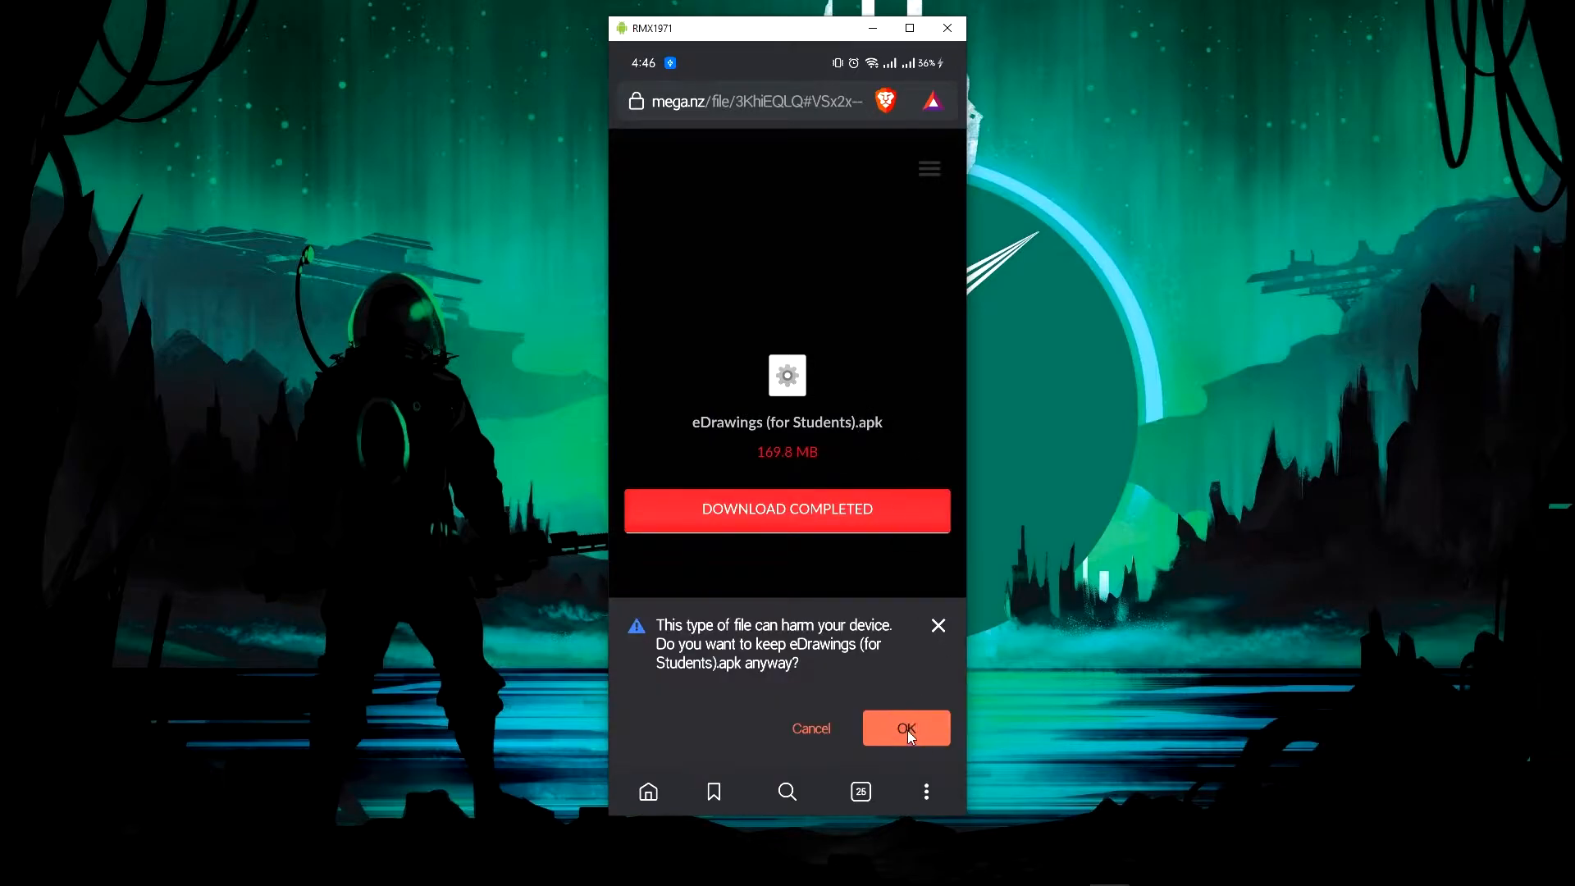
Keep the downloaded eDrawings apk and install it through Package installer.
left_click(903, 728)
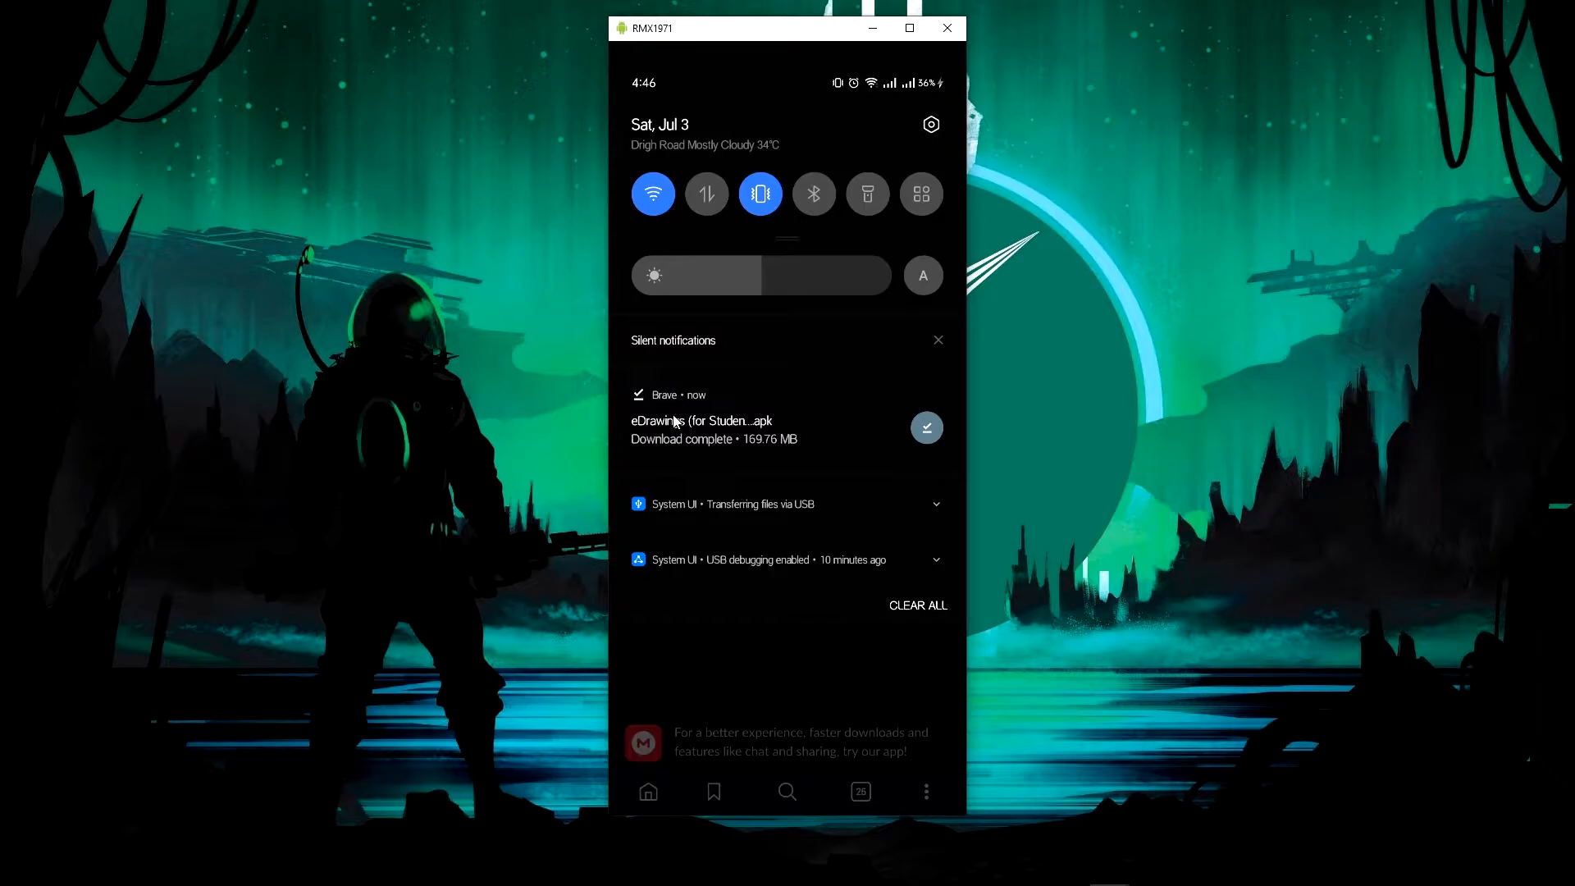
mouse_move(886, 434)
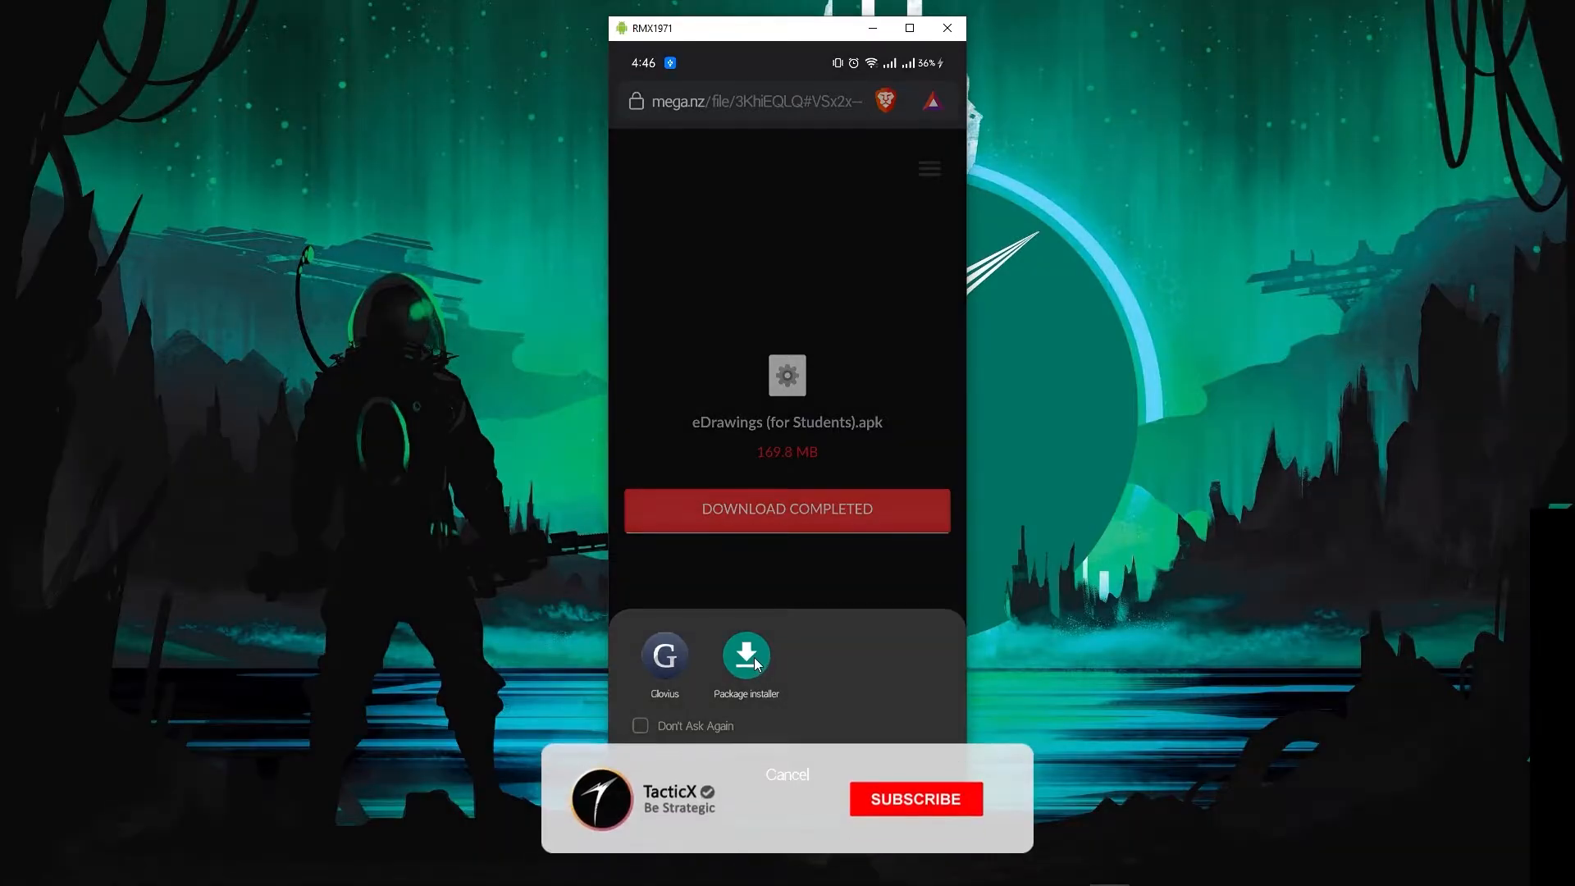
left_click(745, 658)
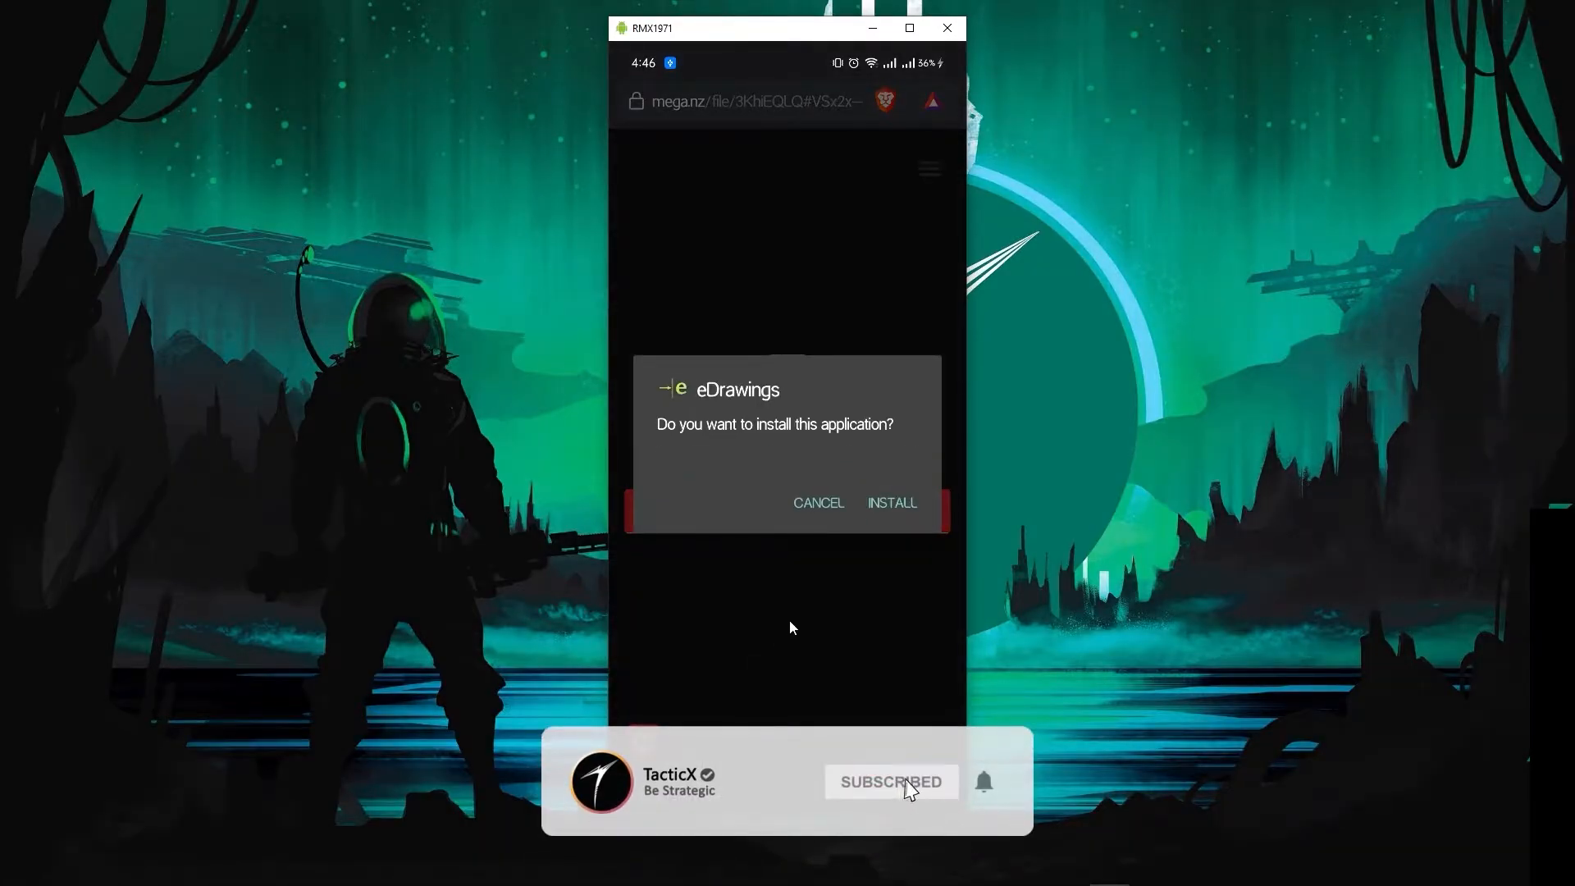
mouse_move(894, 507)
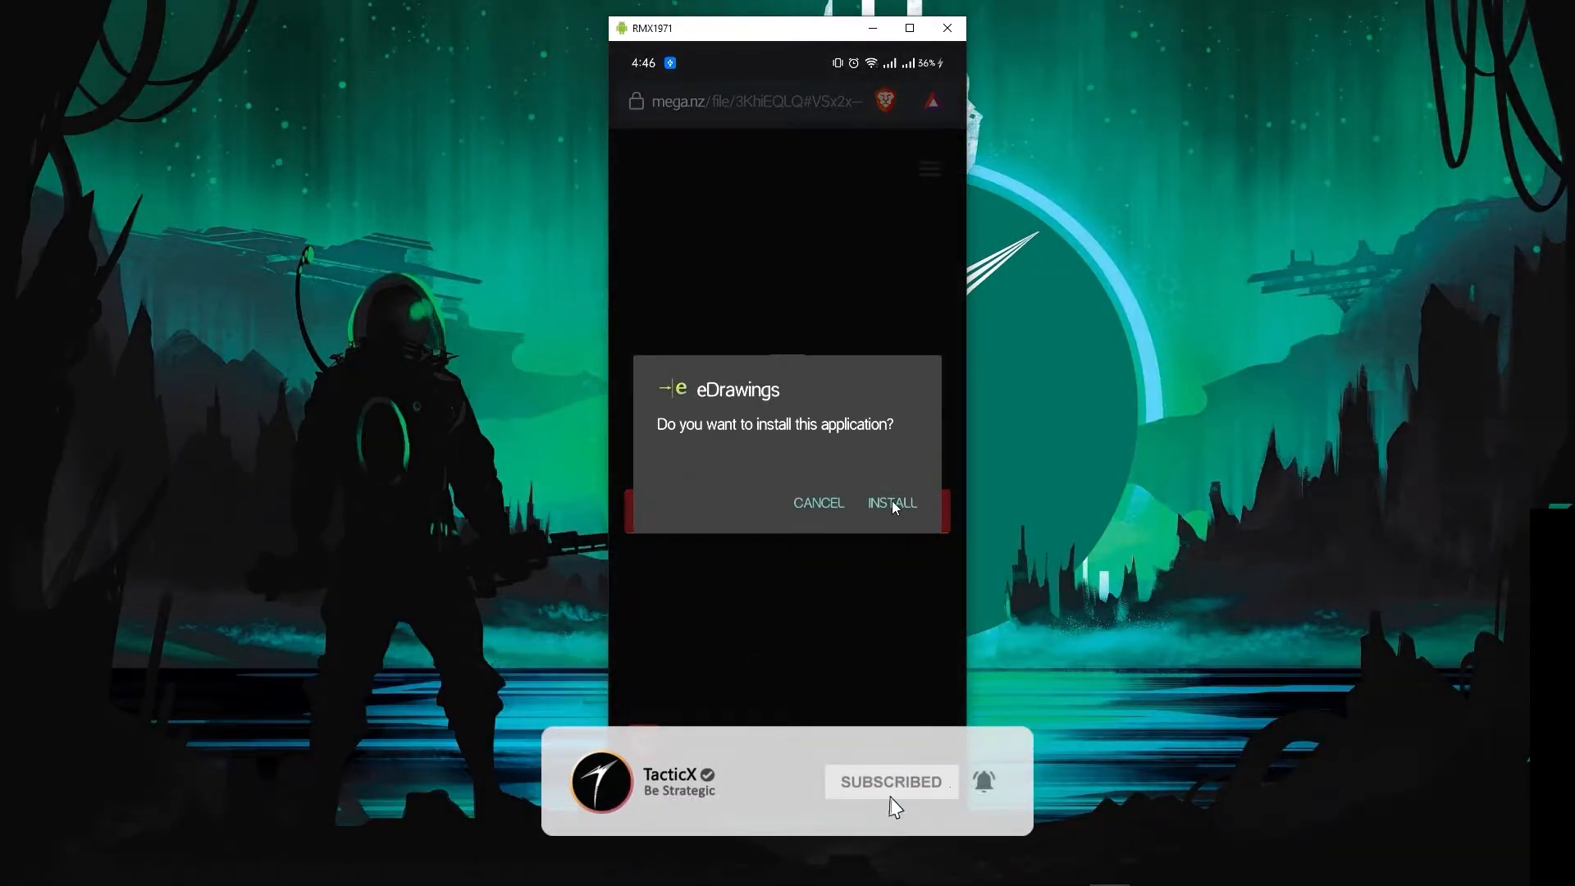
left_click(891, 502)
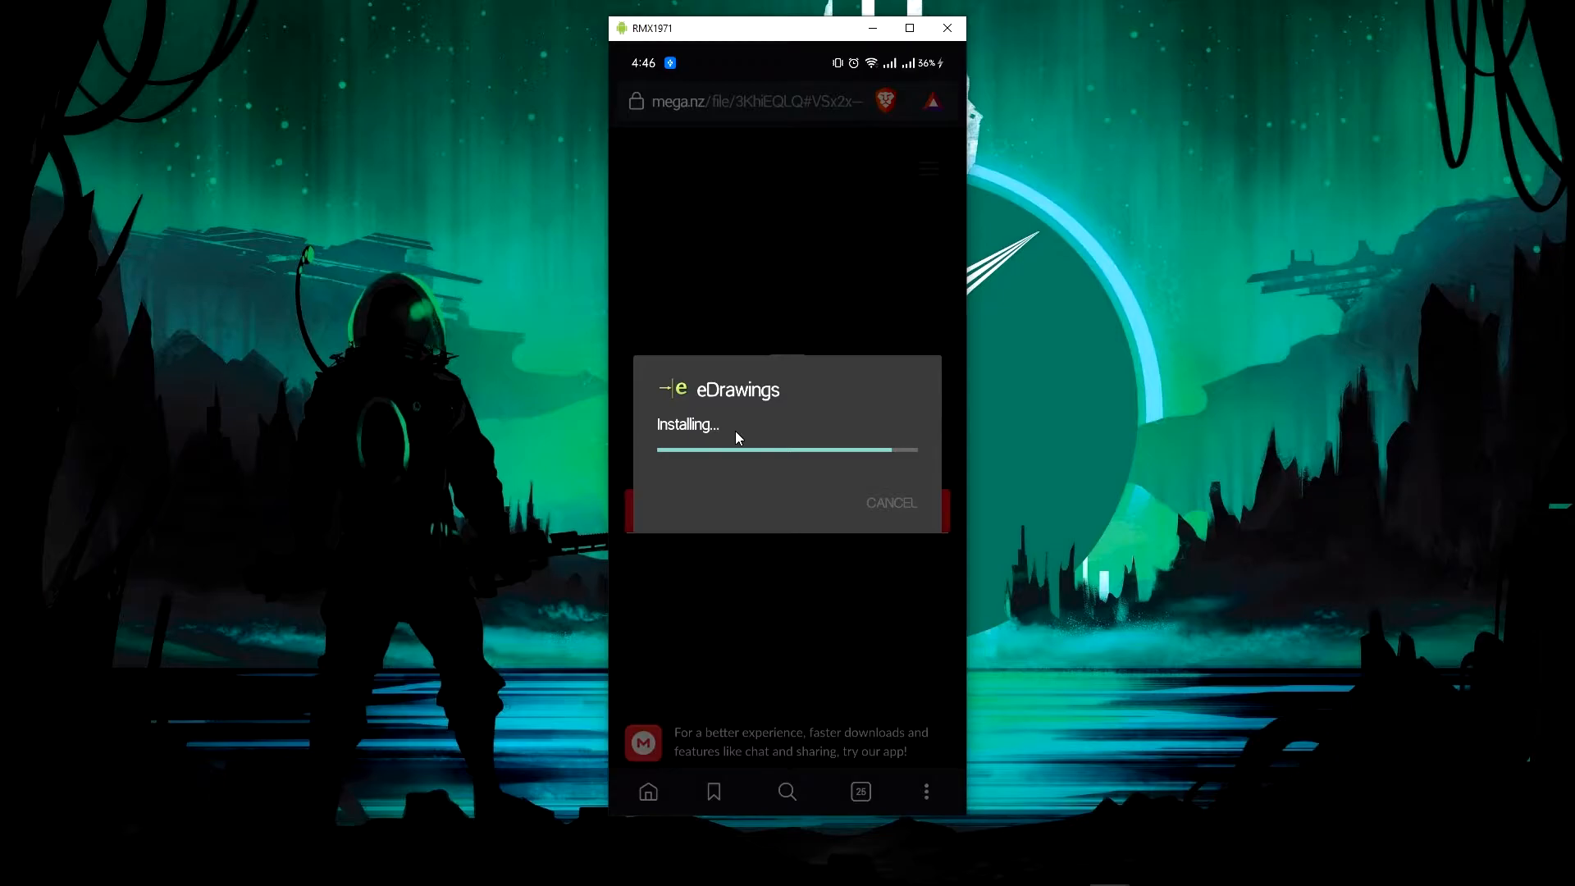
mouse_move(993, 437)
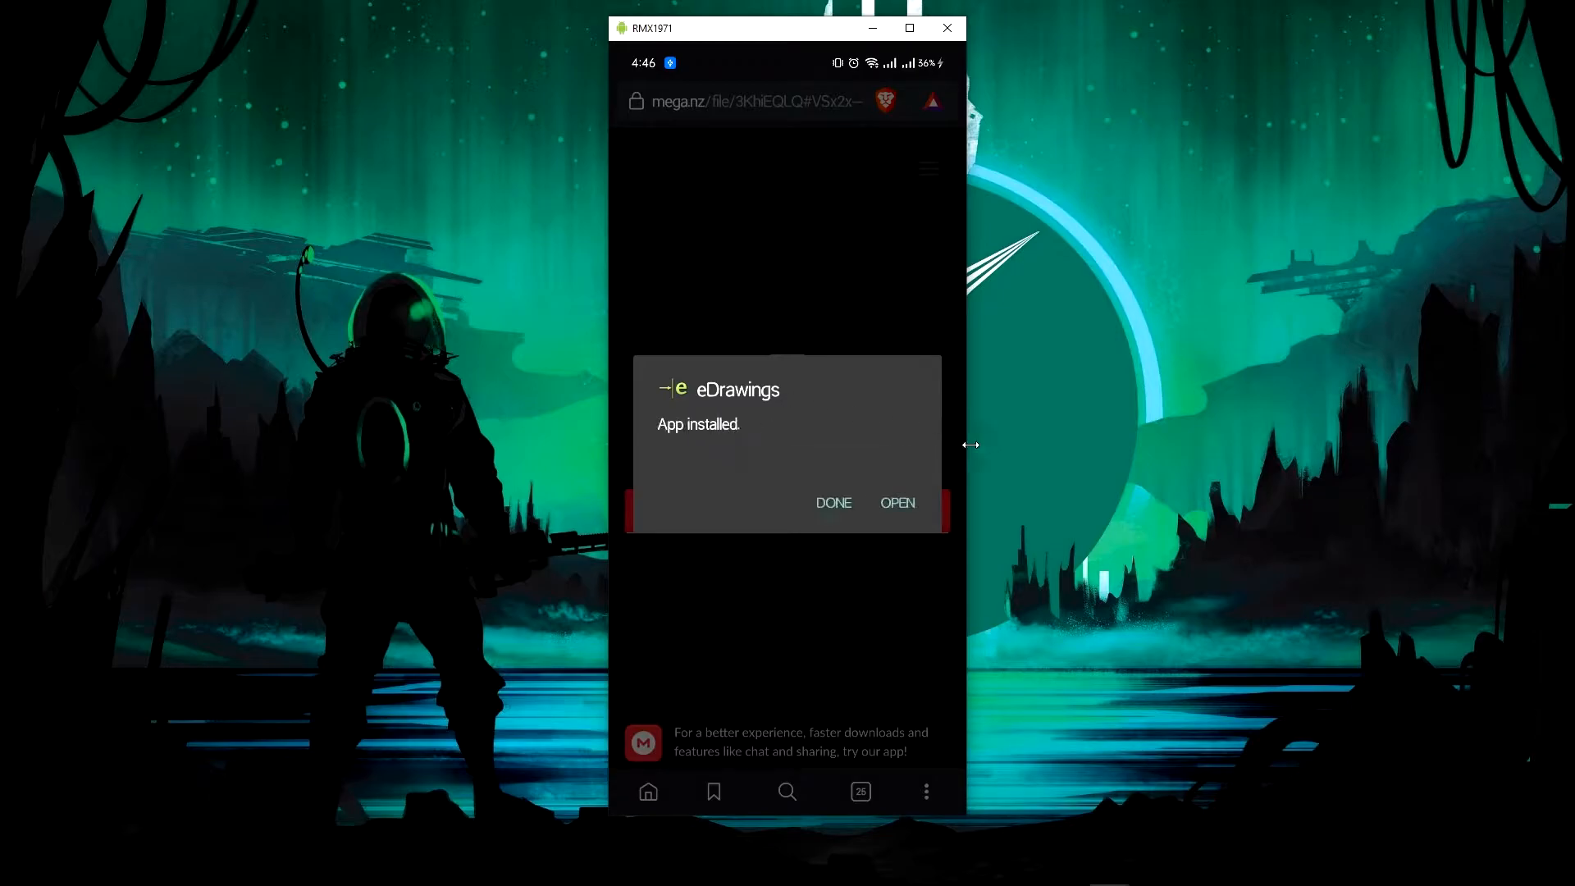
left_click(833, 503)
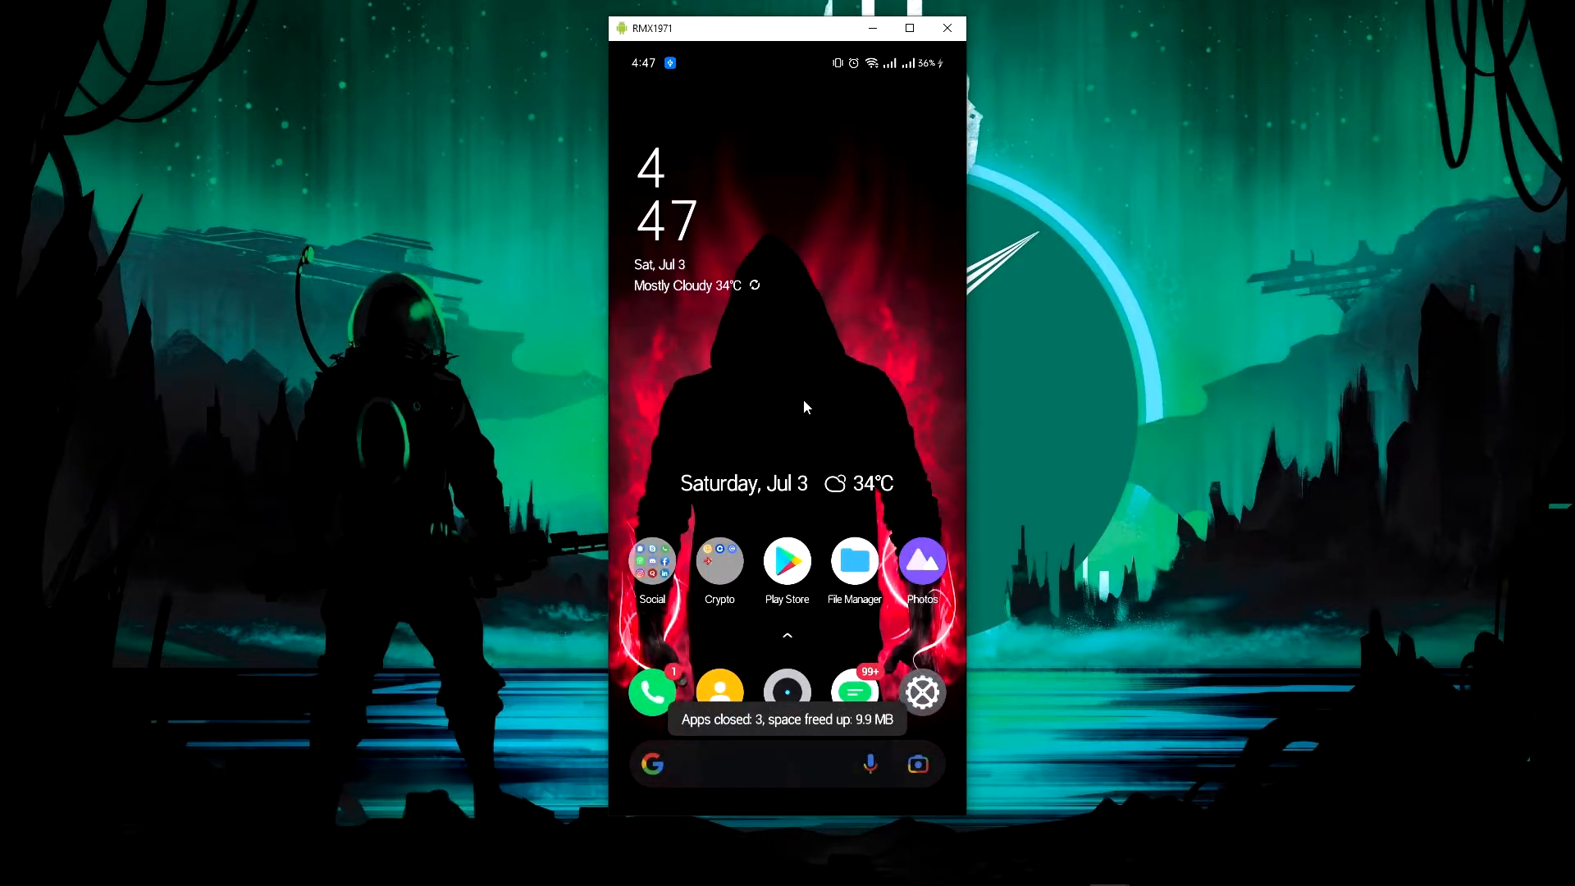
Answer eDrawings' contacts and photos permission prompts, open a sample assembly, then go Home.
scroll("up", 3)
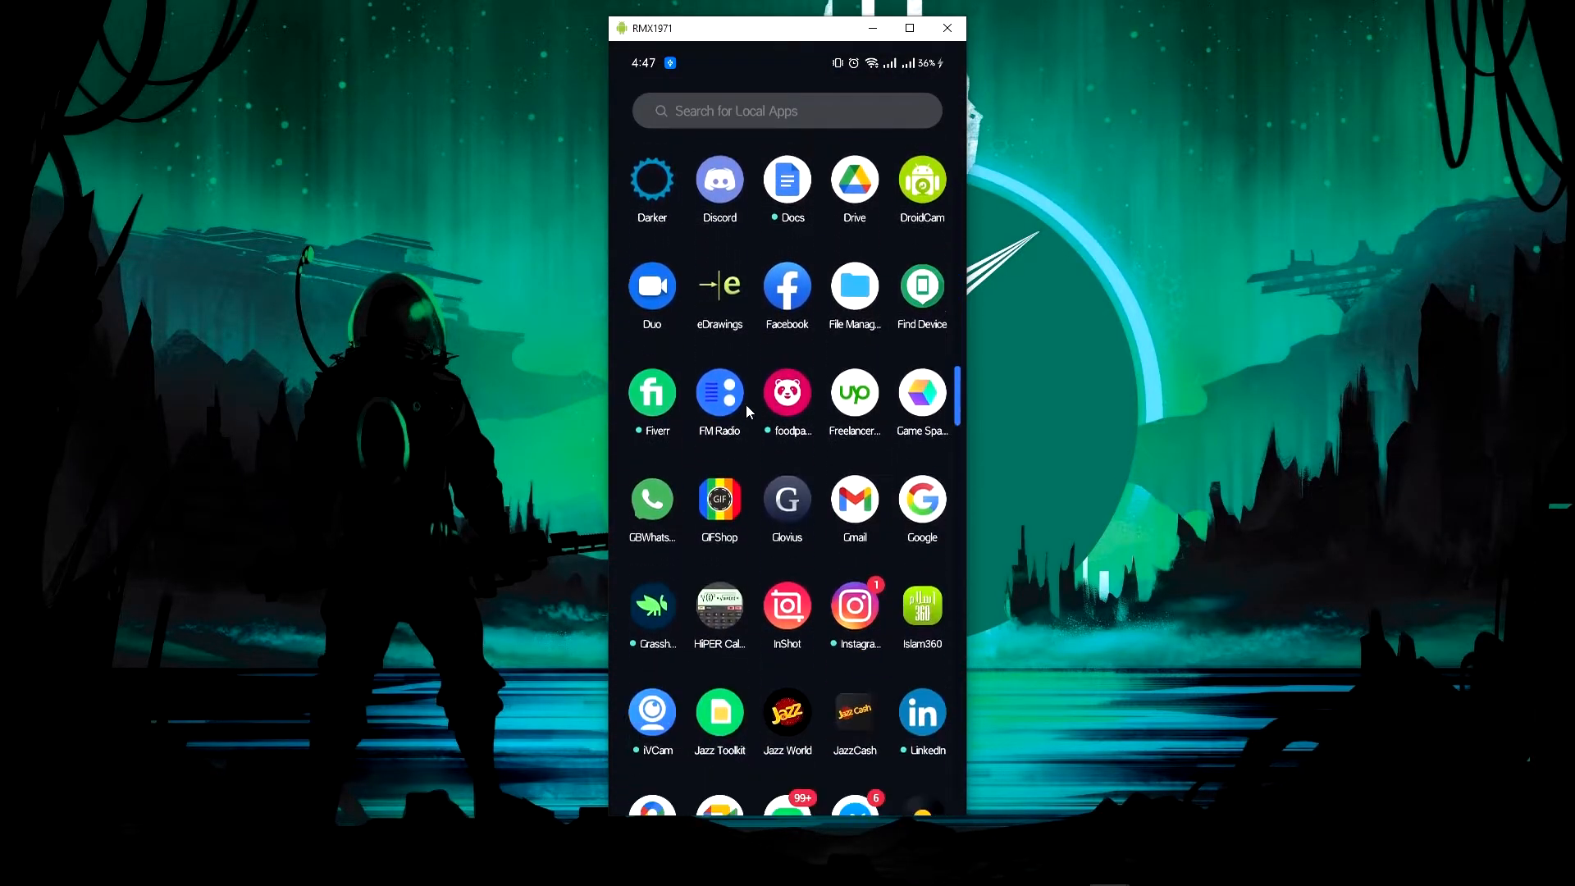
scroll("up", 3)
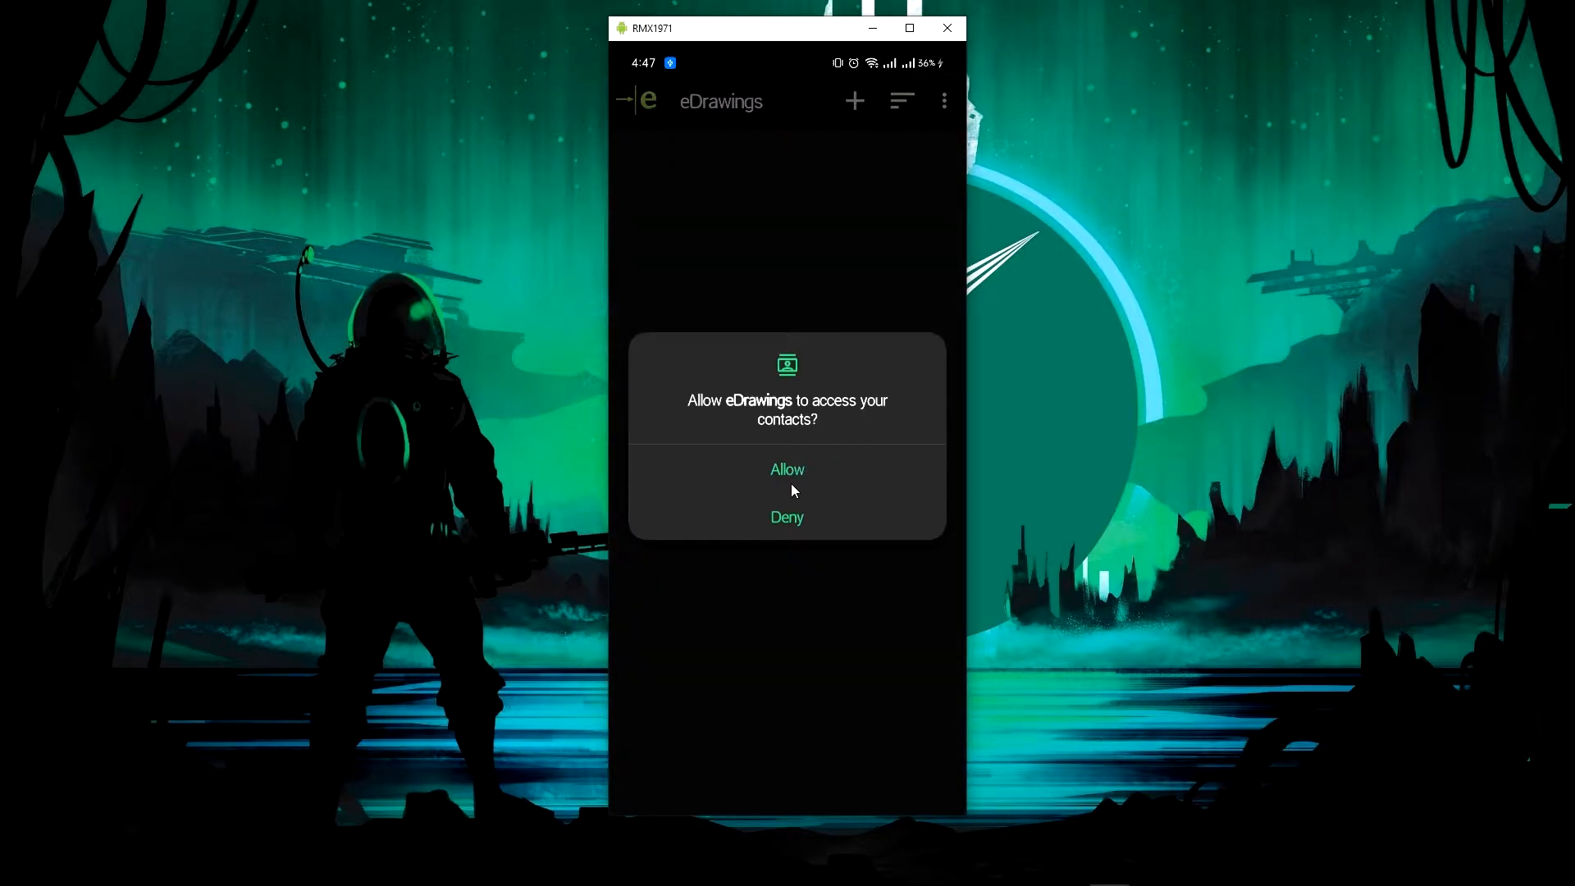
left_click(787, 469)
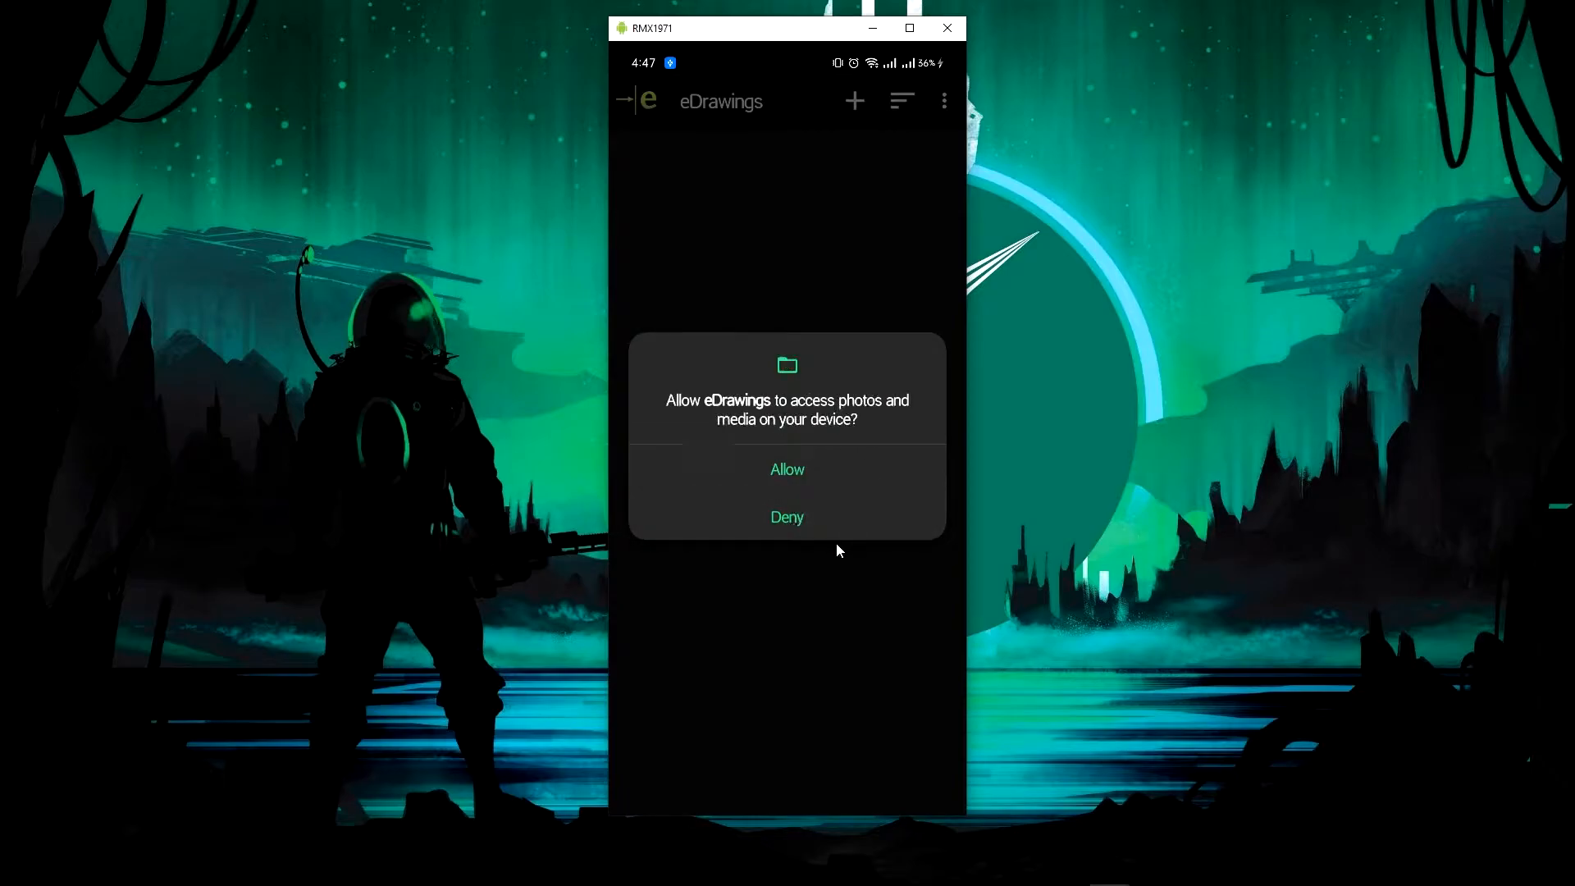
left_click(787, 469)
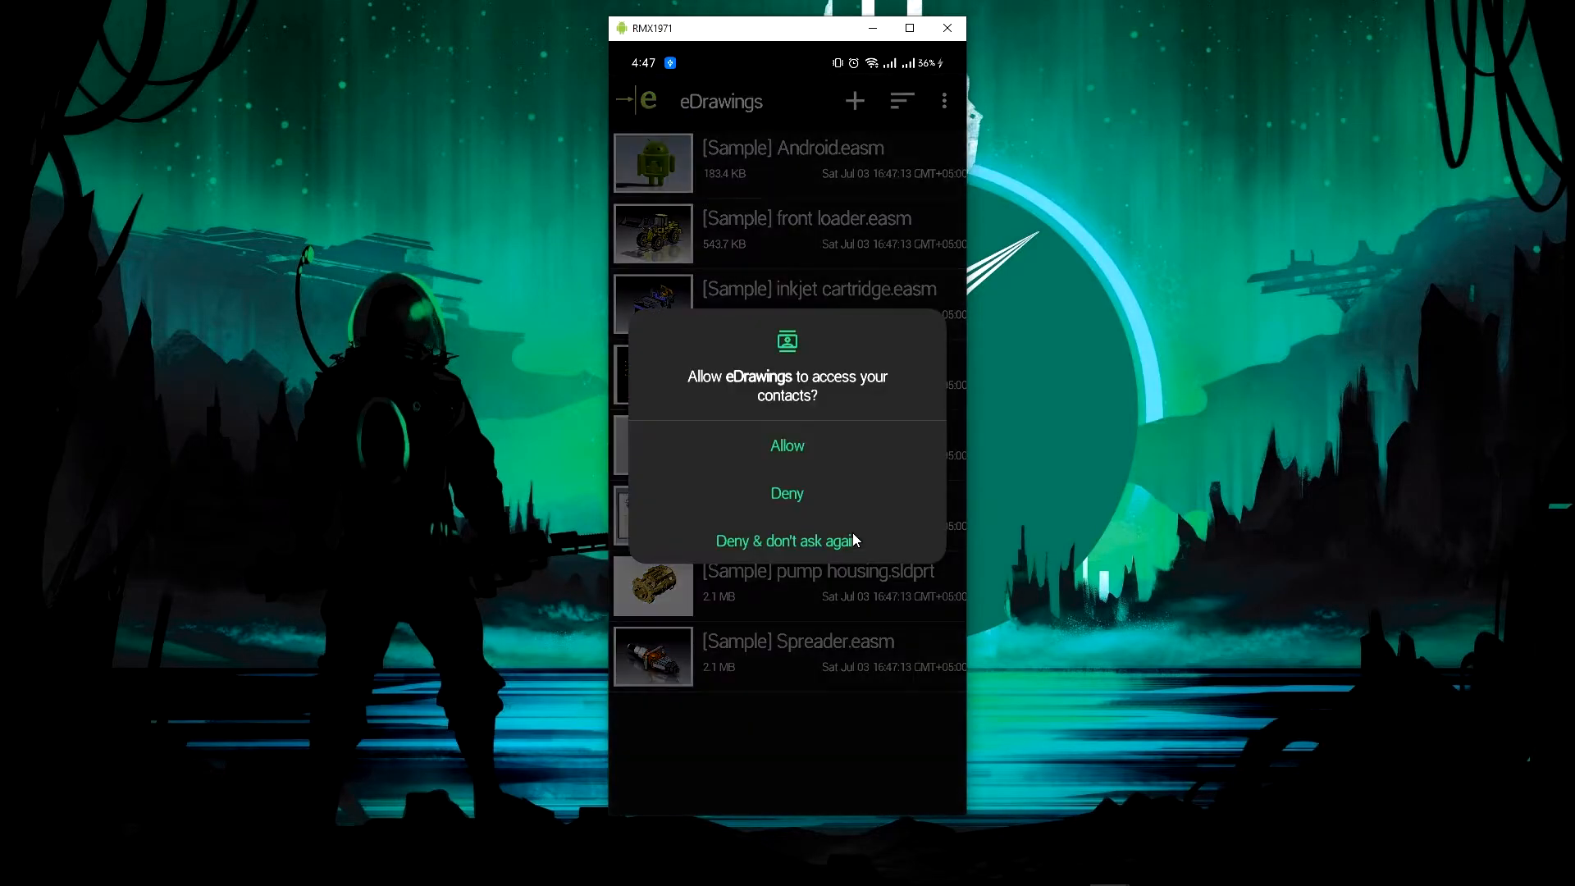
mouse_move(820, 552)
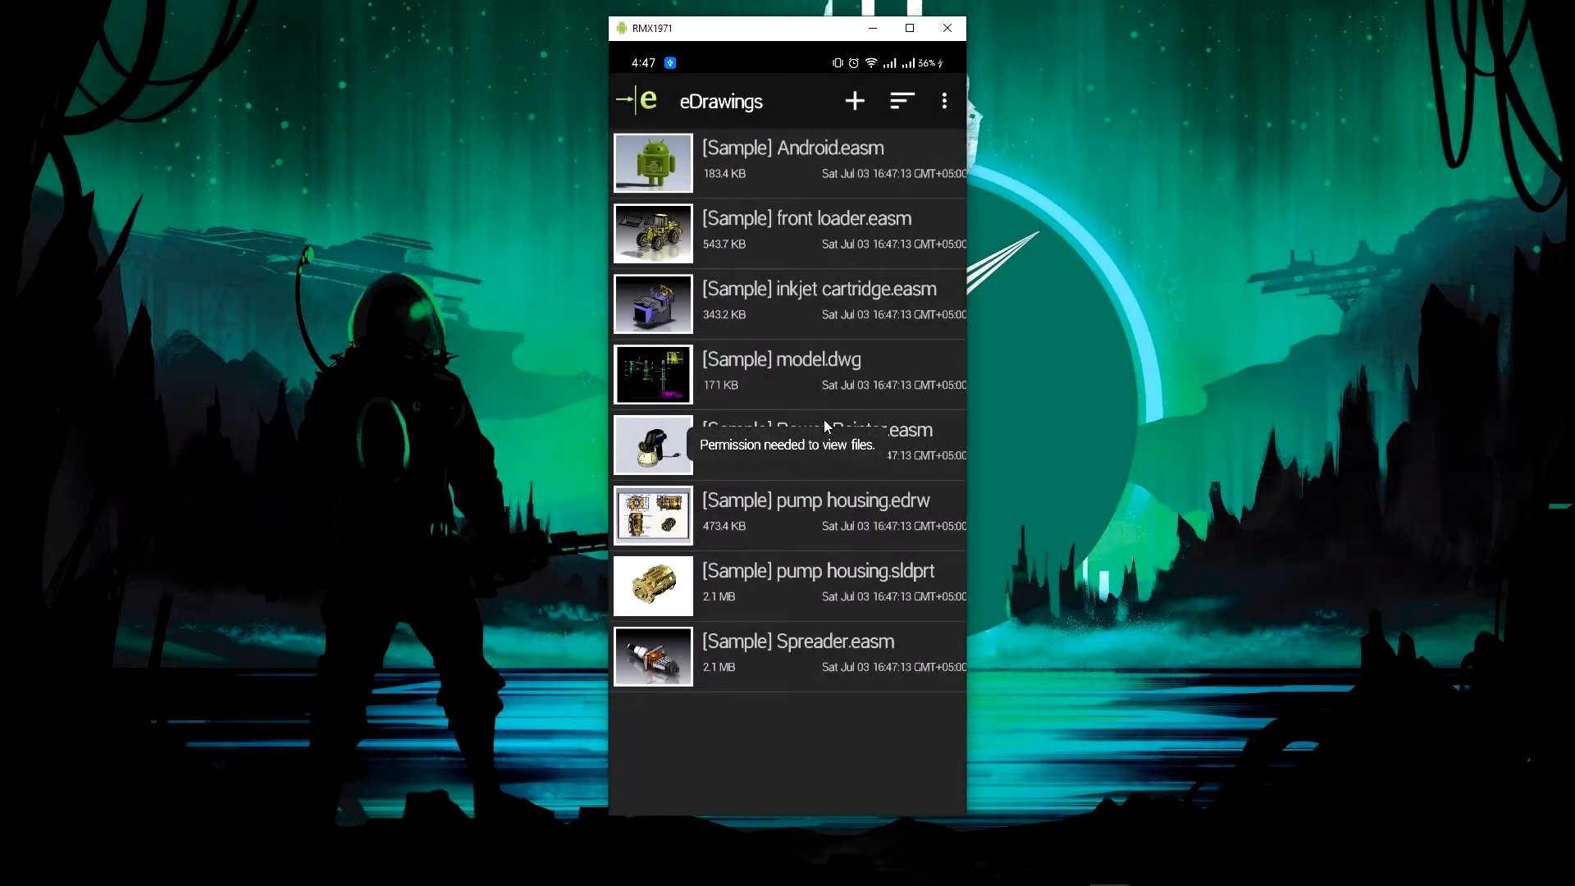
mouse_move(849, 443)
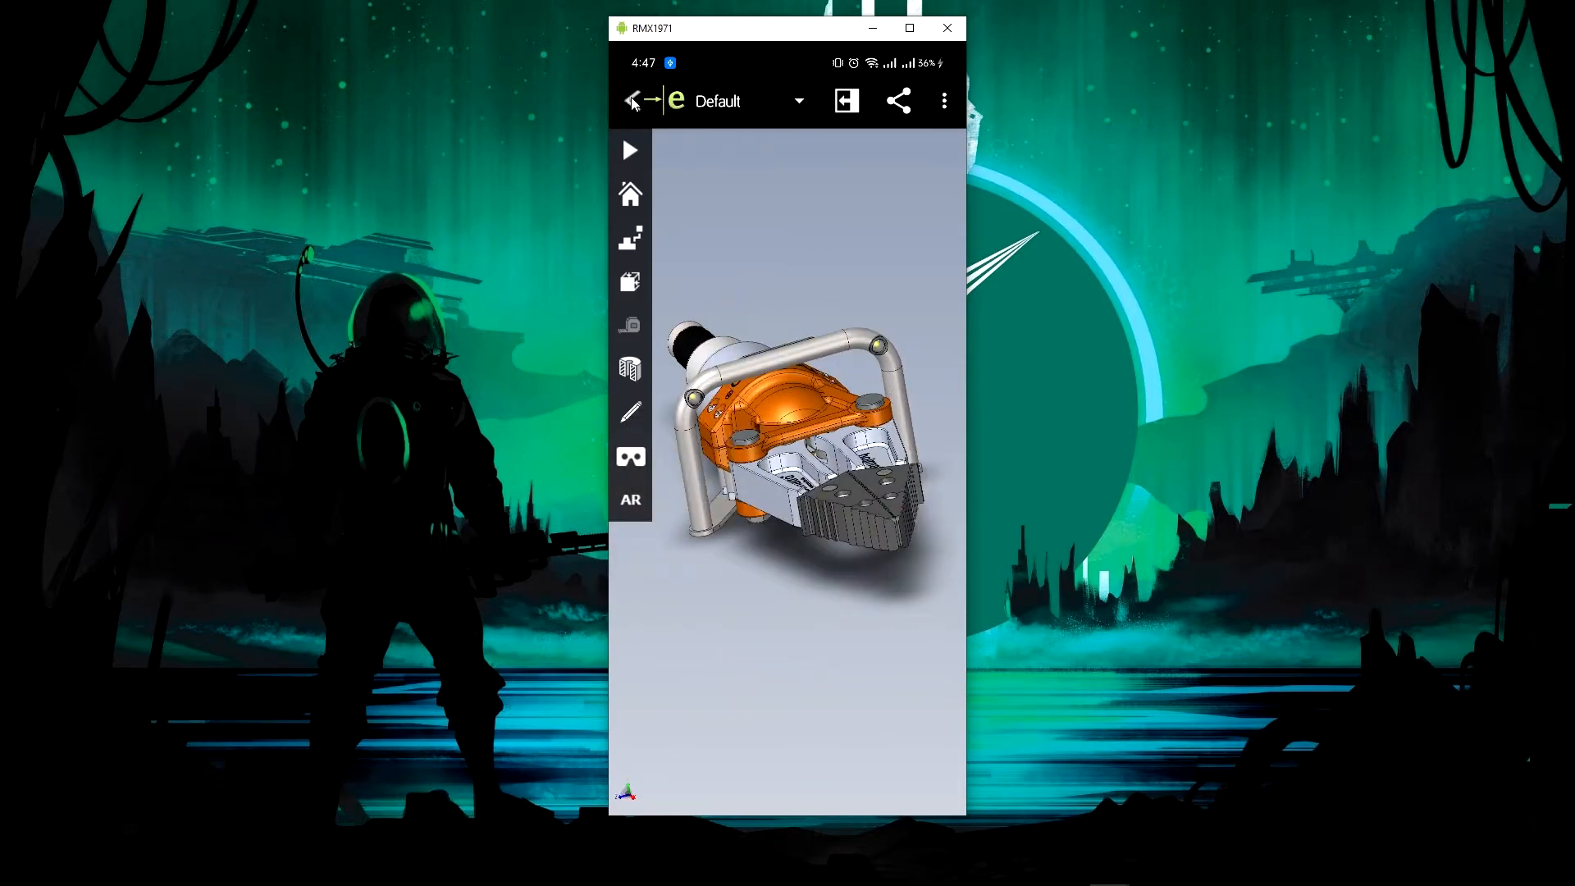
left_click(633, 100)
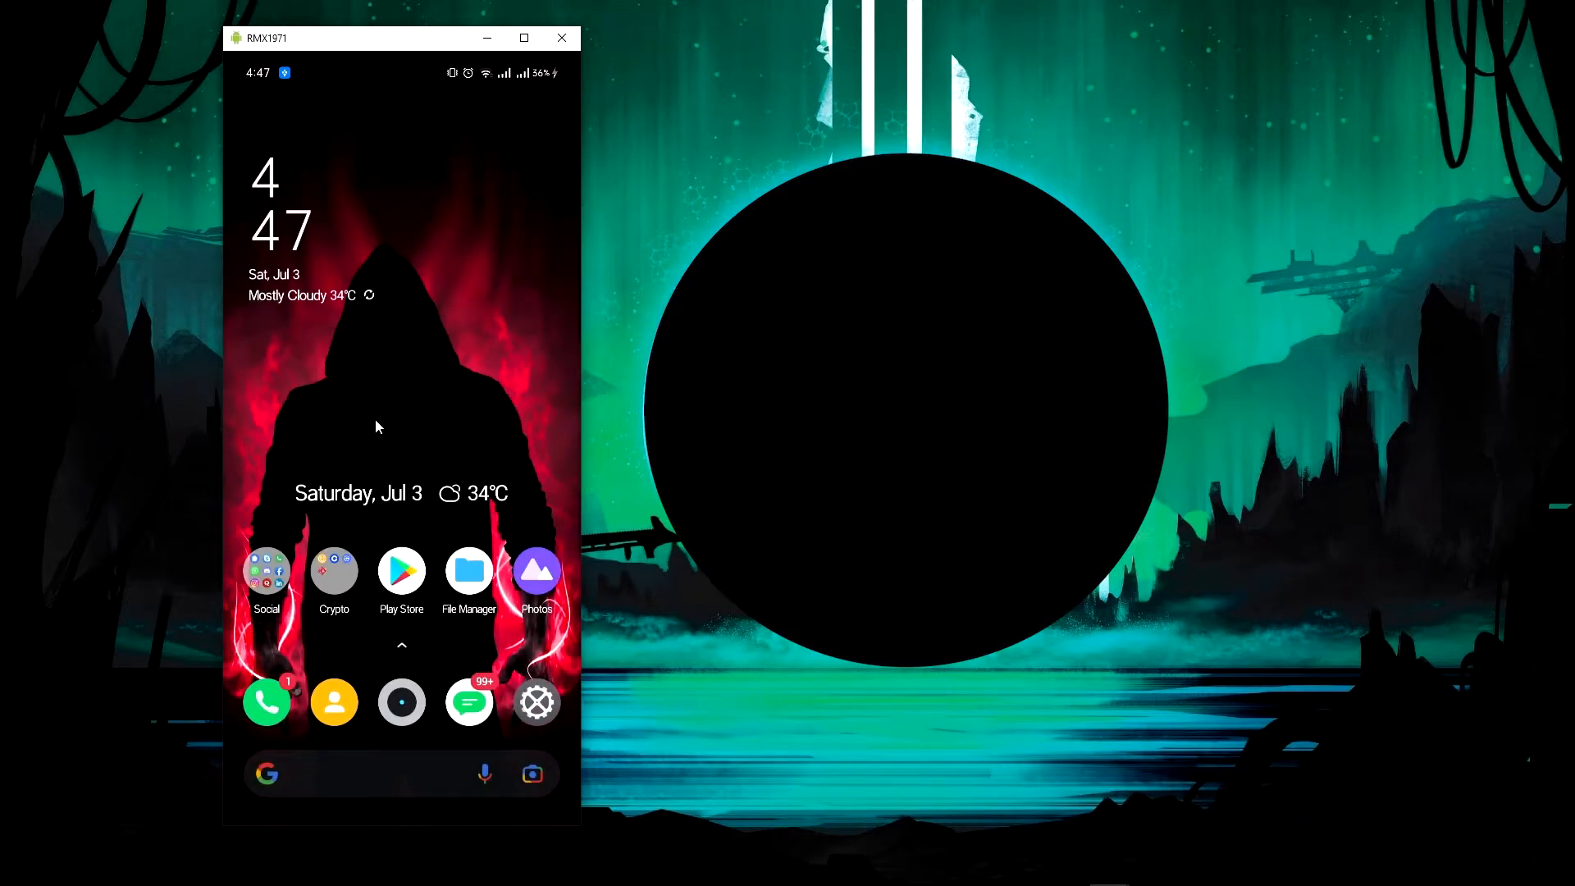
mouse_move(424, 410)
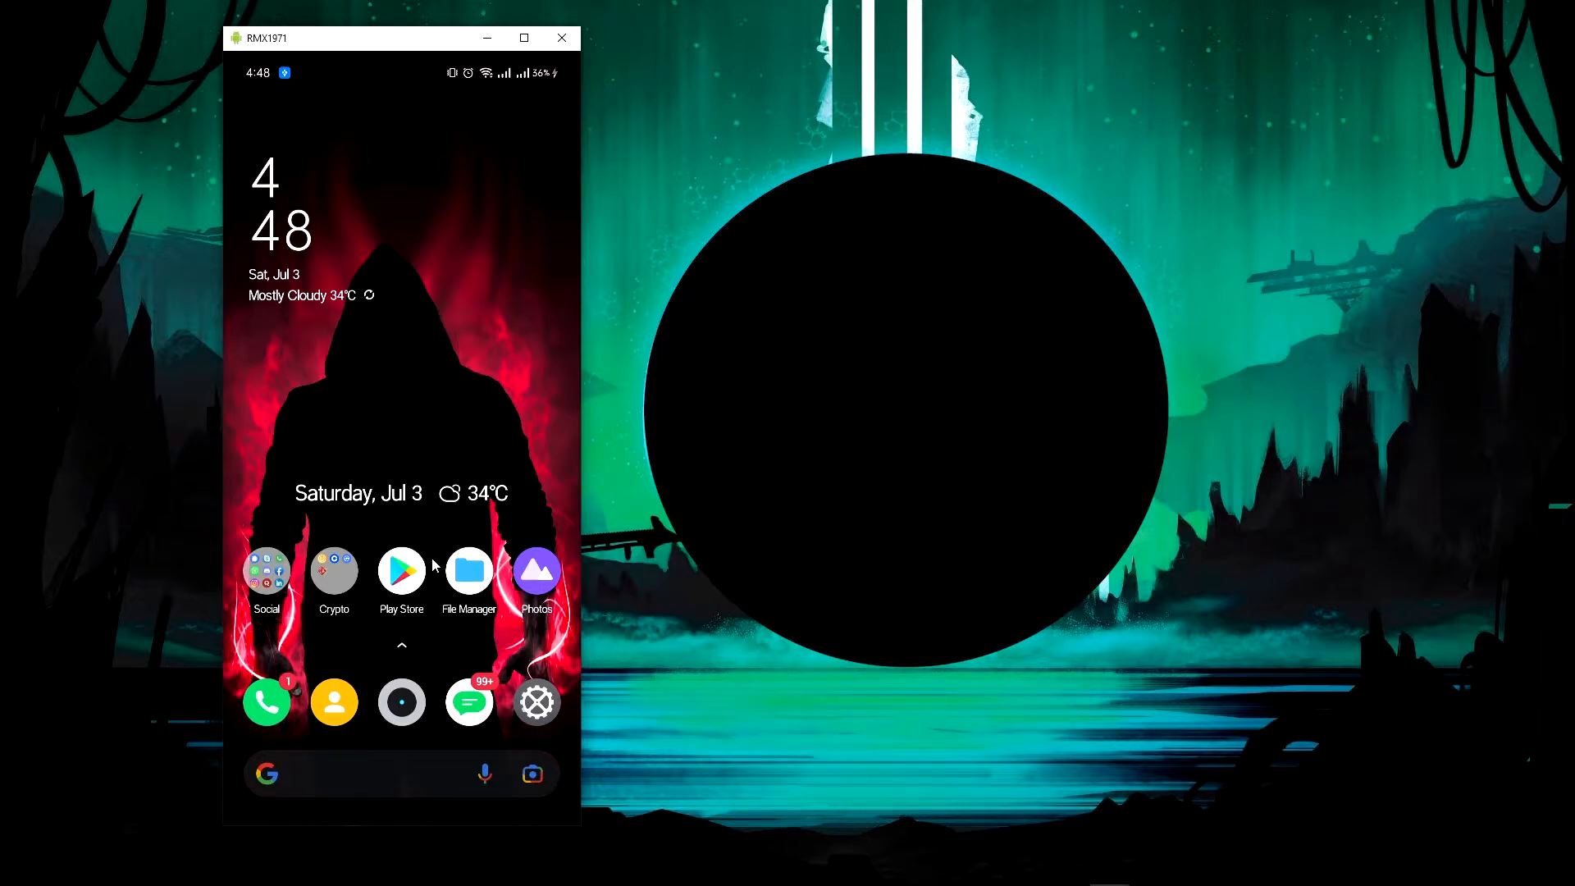
mouse_move(528, 827)
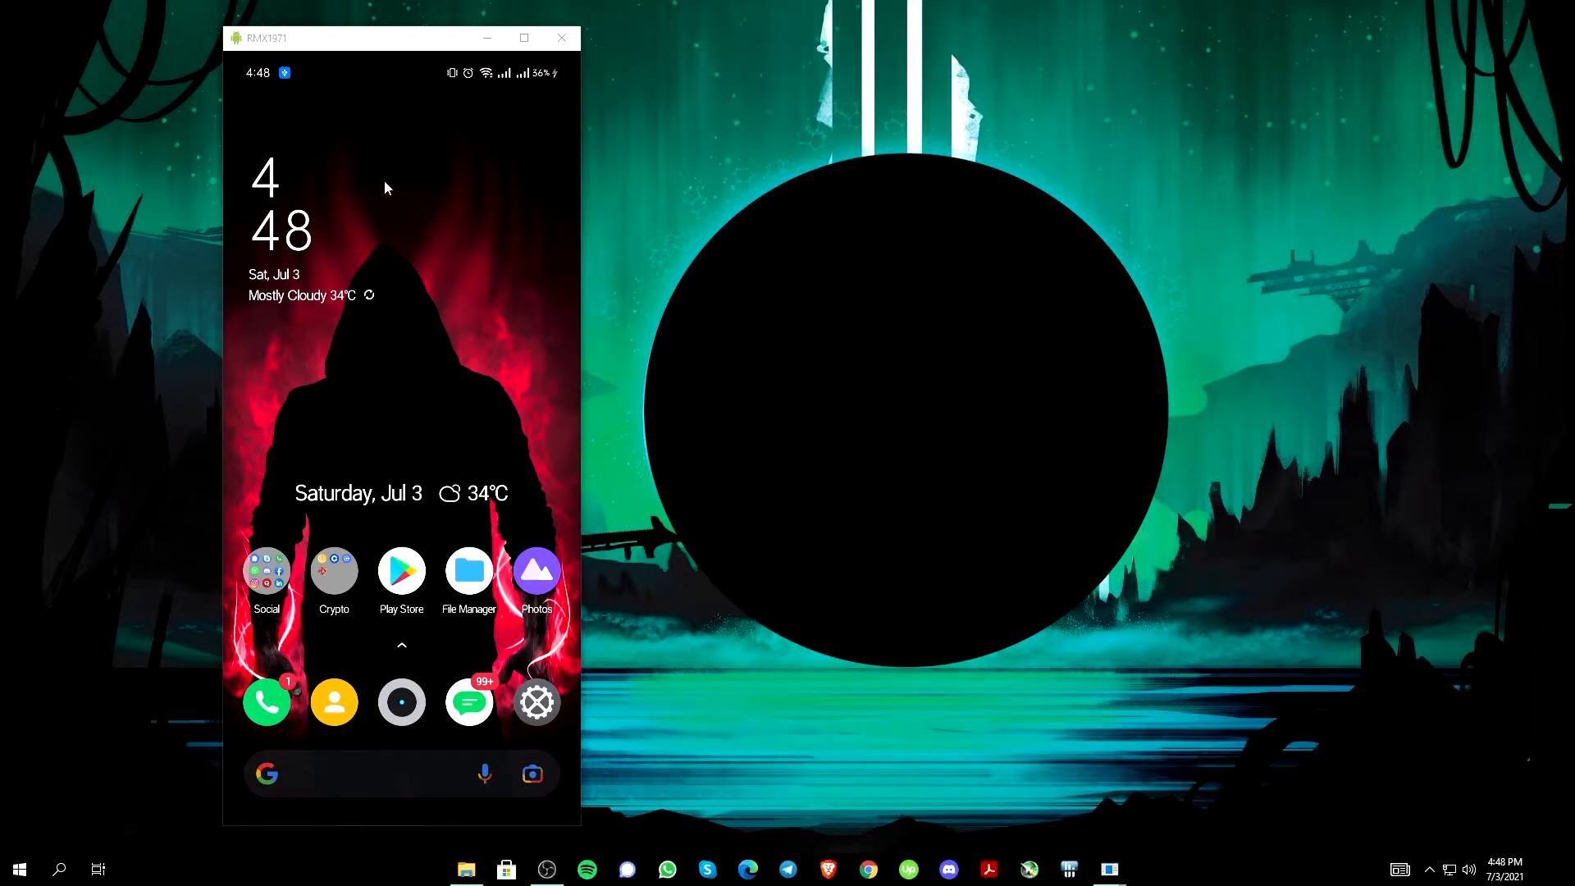
mouse_move(310, 73)
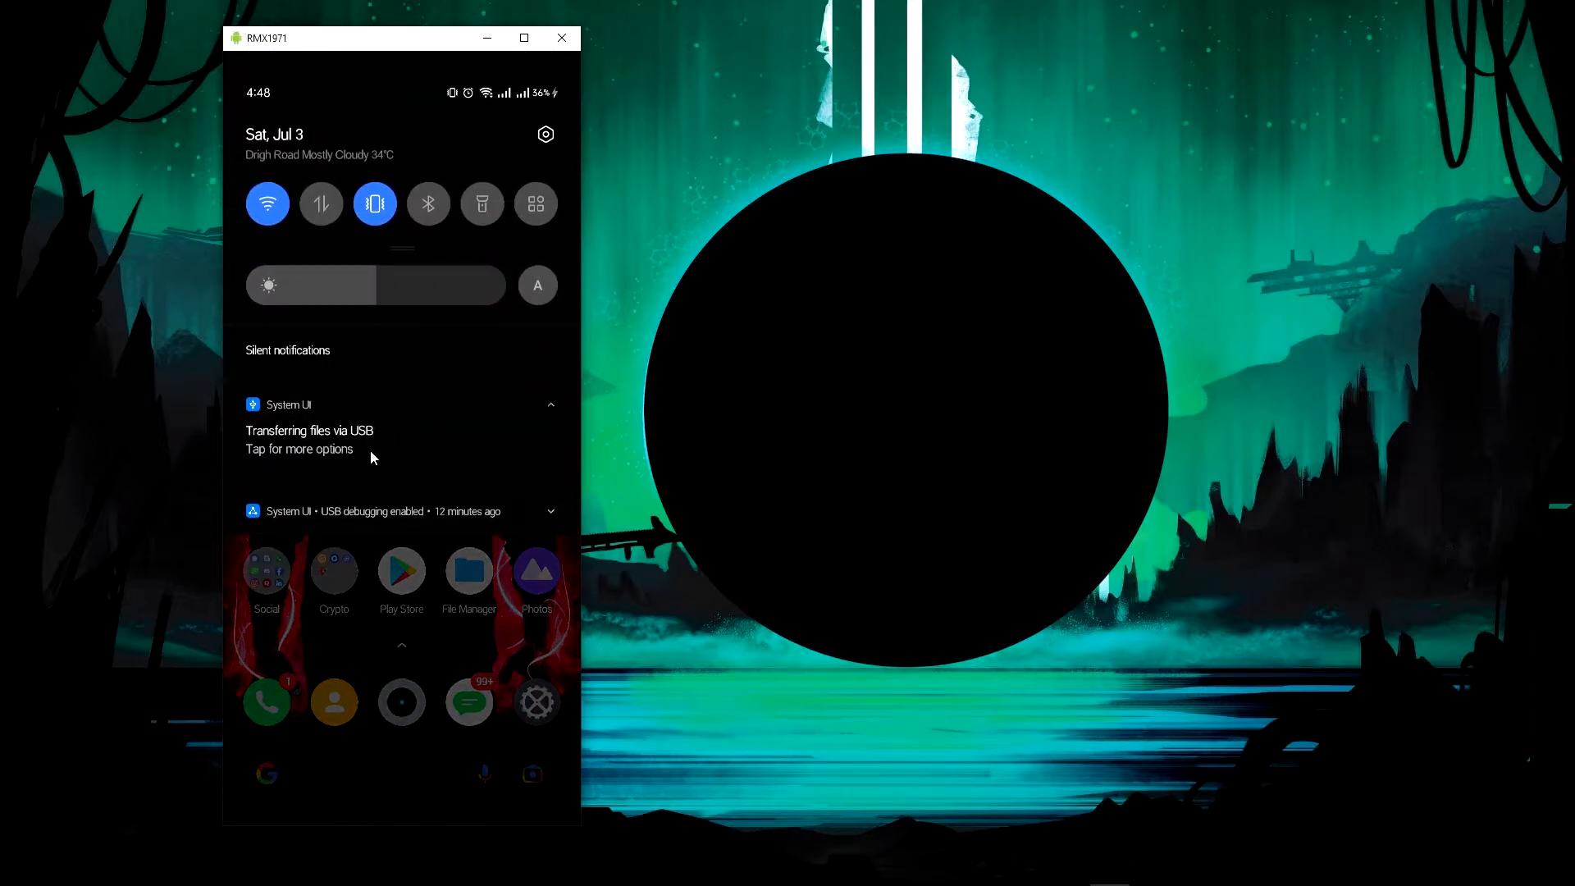
mouse_move(375, 577)
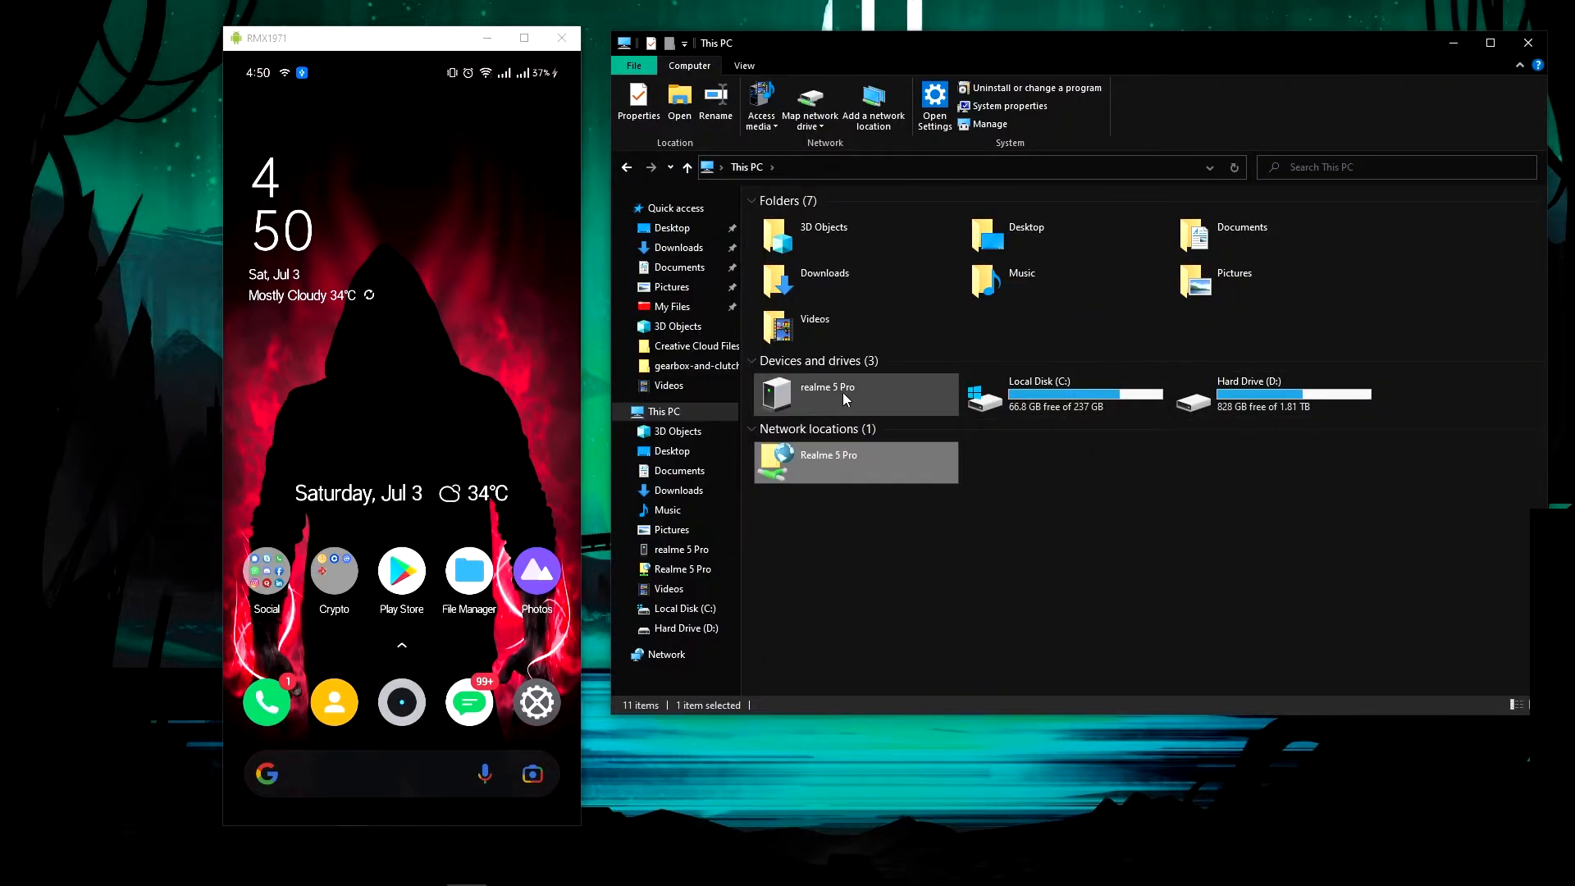
mouse_move(801, 399)
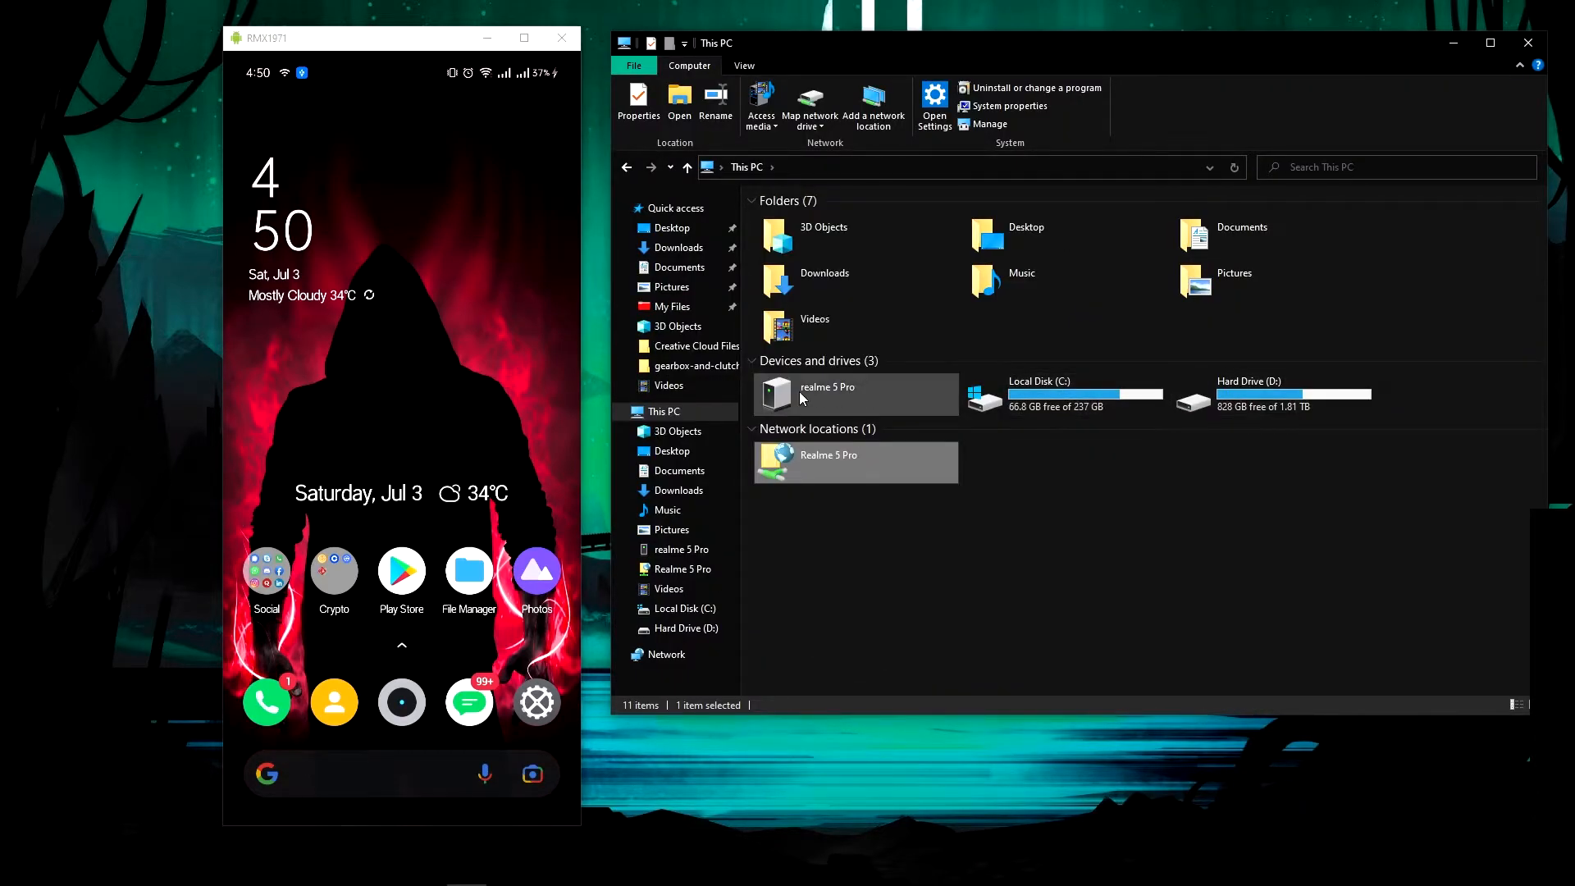
Copy the Gear Mechanism folder from D:\My Files\Cad files.
double_click(854, 394)
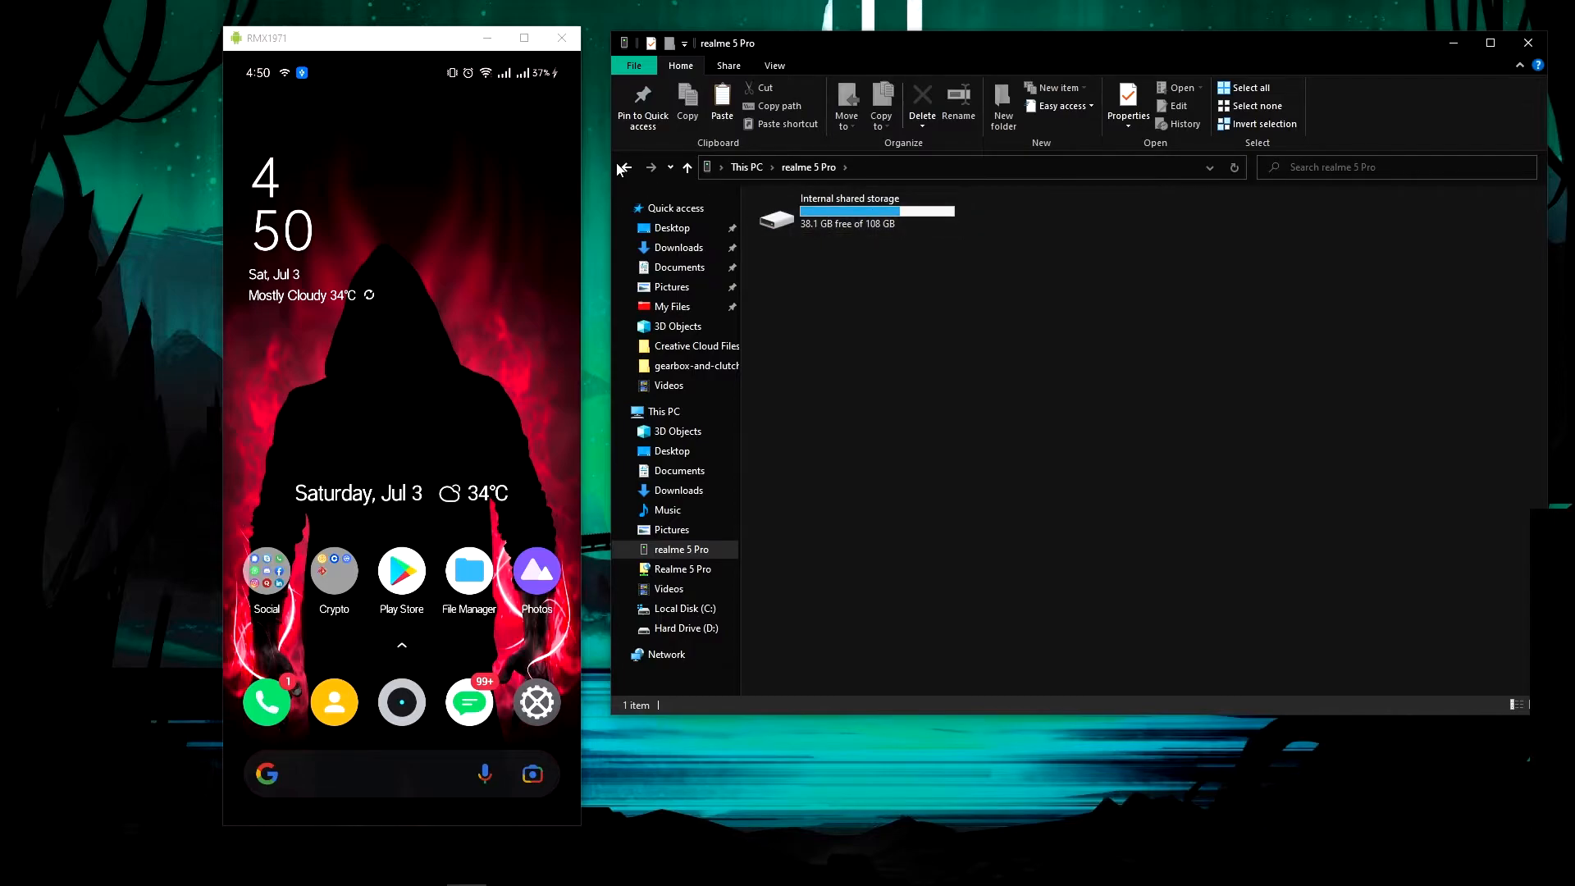
left_click(688, 627)
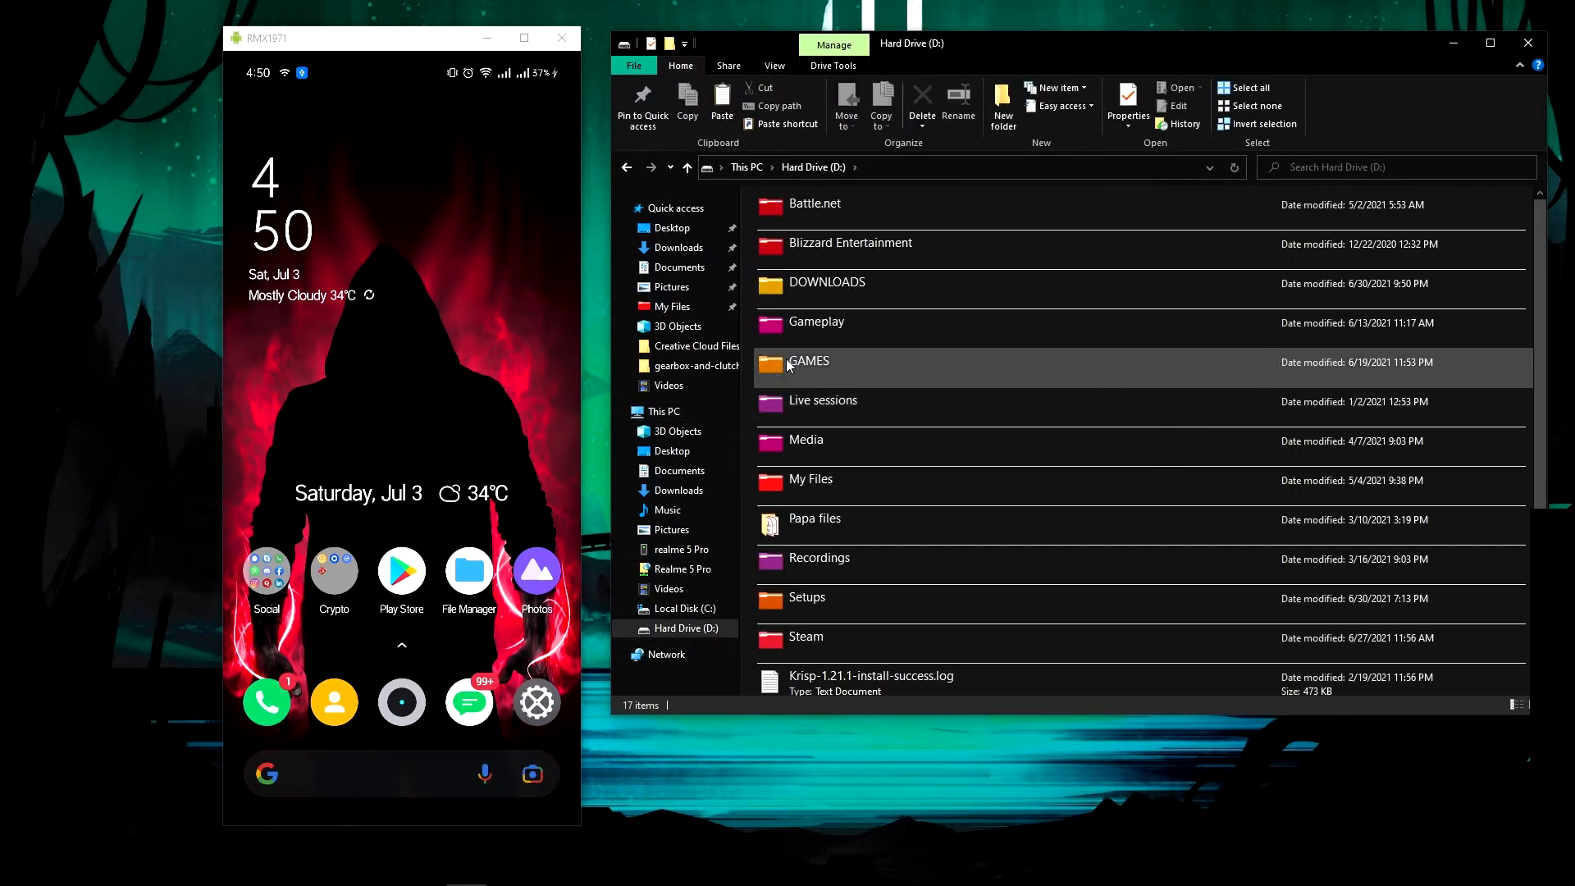
scroll("down", 3)
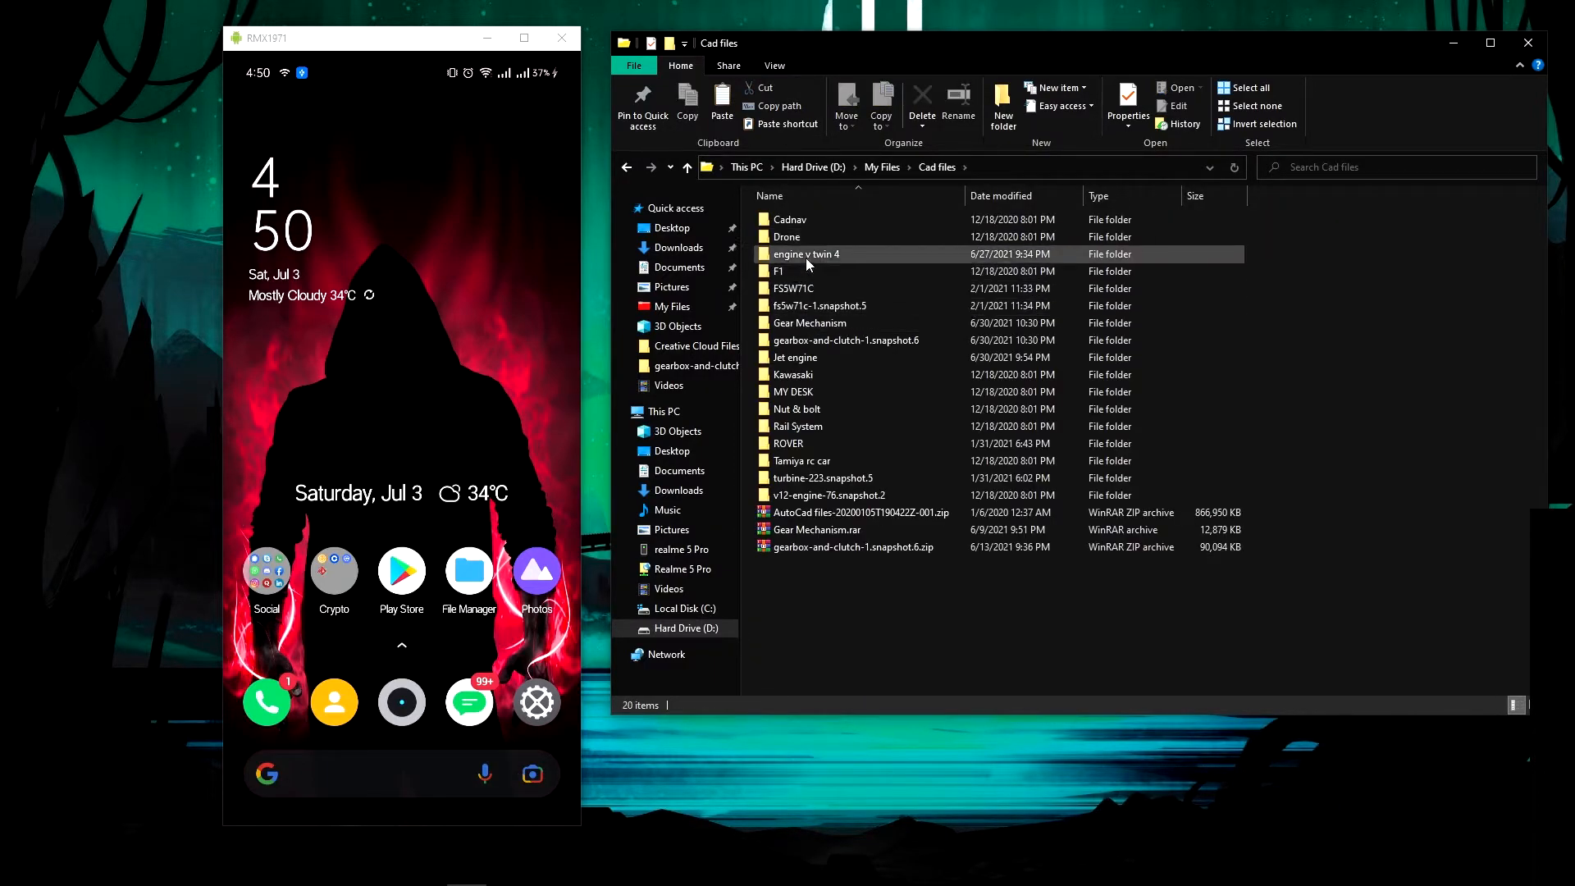
left_click(809, 322)
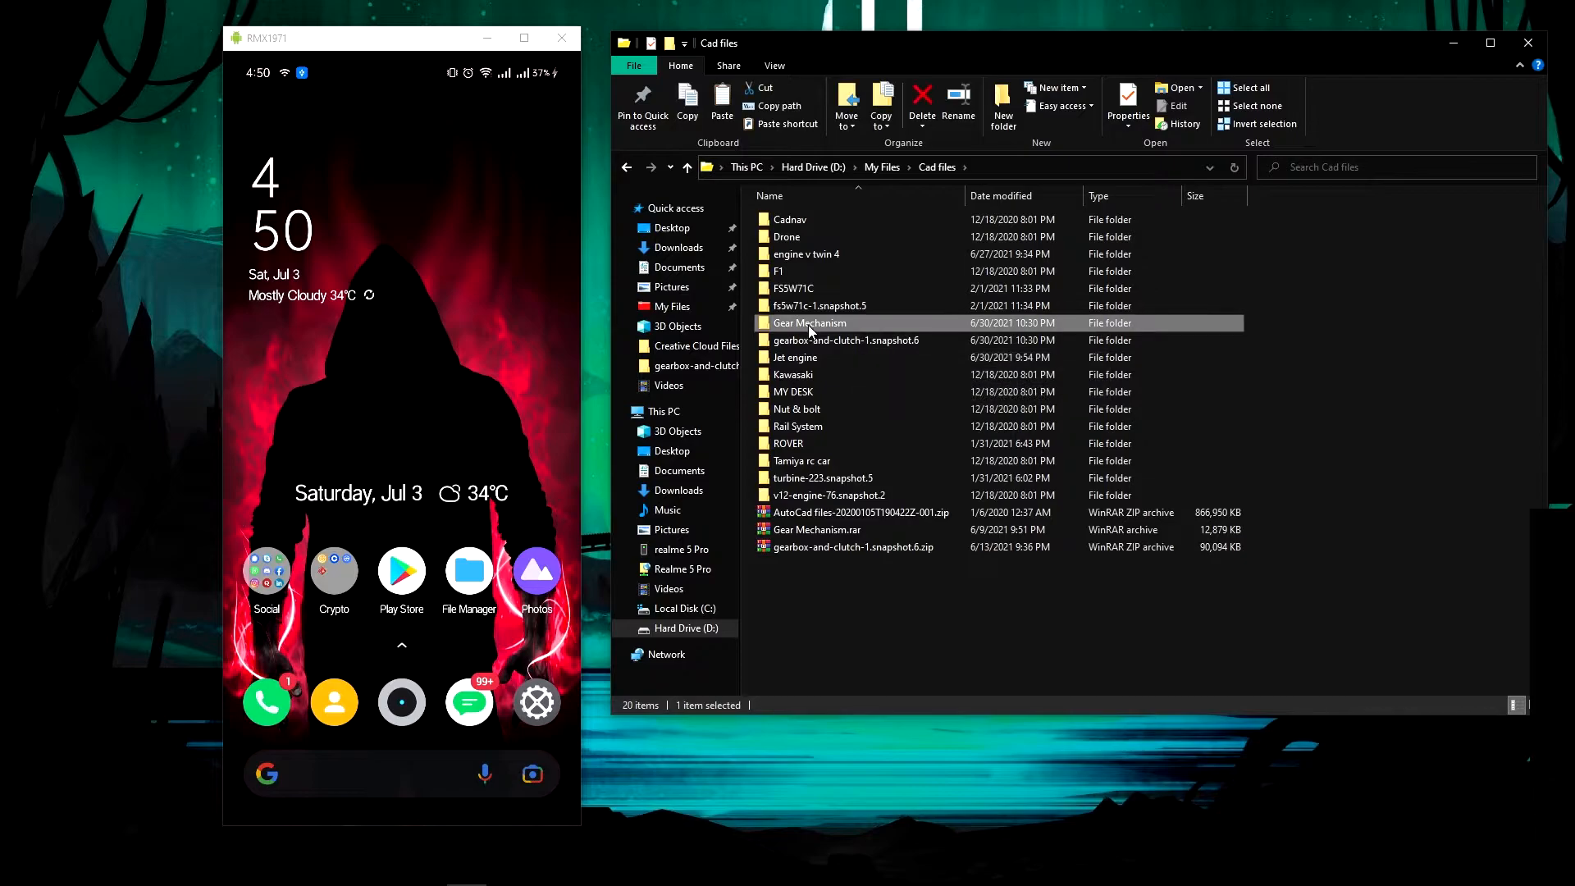
mouse_move(788, 298)
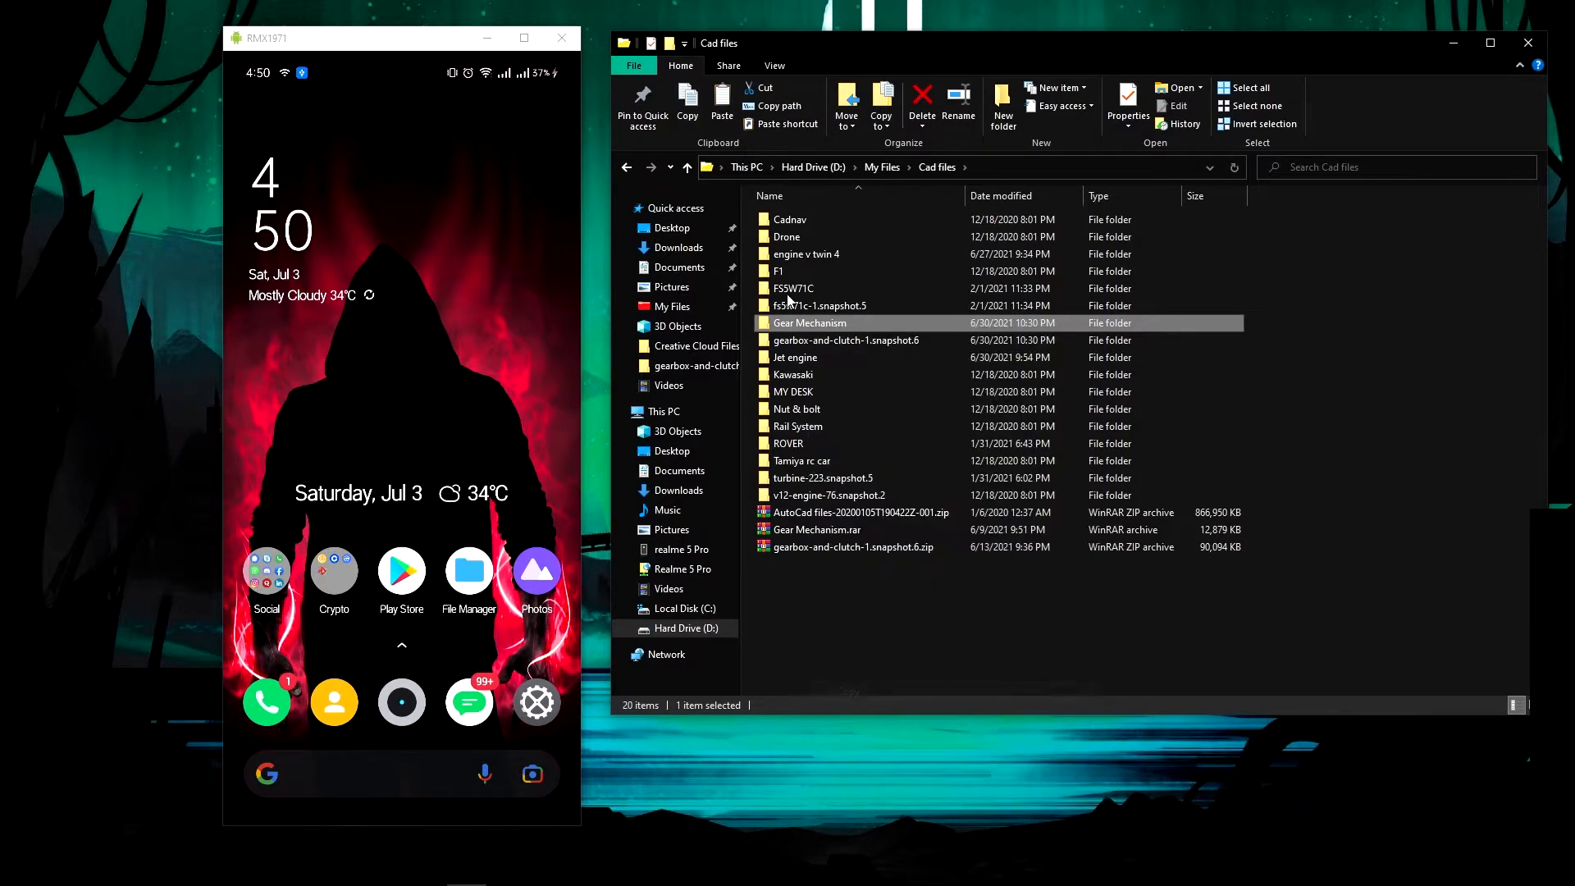
Paste it into the phone's Internal shared storage Download folder, replacing all conflicting files.
left_click(681, 550)
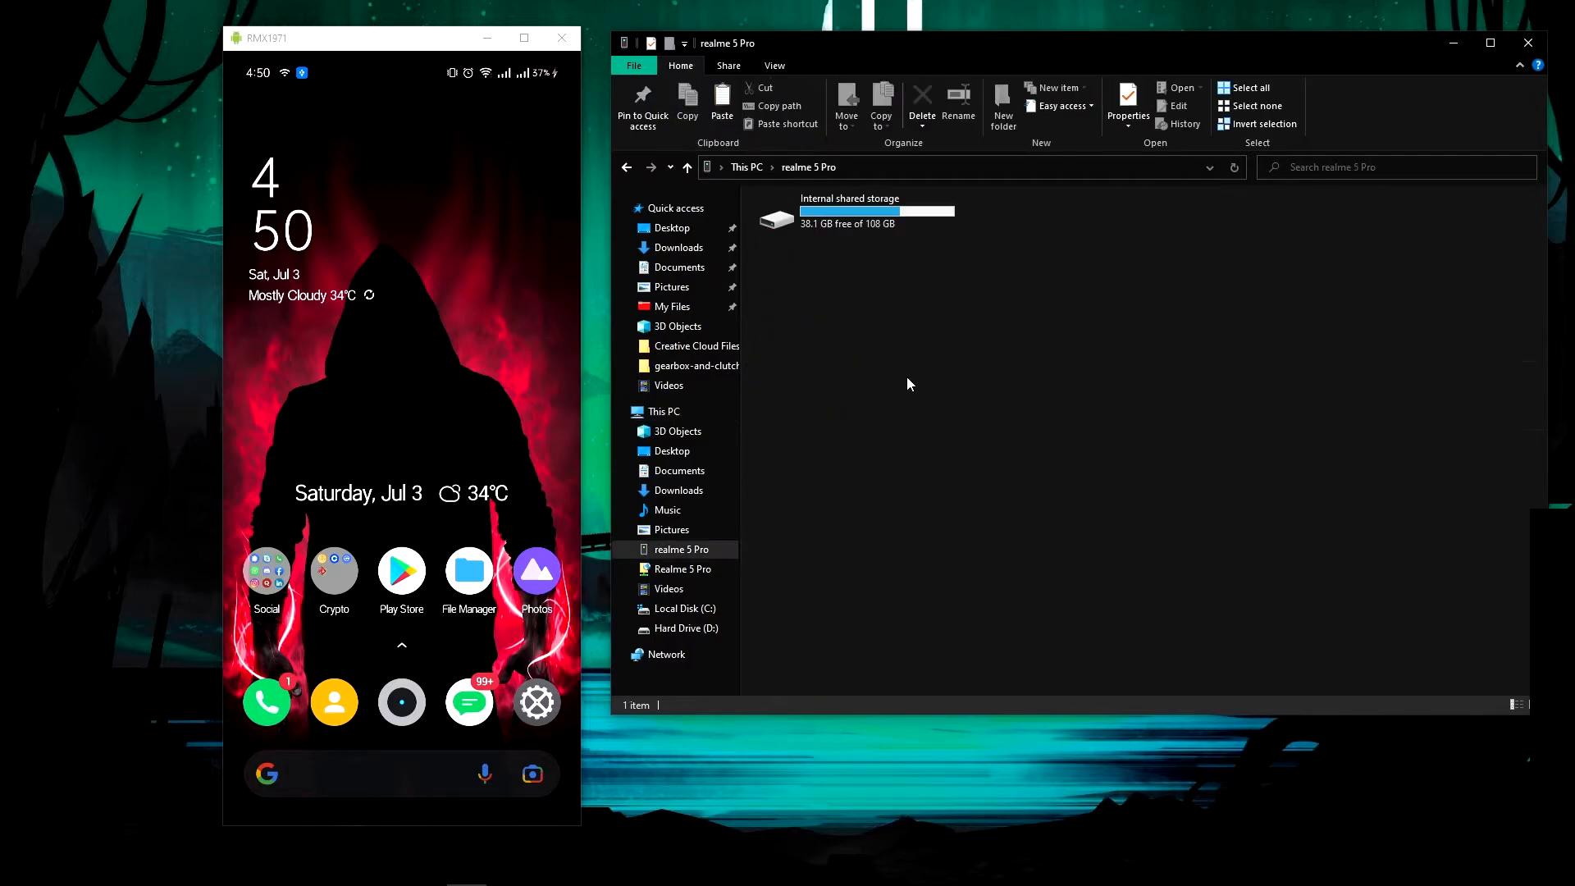
double_click(849, 211)
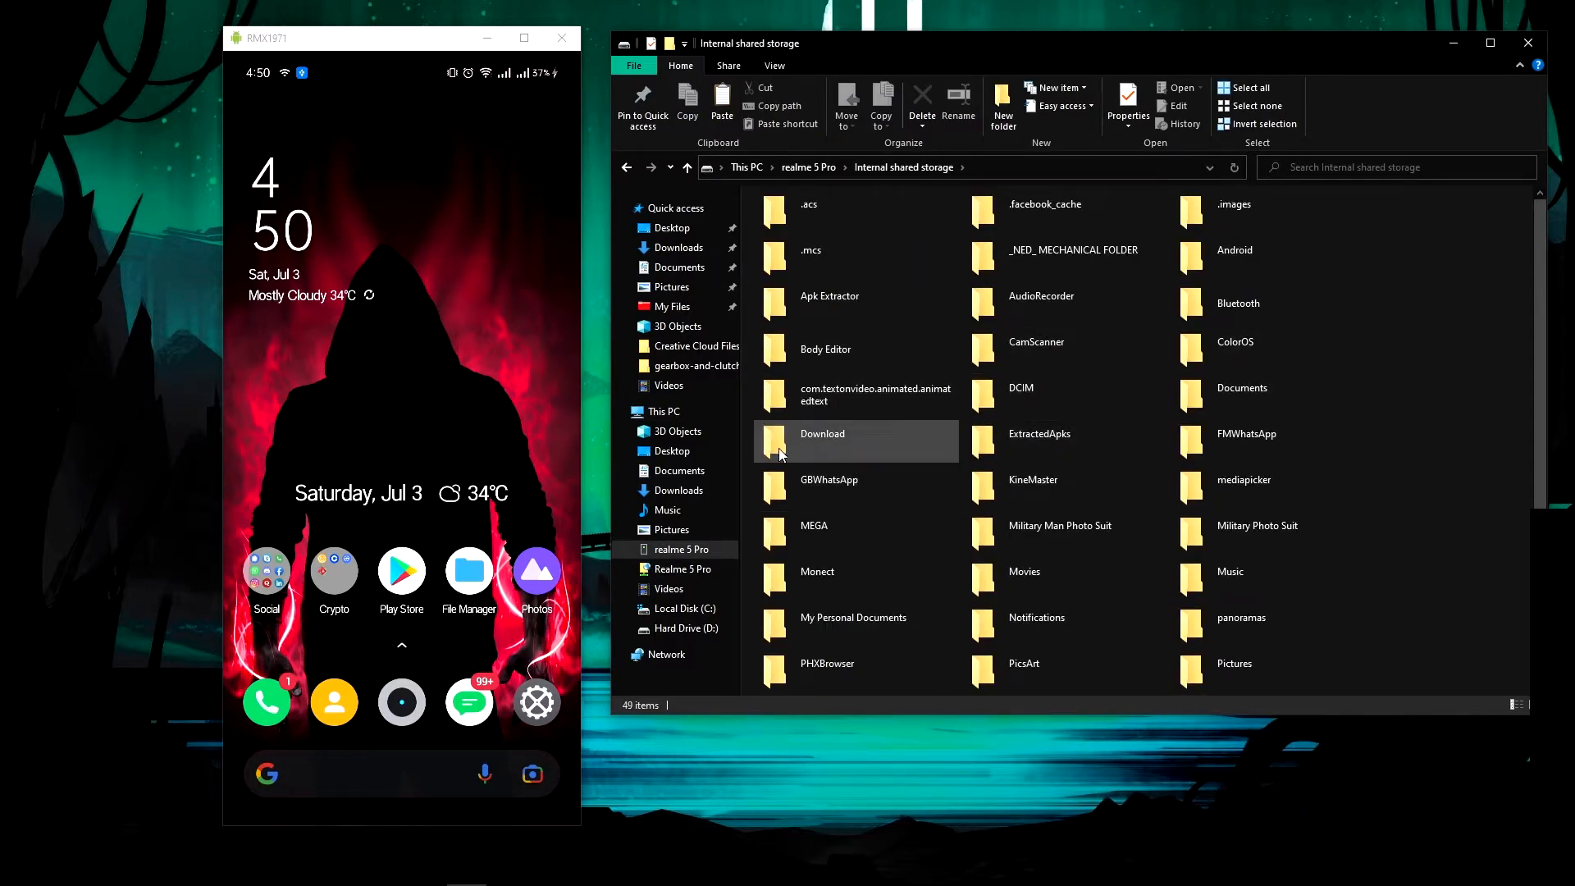
double_click(822, 433)
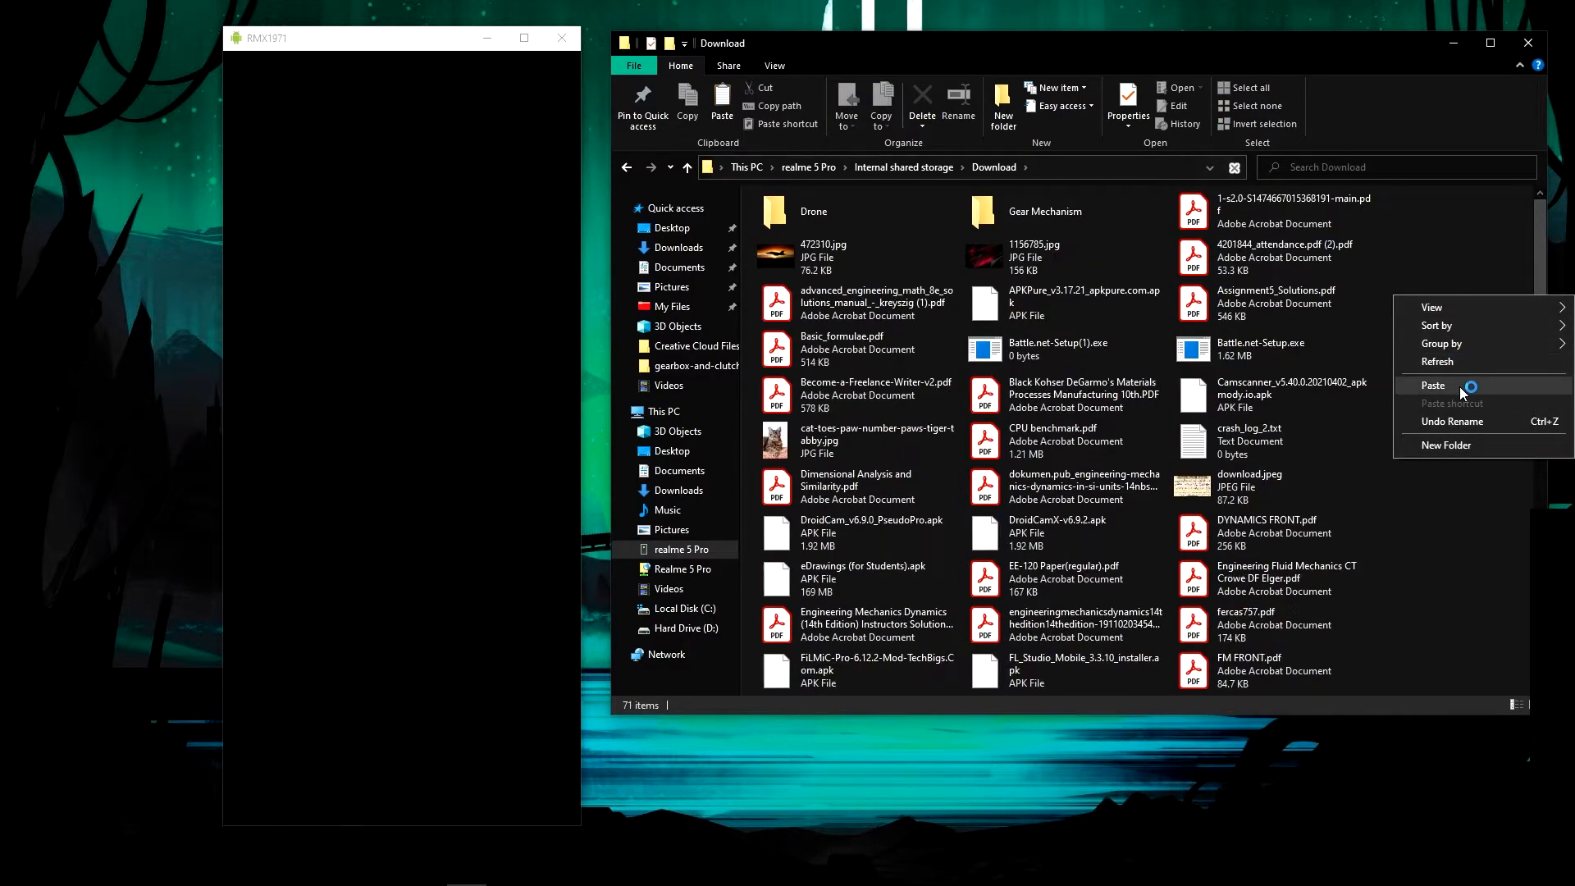
left_click(1433, 385)
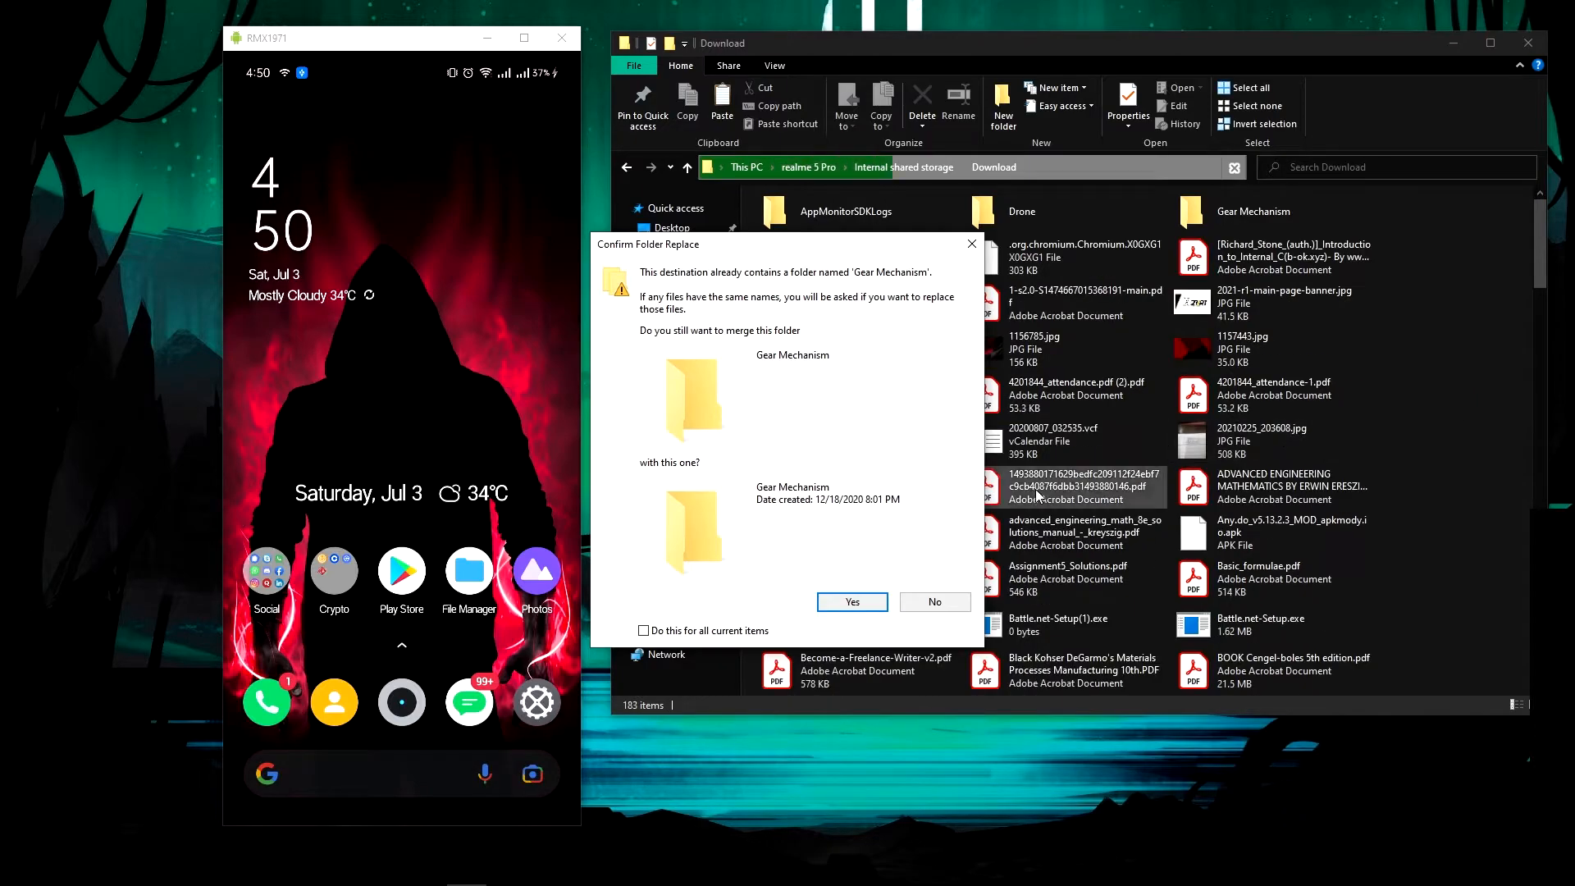
left_click(851, 602)
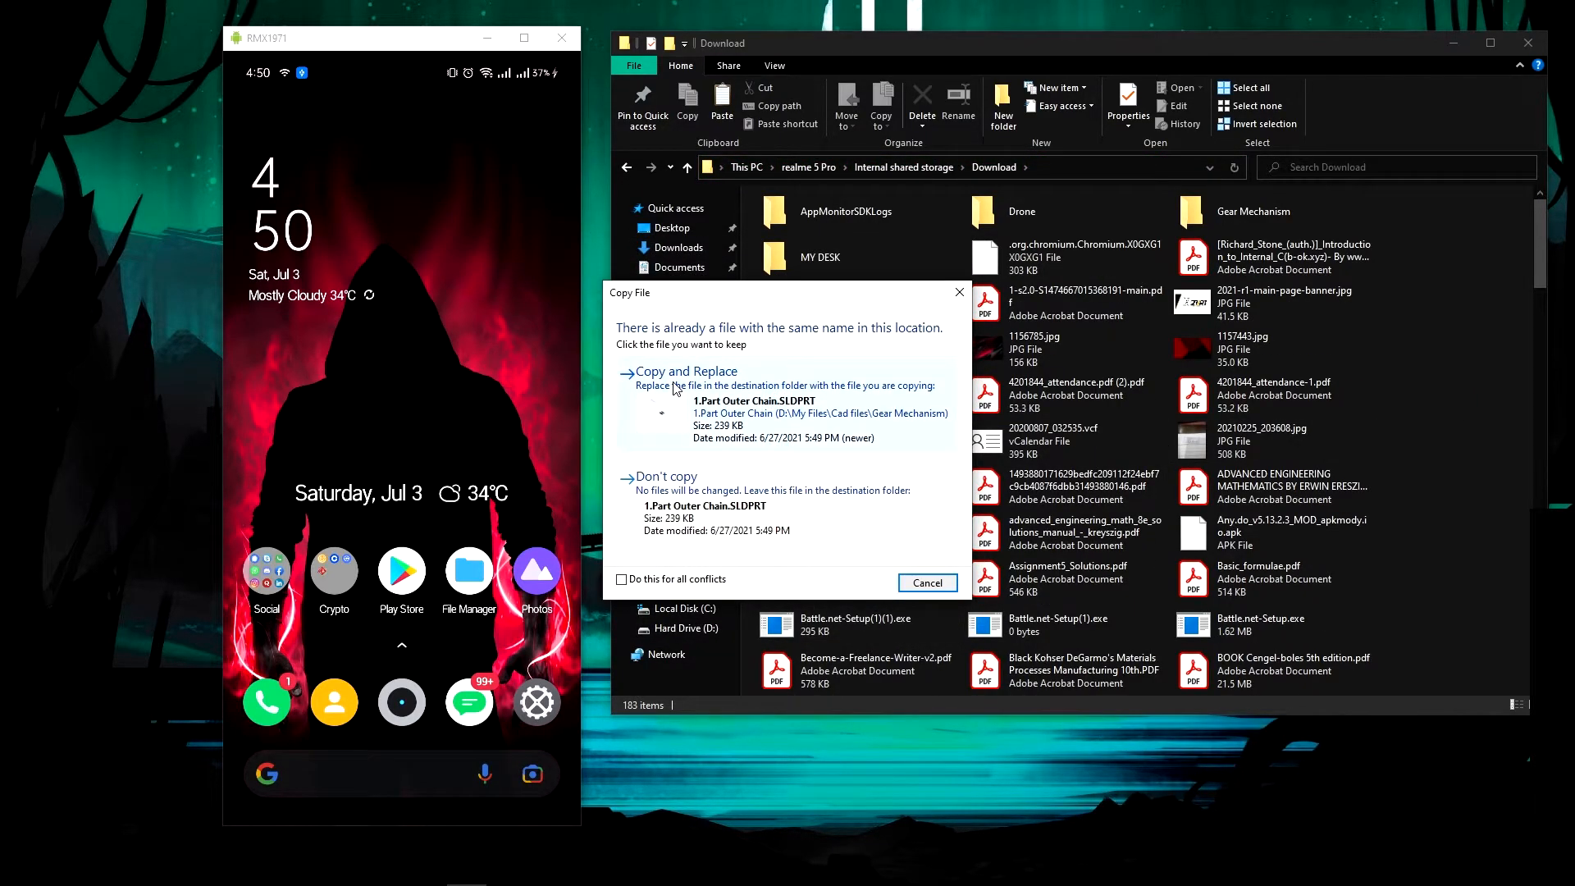
left_click(686, 370)
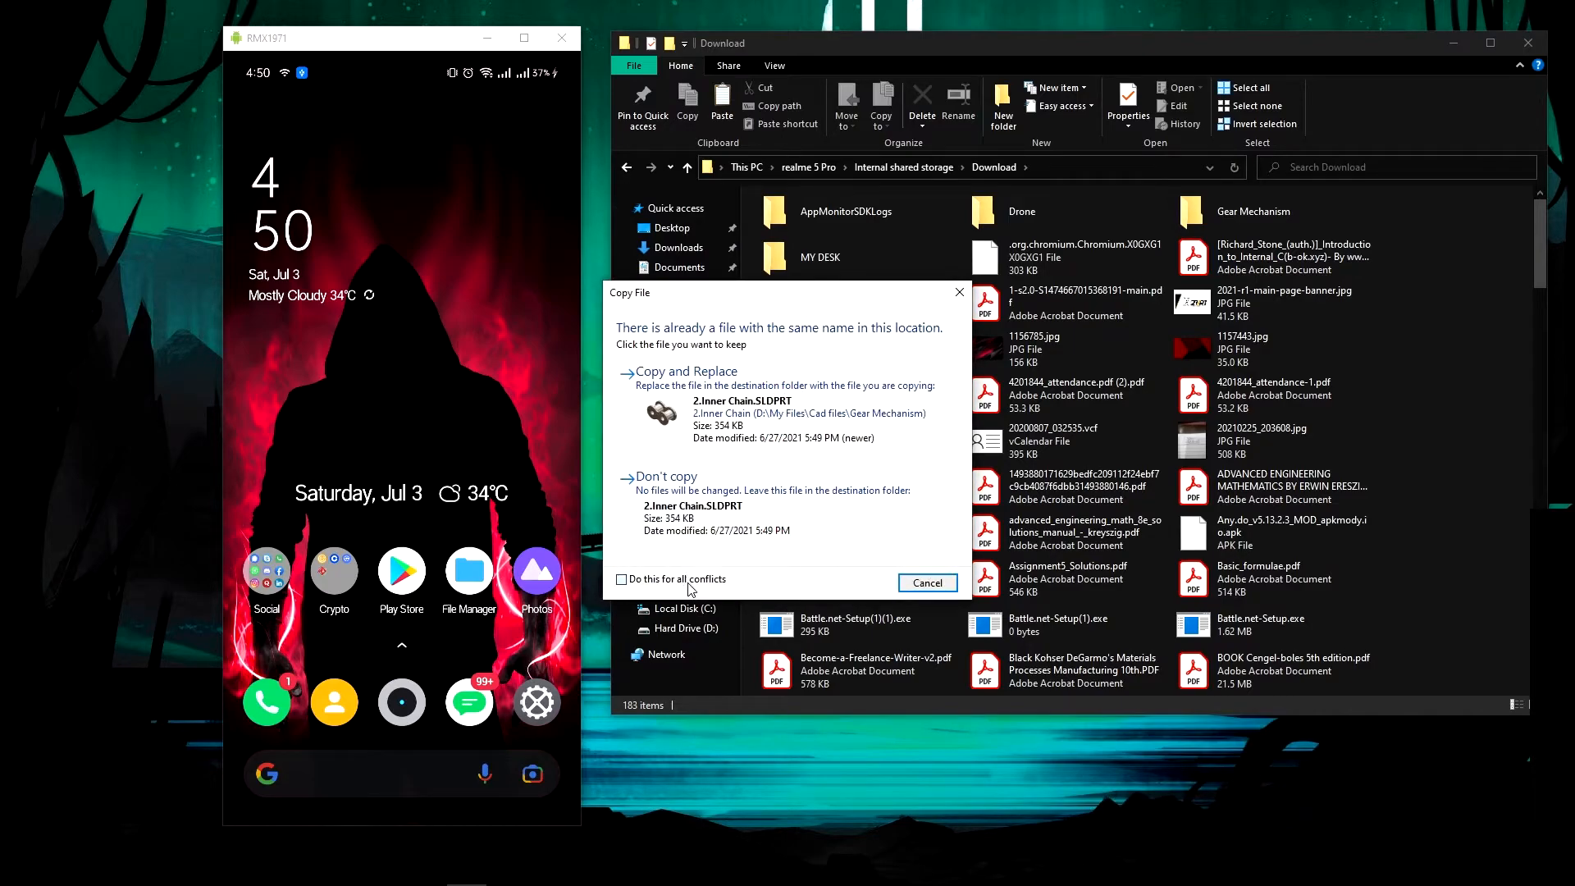
left_click(686, 370)
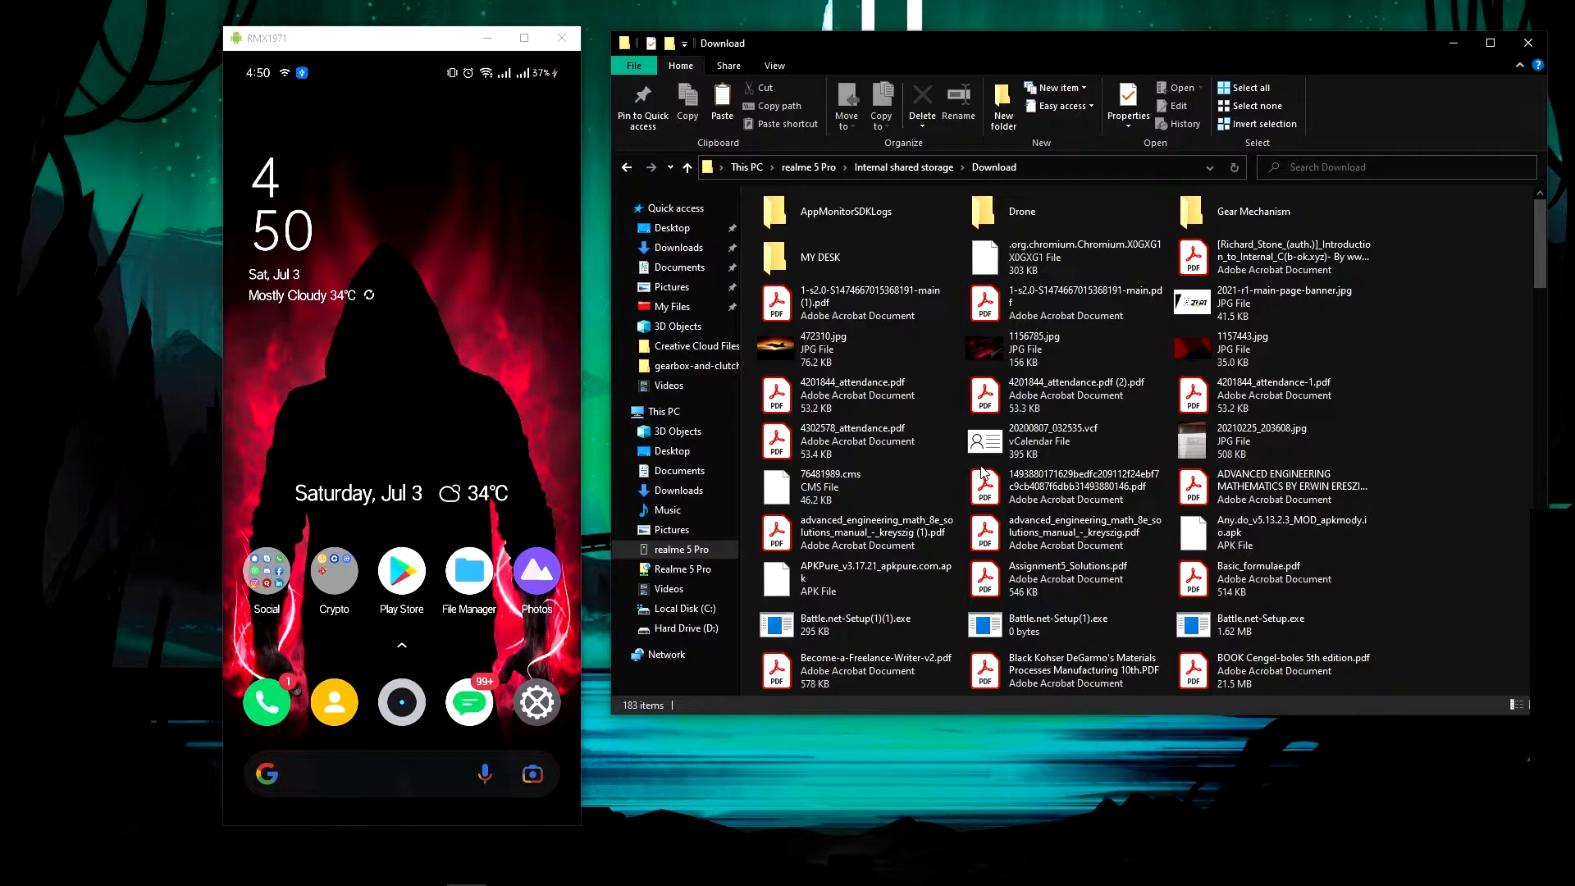
mouse_move(467, 541)
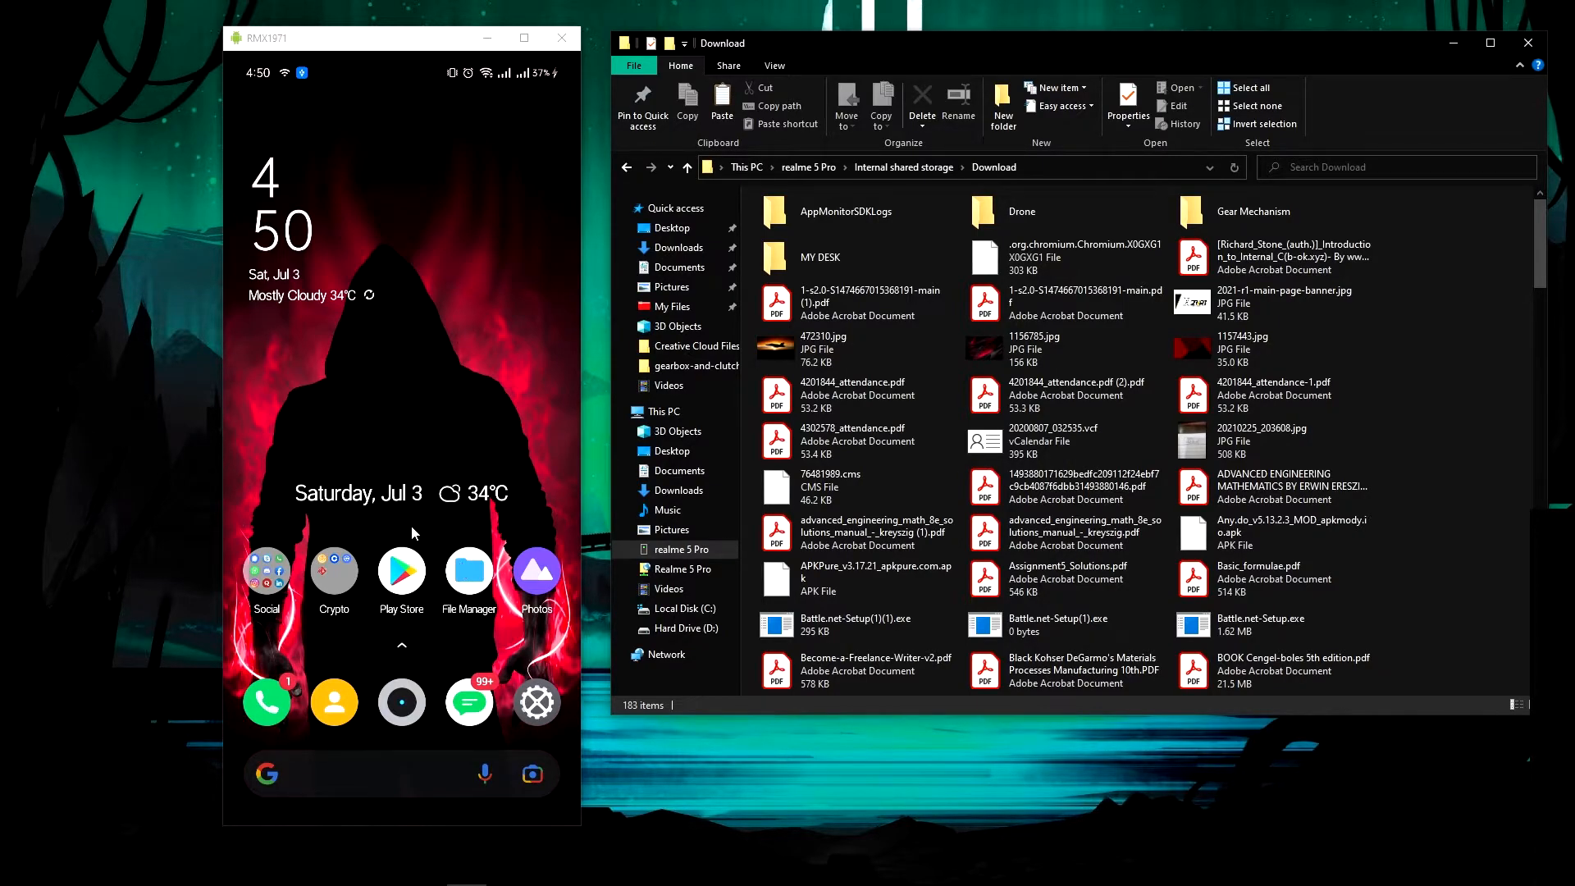
Confirm Download > Gear Mechanism lists the SLDPRT, SLDASM and AVI files.
left_click(467, 571)
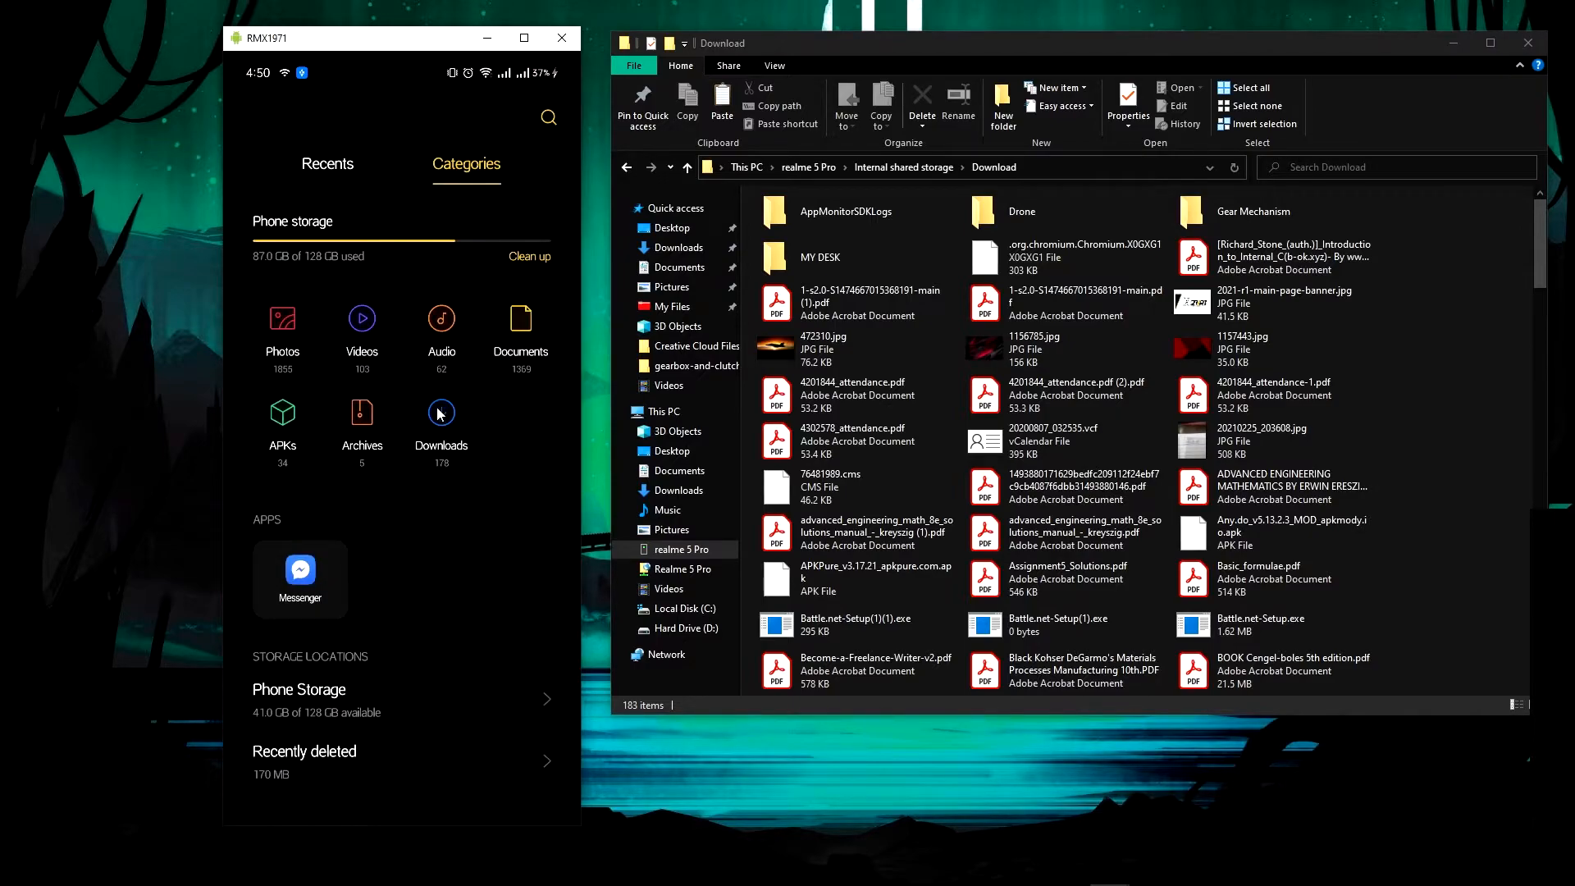
mouse_move(291, 412)
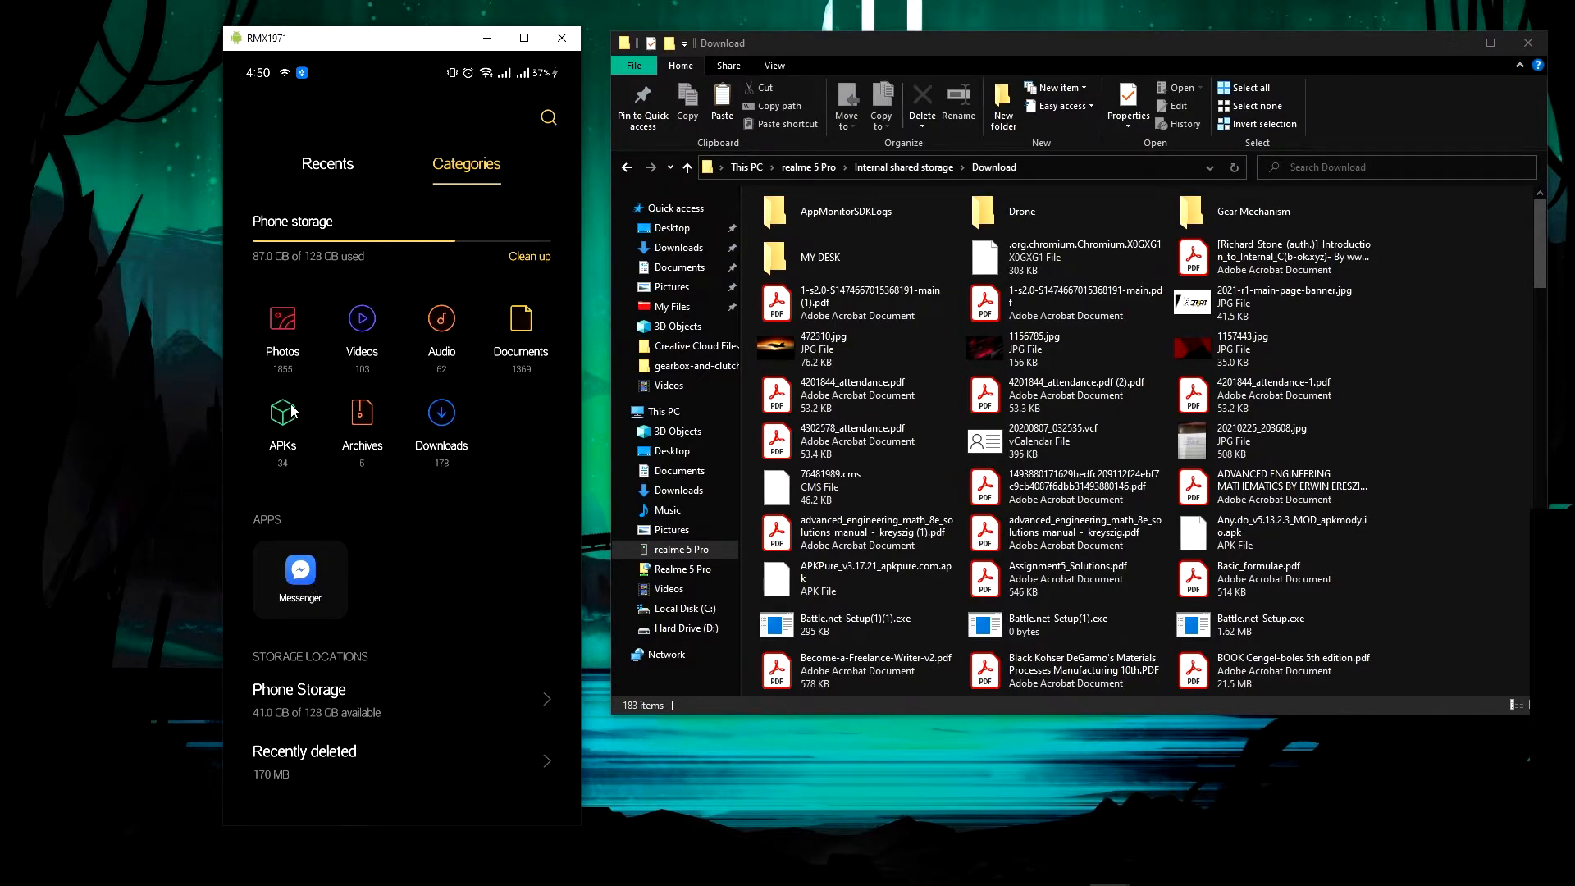
mouse_move(318, 701)
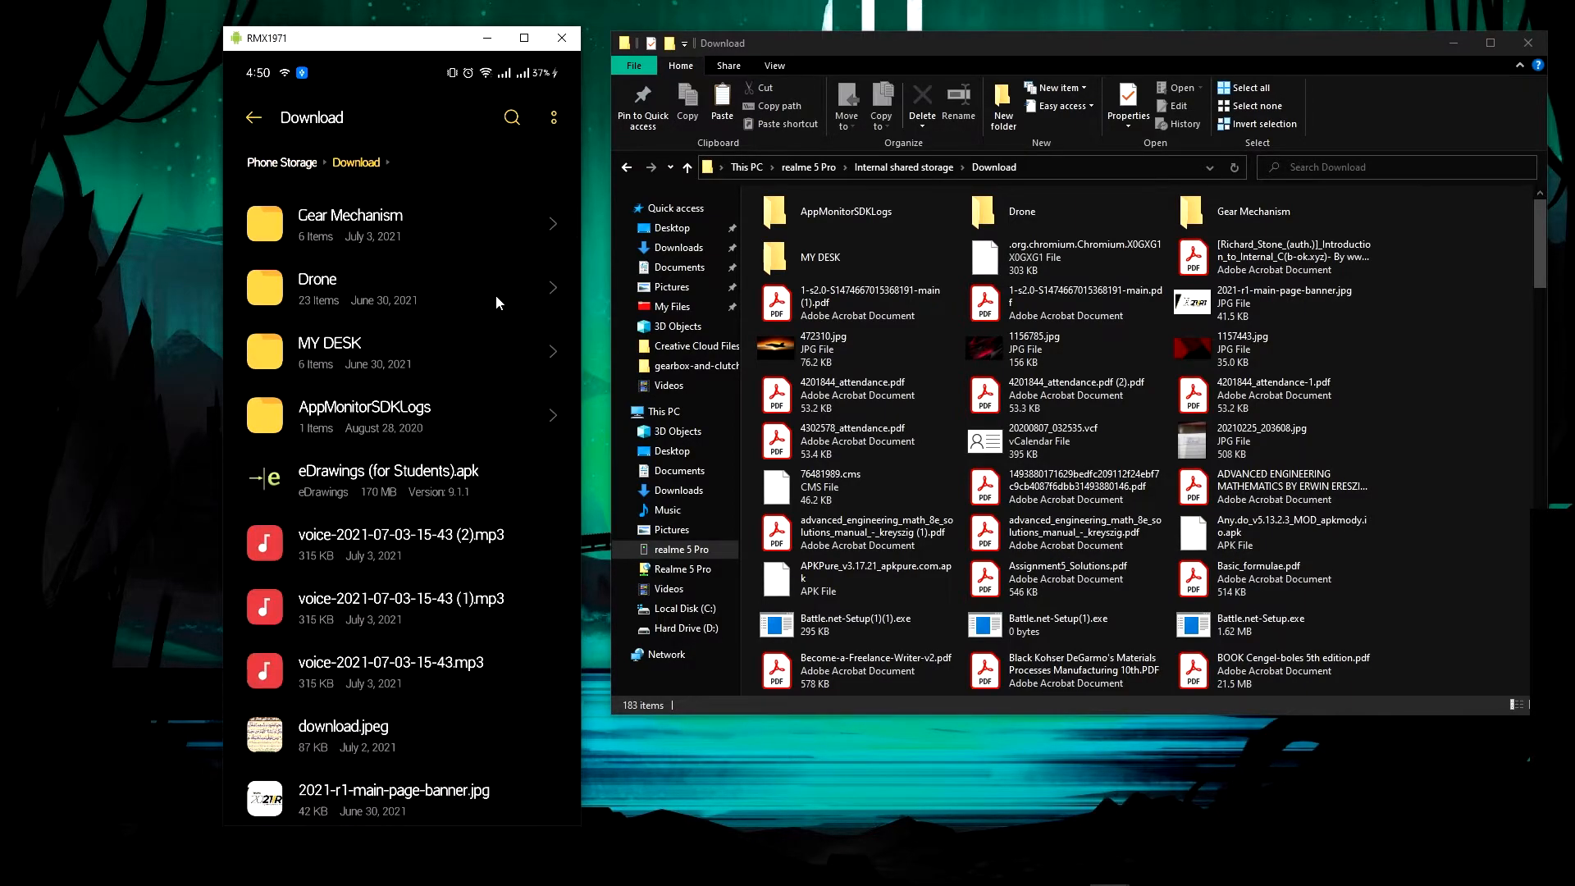
left_click(349, 224)
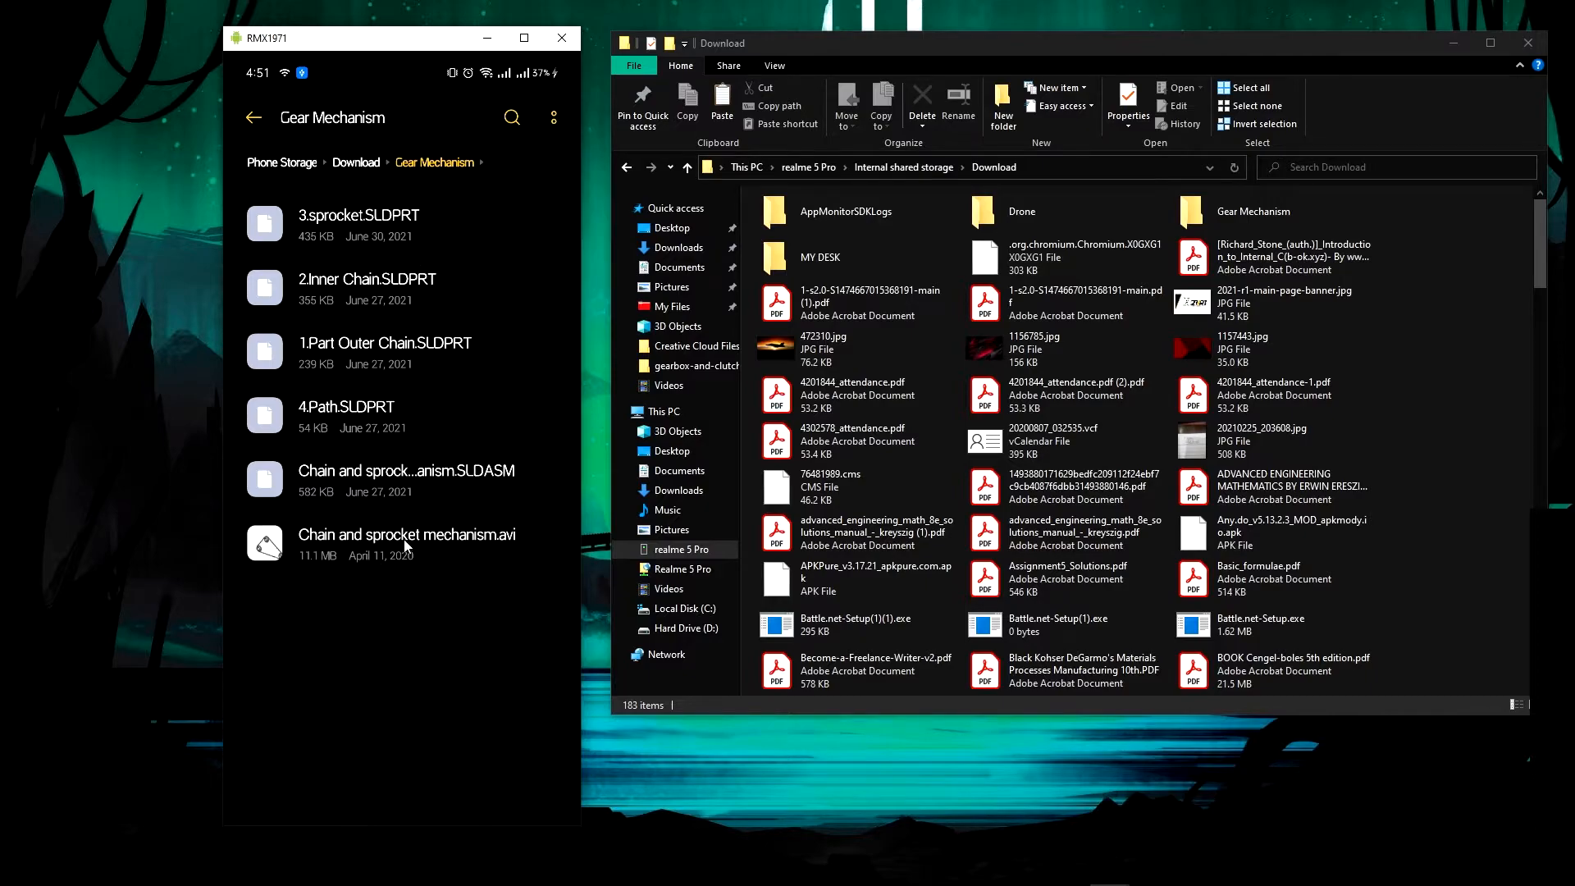
mouse_move(509, 482)
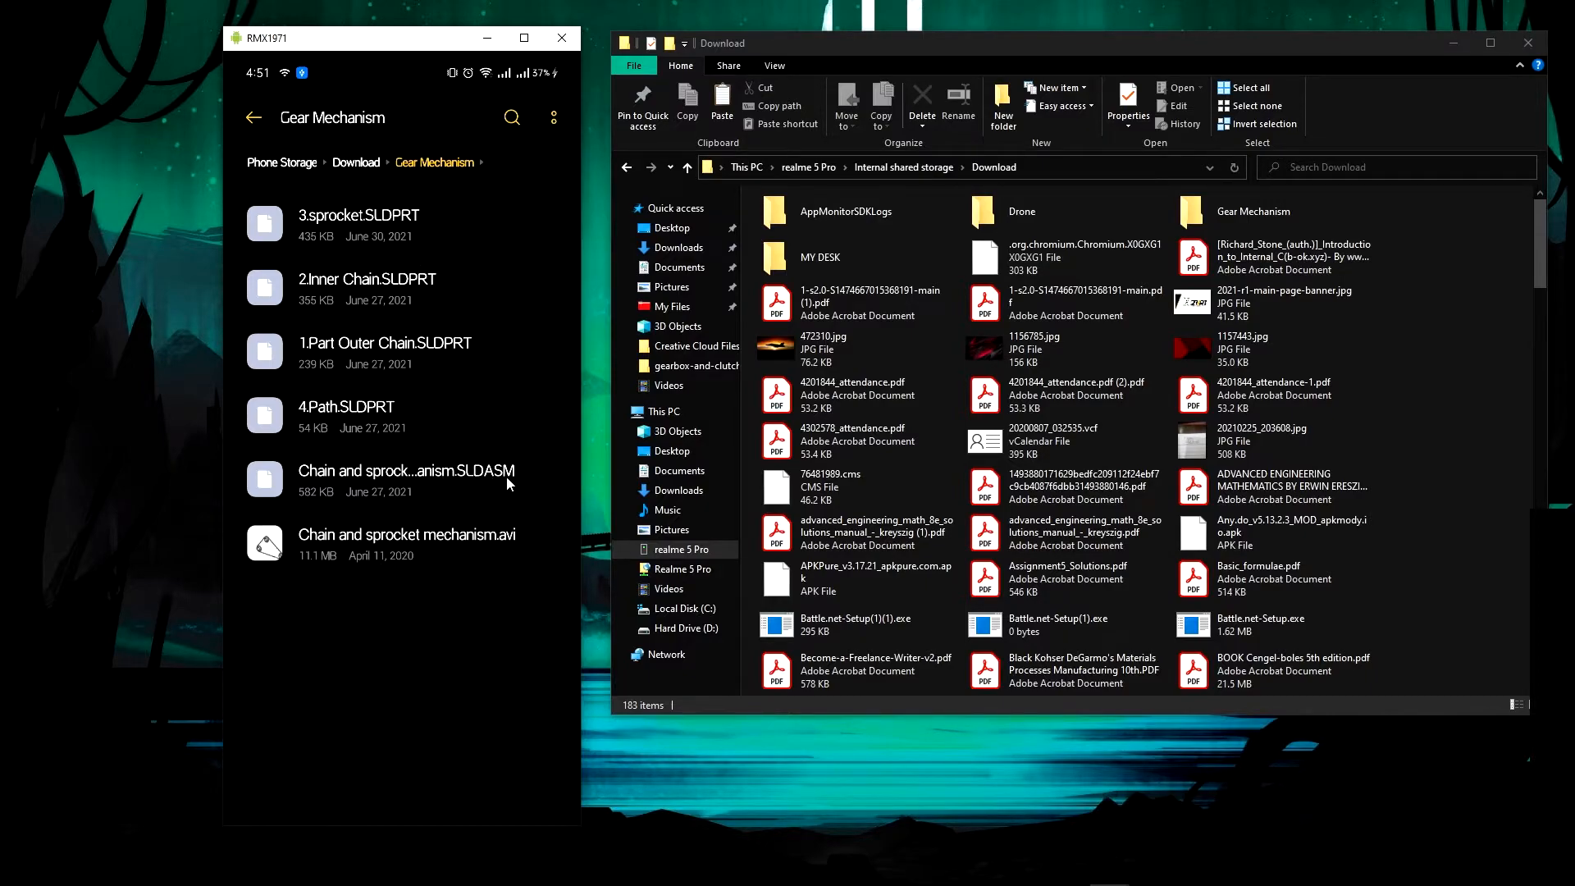
mouse_move(341, 475)
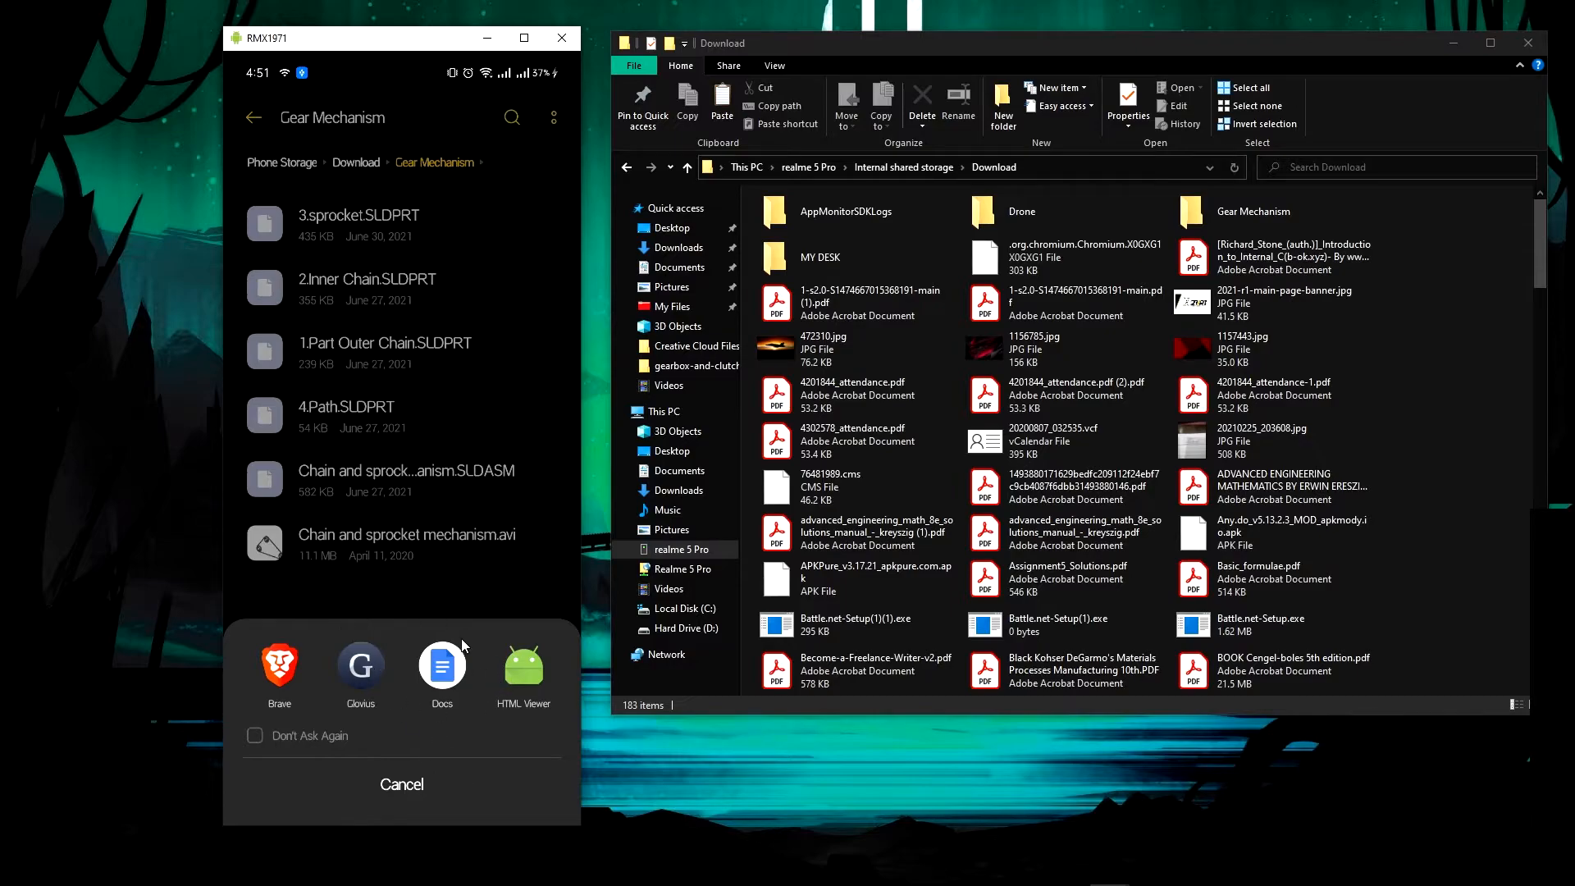
mouse_move(392, 621)
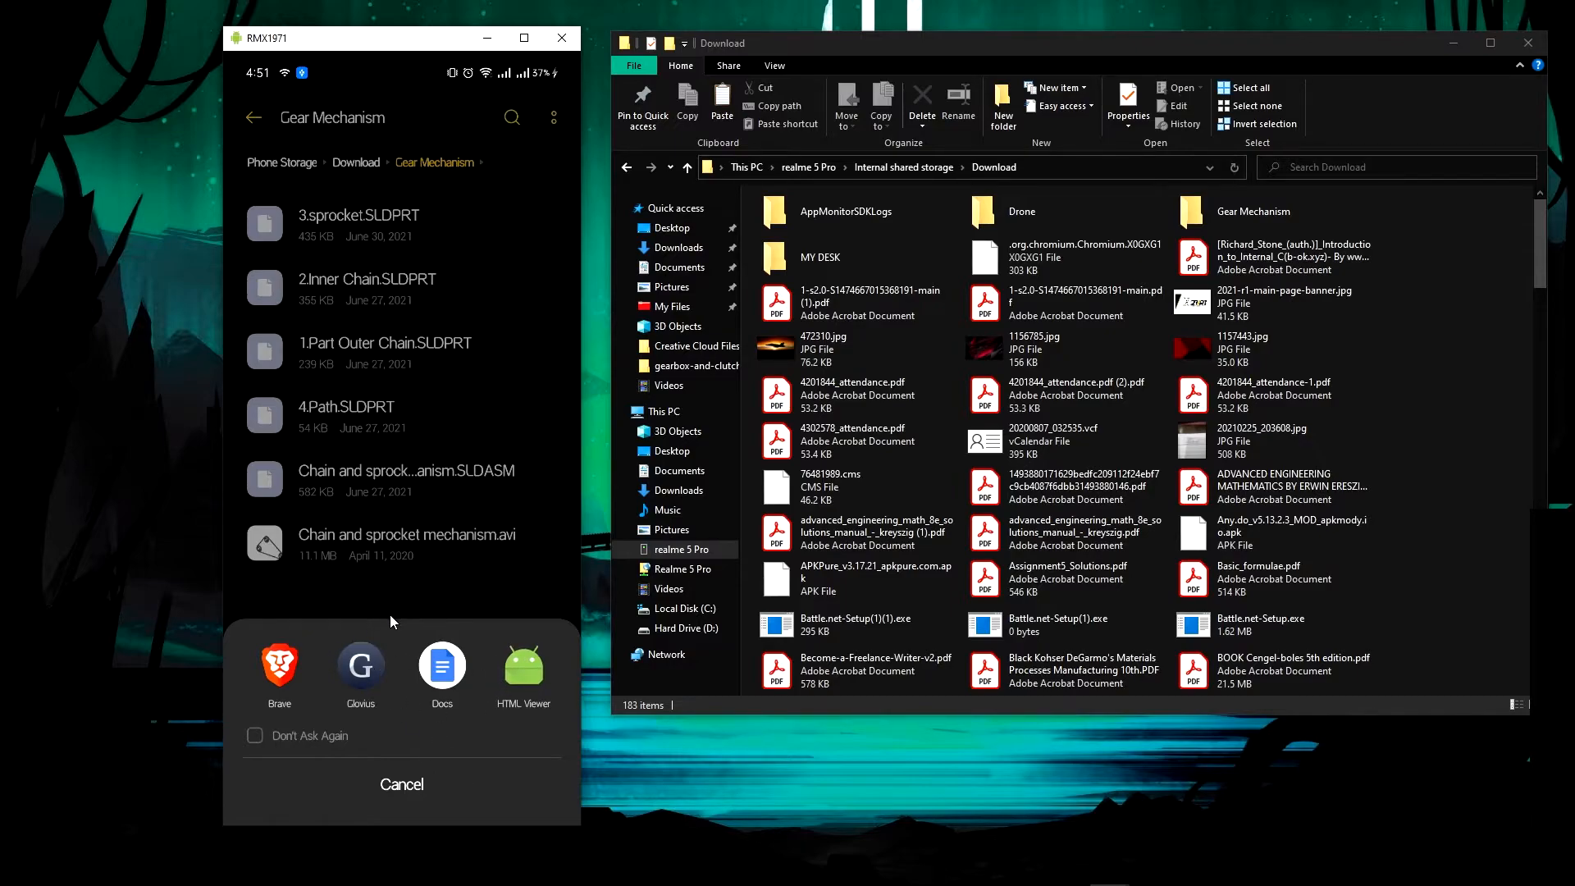
left_click(401, 783)
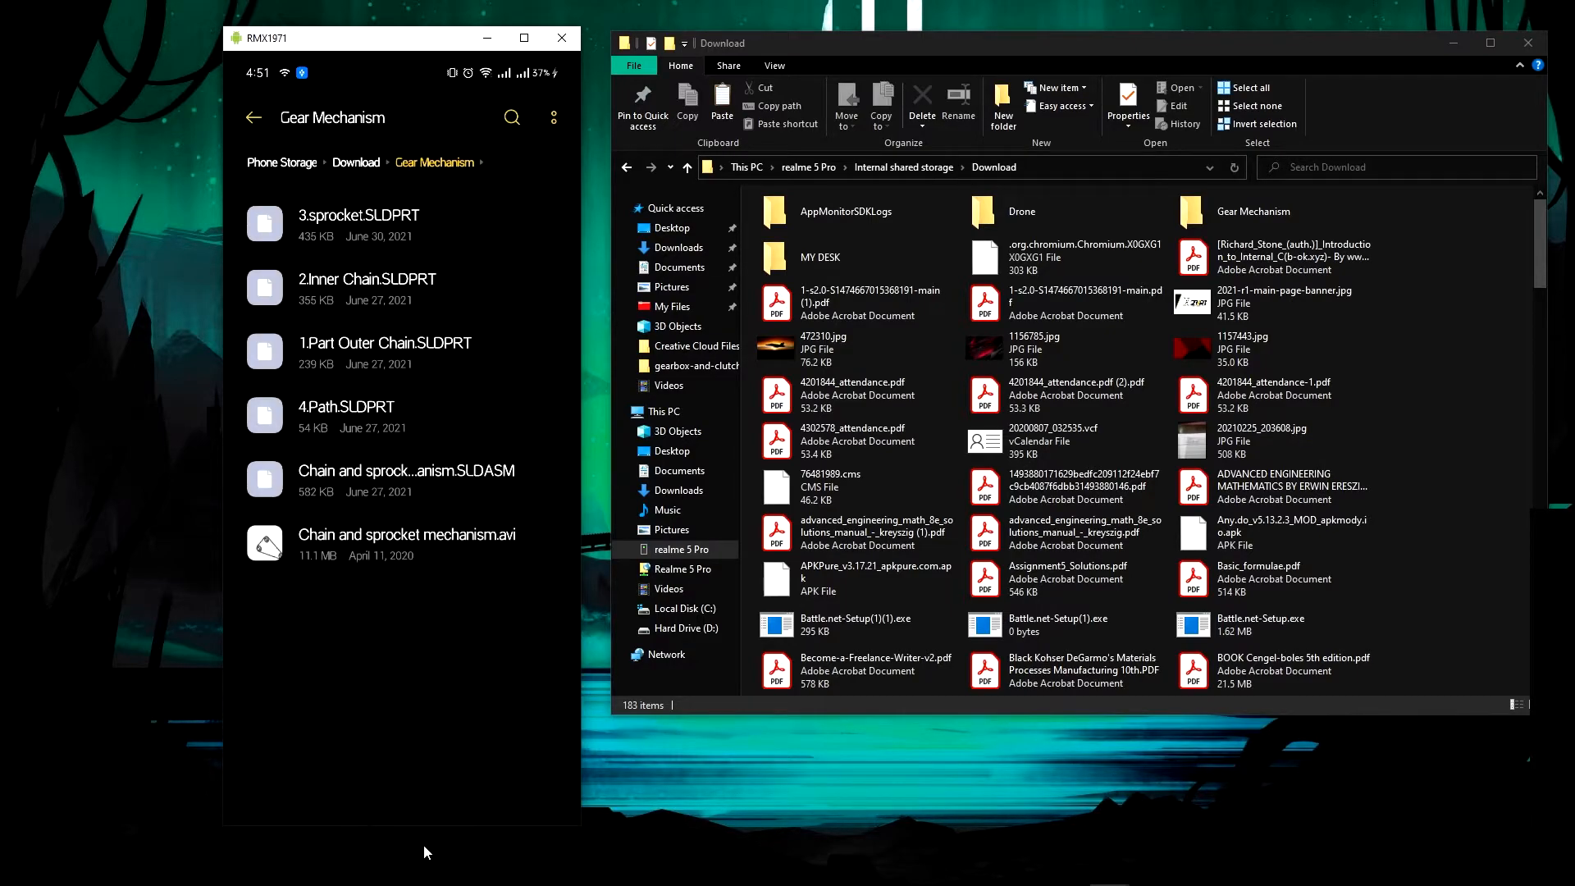
mouse_move(408, 561)
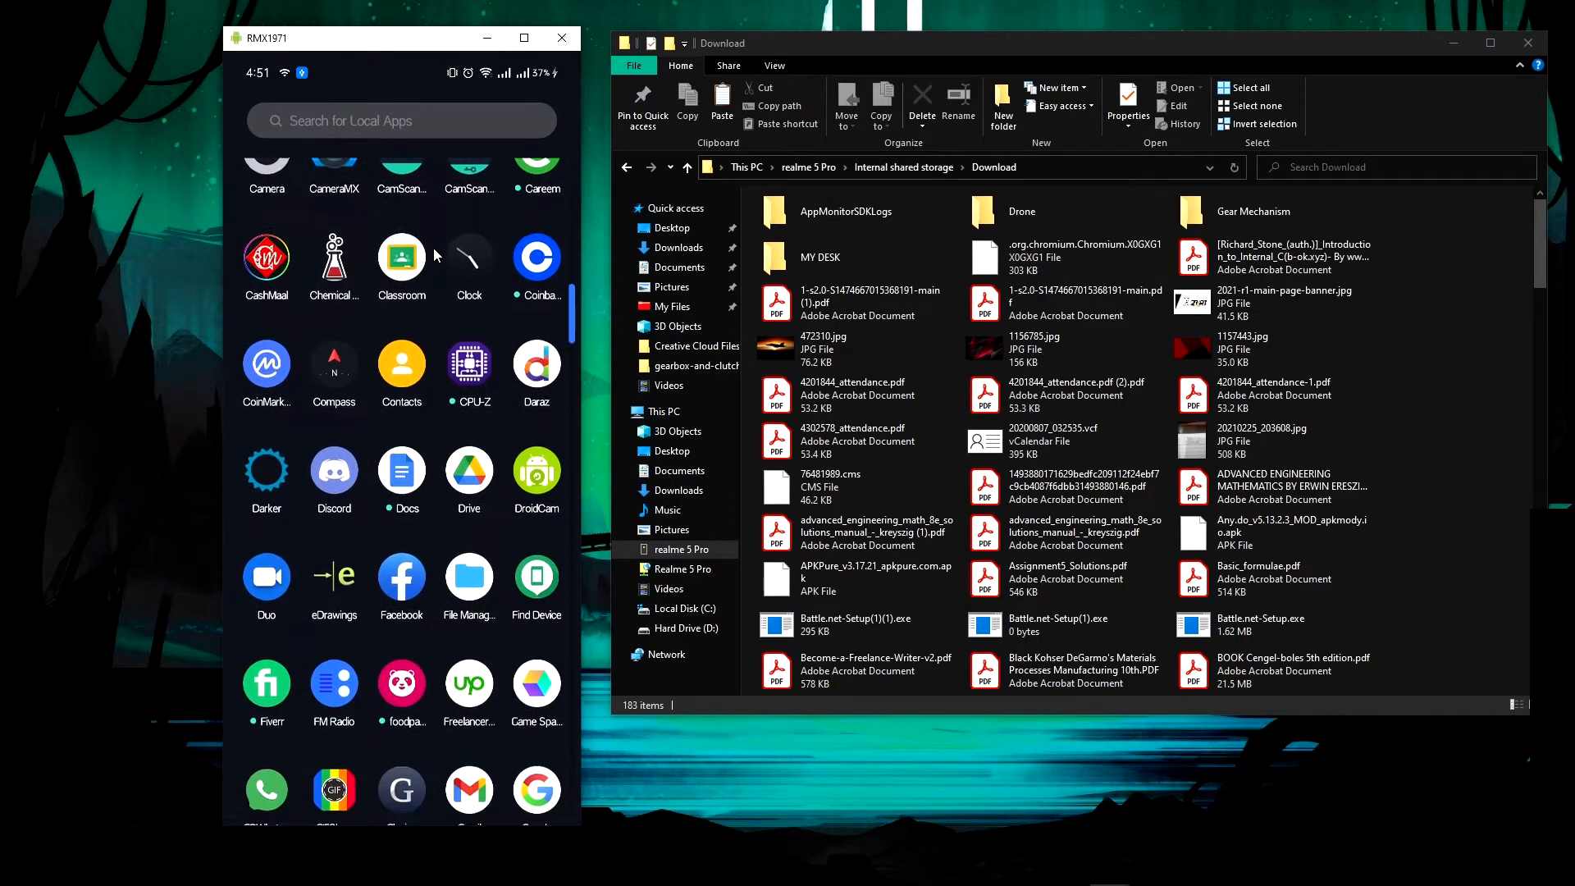
Open the Chain and sprocket mechanism SLDASM from Download > Gear Mechanism in eDrawings.
left_click(332, 583)
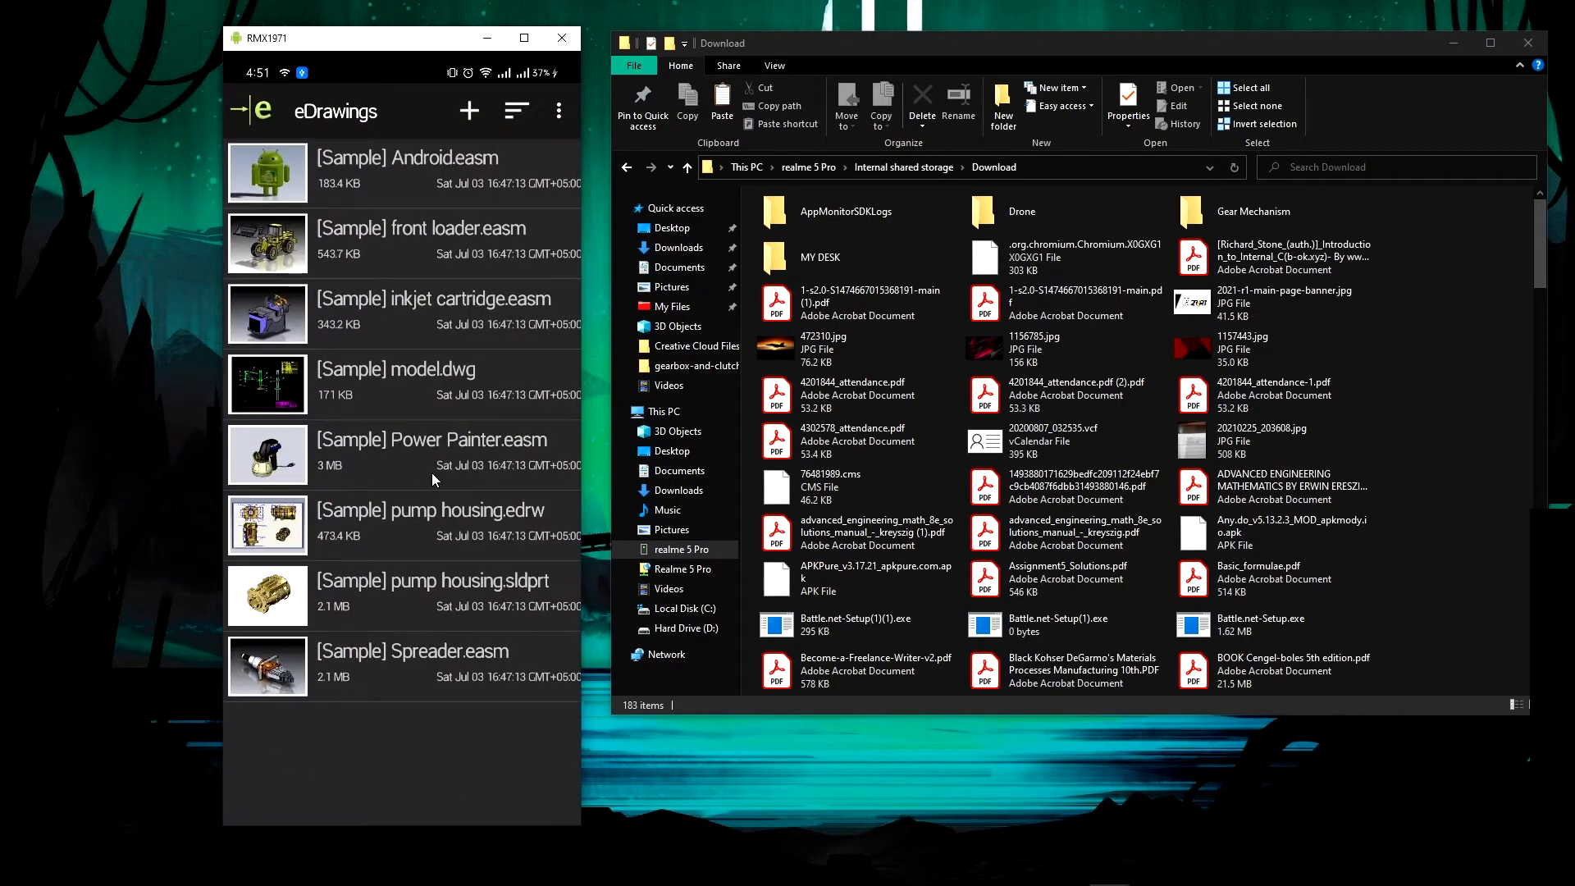
mouse_move(1440, 50)
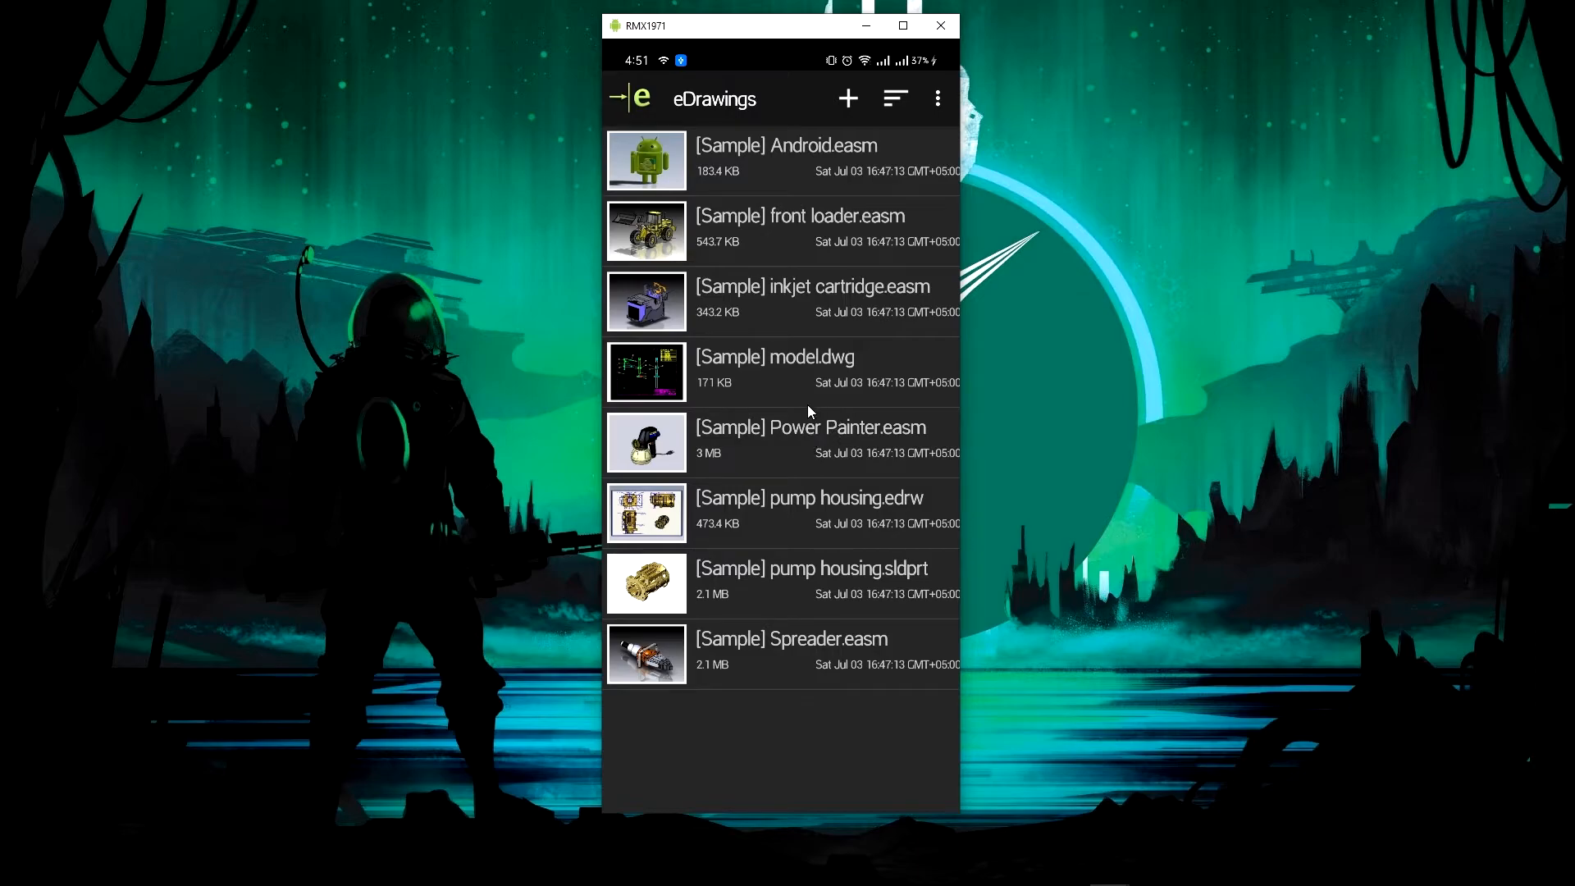
mouse_move(846, 98)
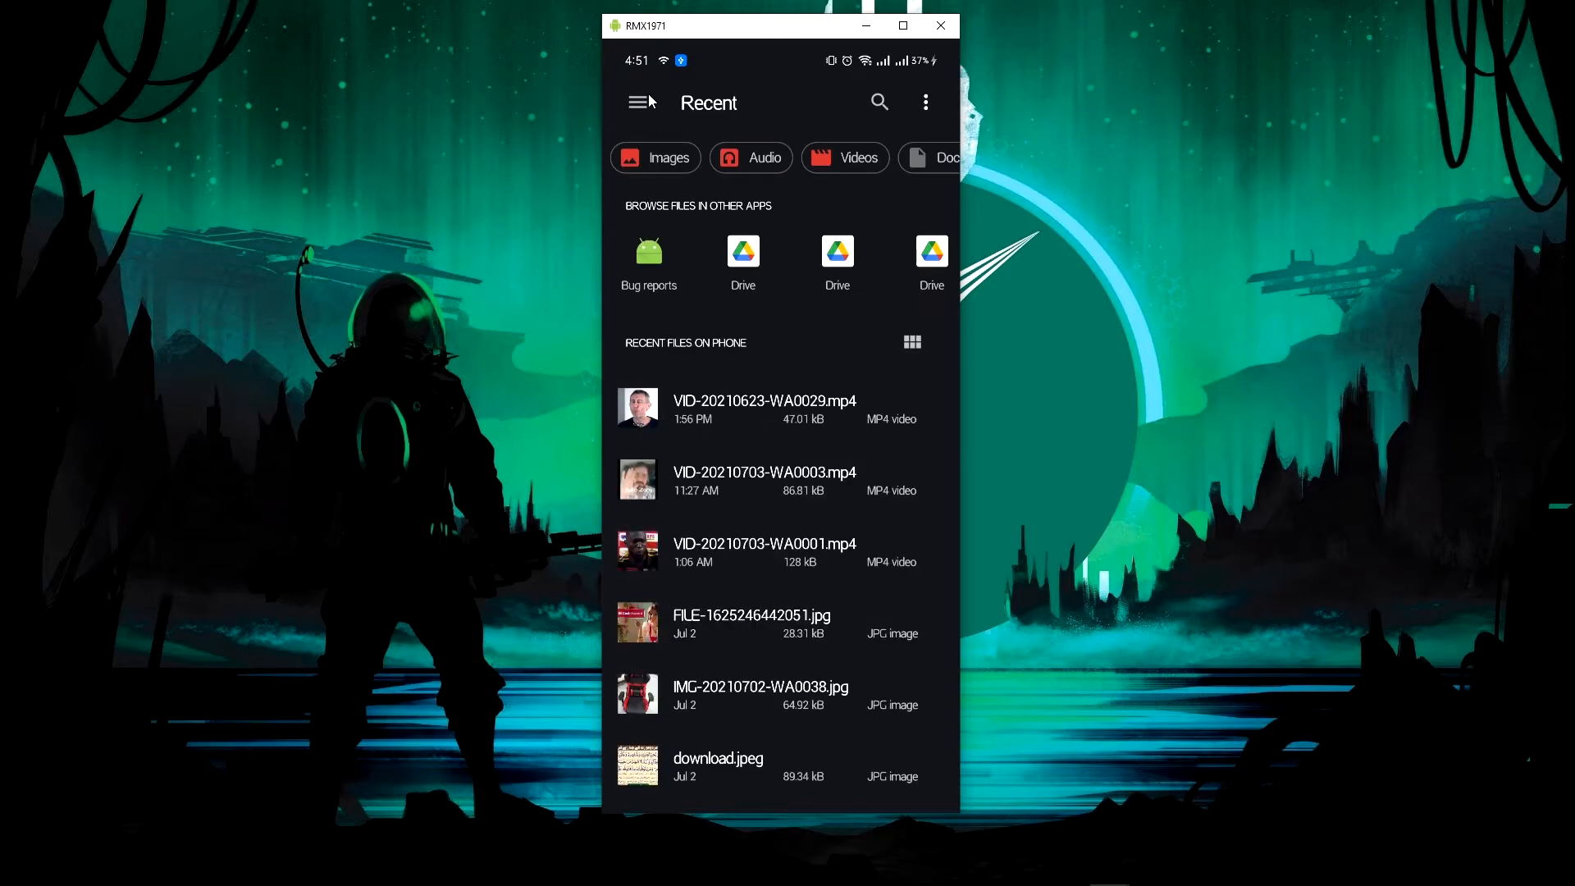
left_click(639, 102)
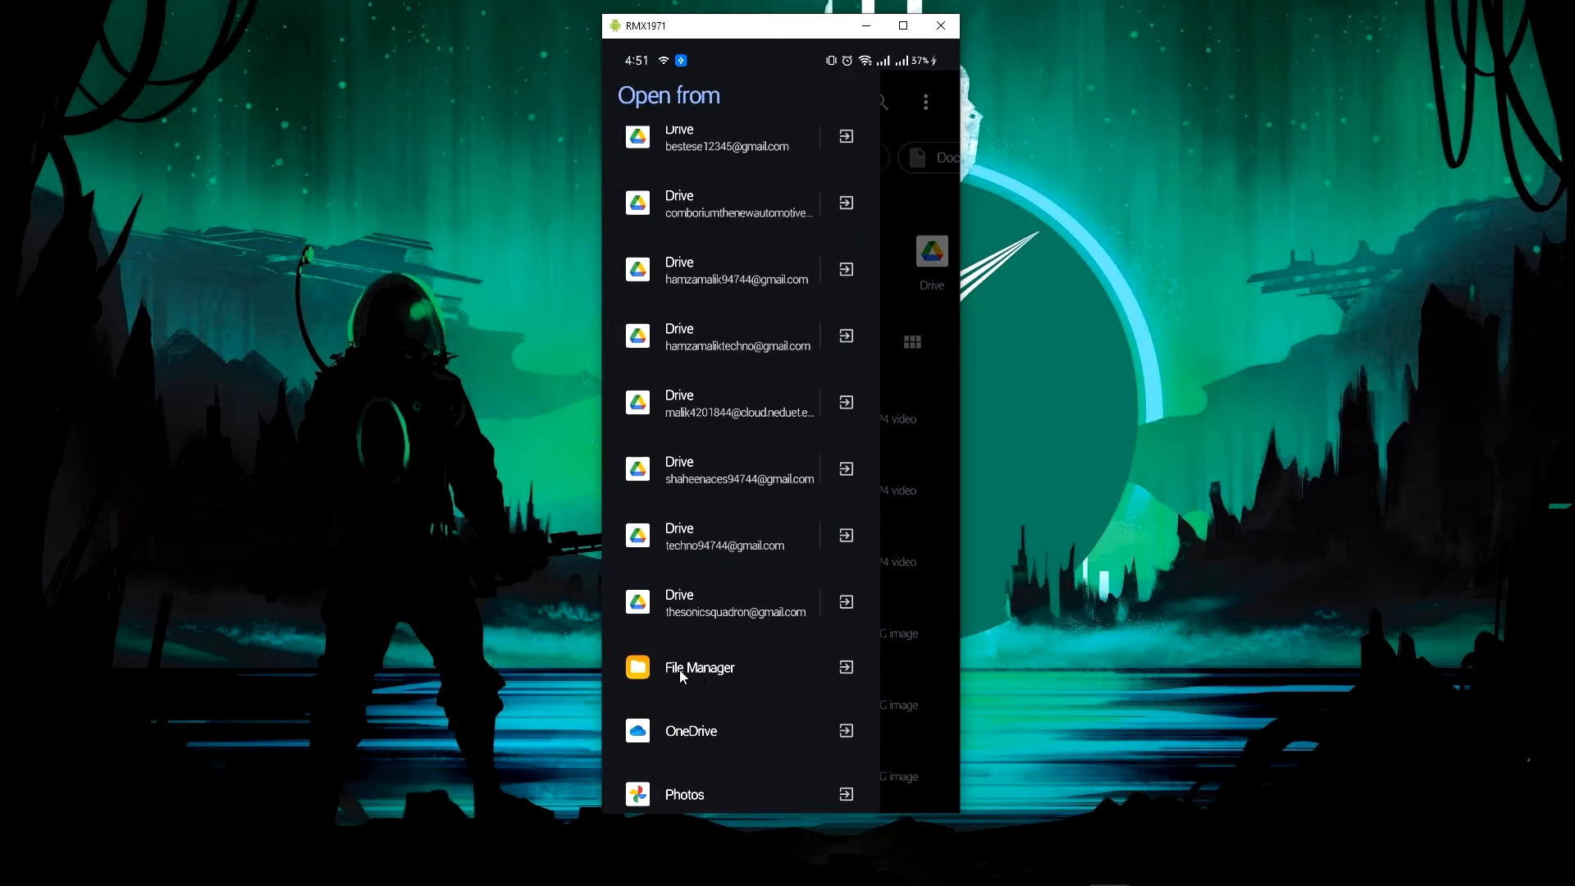
left_click(698, 667)
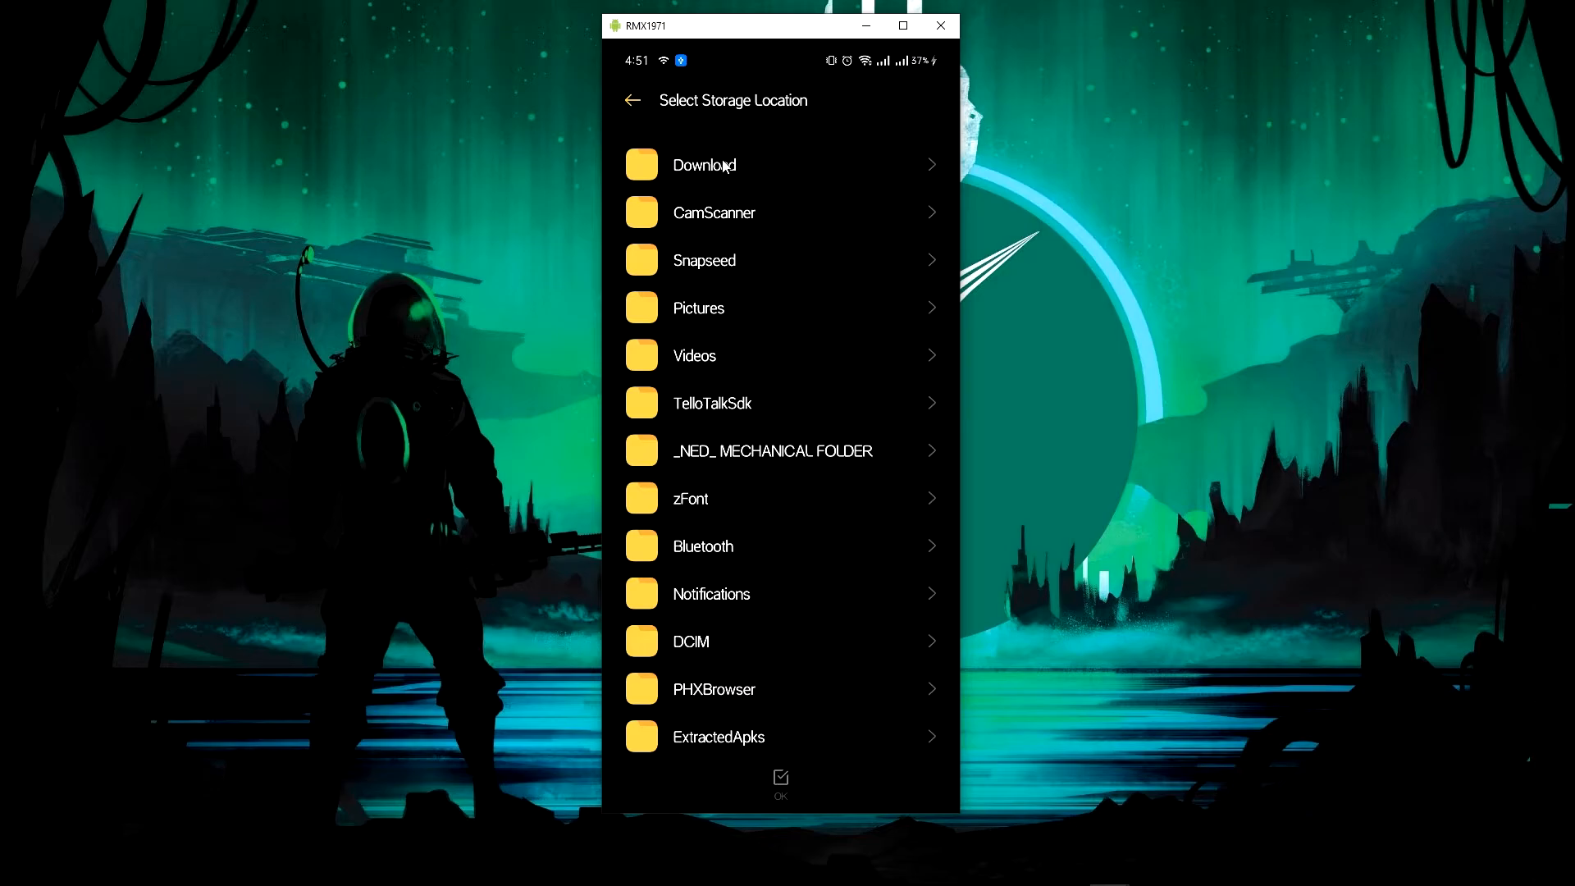
left_click(774, 450)
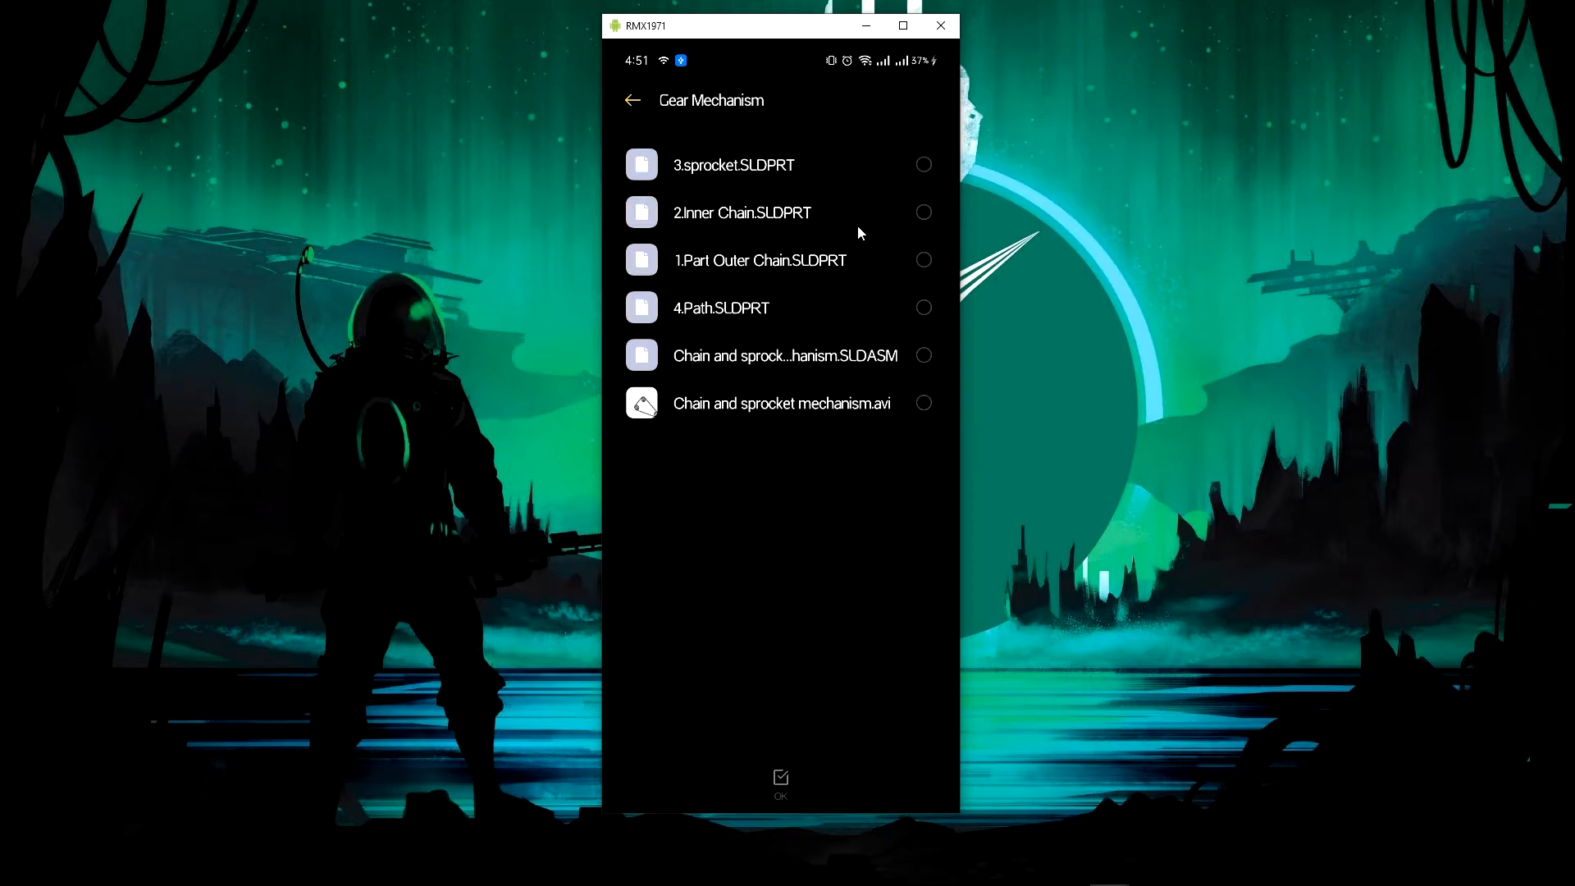
left_click(922, 355)
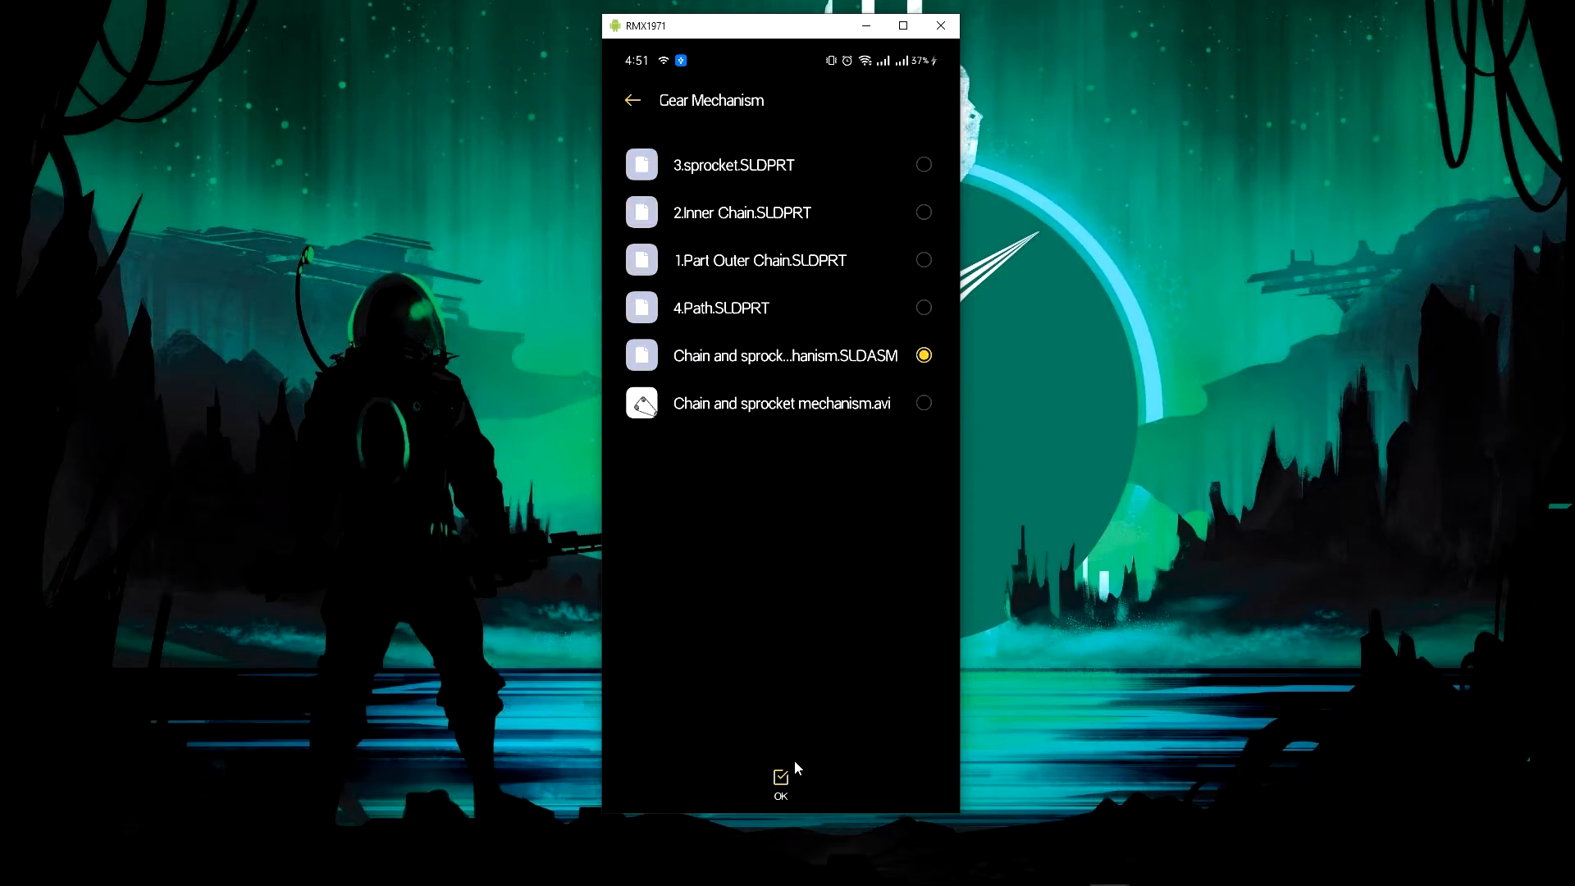
mouse_move(781, 781)
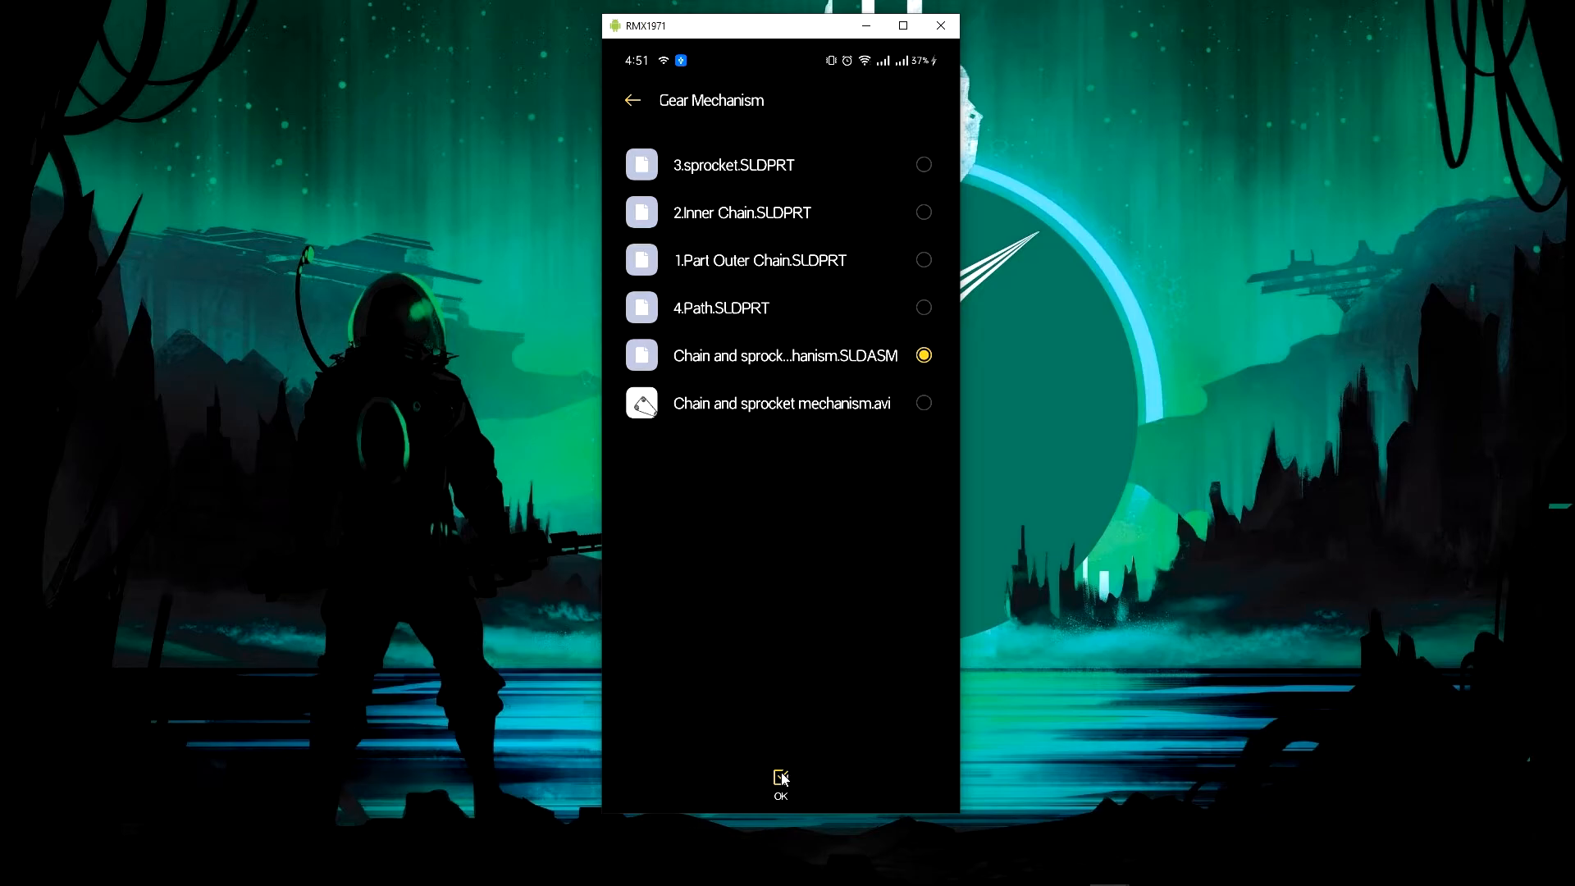
left_click(780, 786)
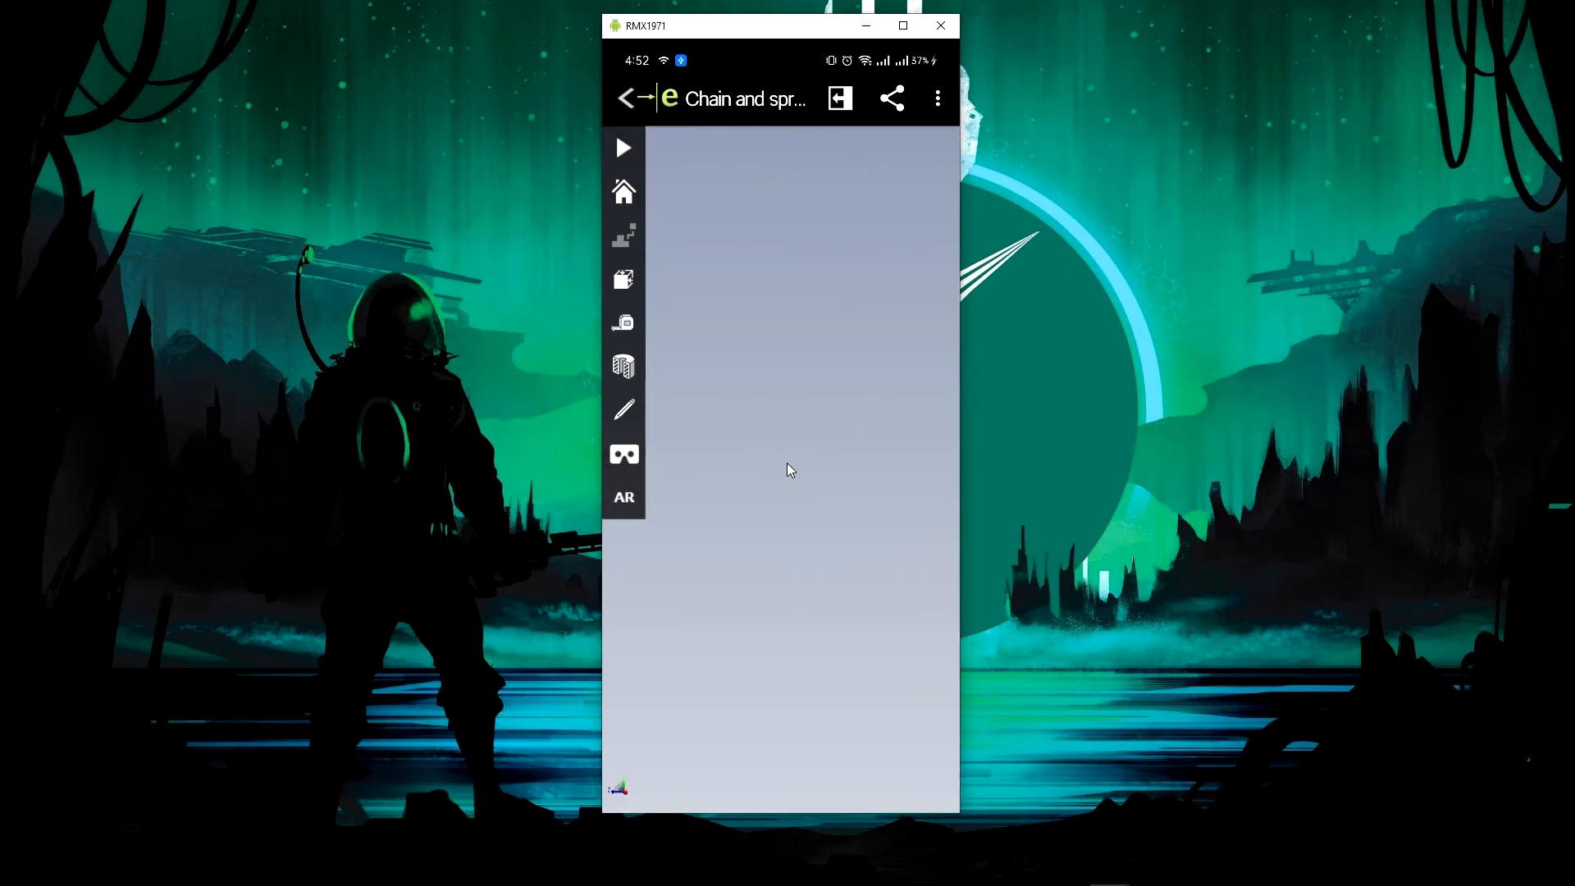
Switch the chain and sprocket assembly to the side view, then back to isometric.
left_click(622, 147)
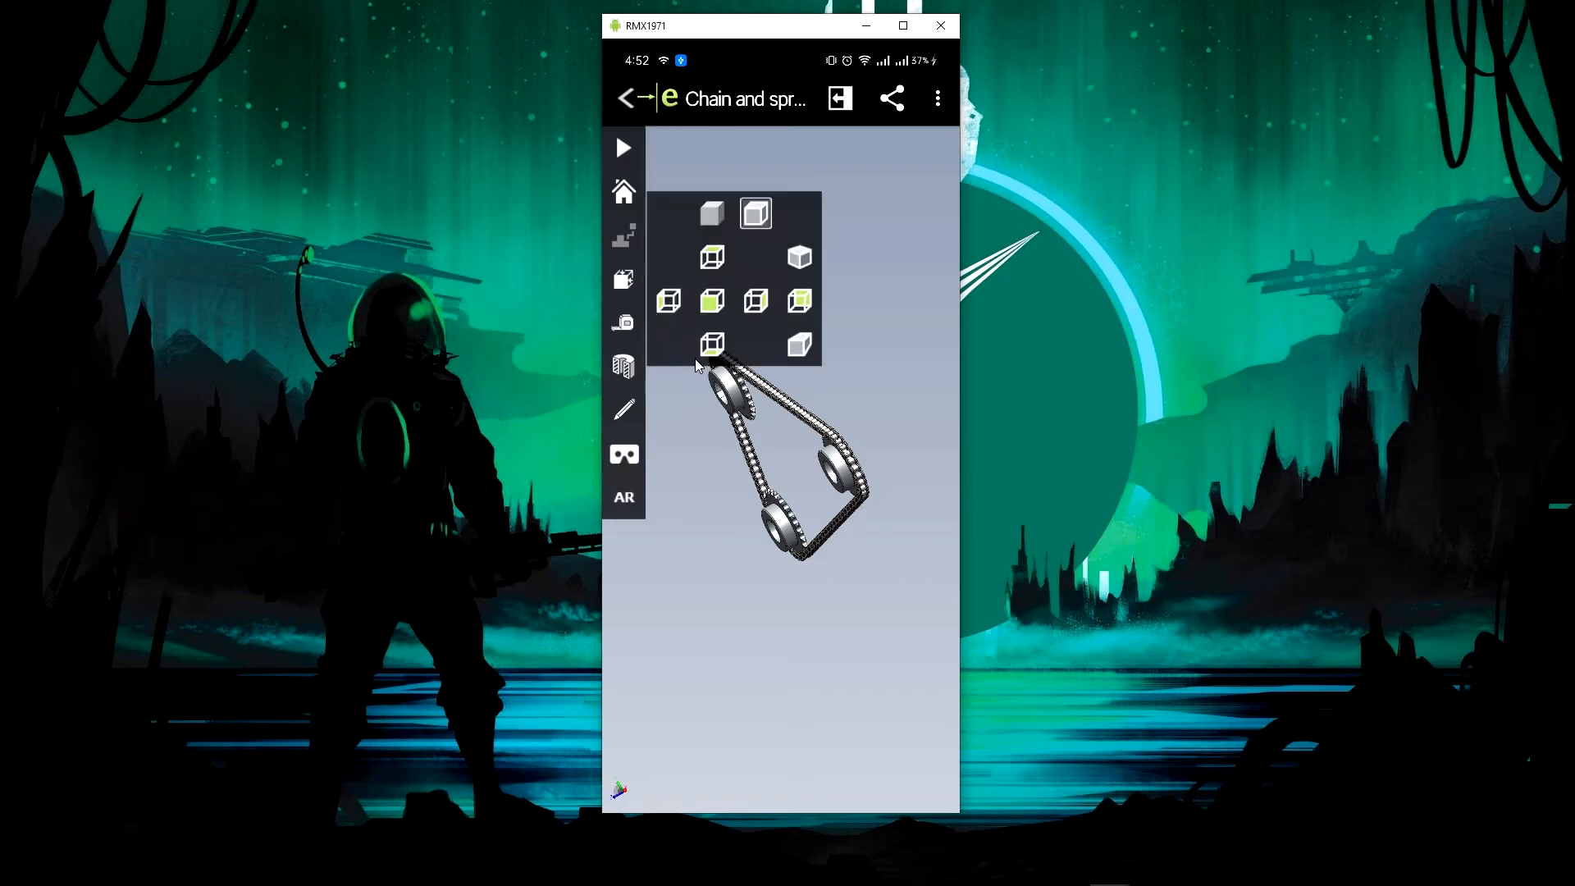
left_click(712, 257)
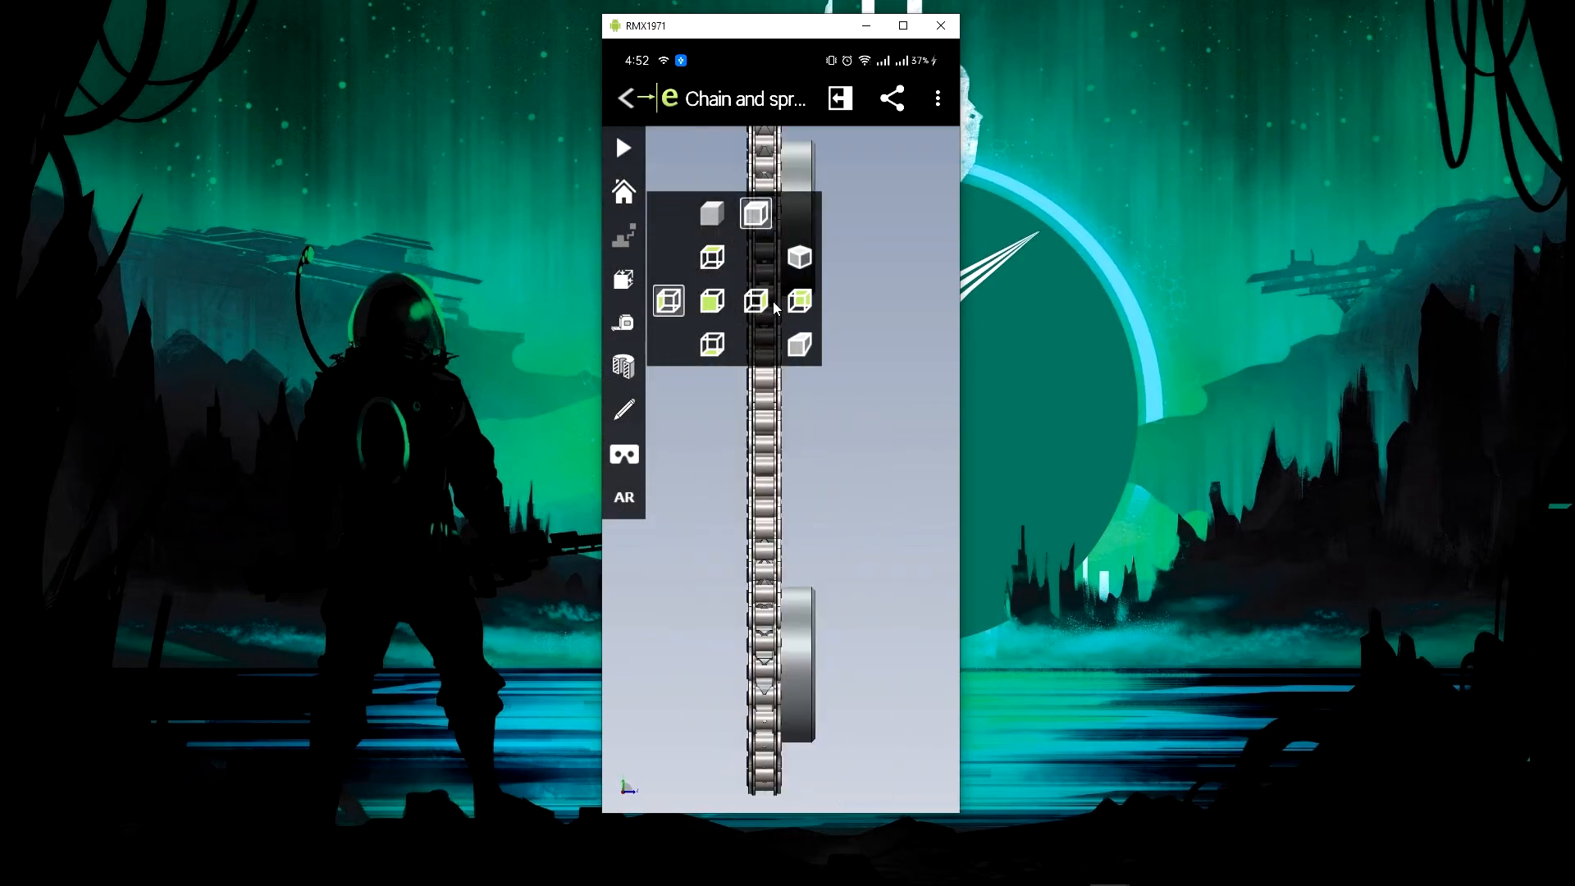
left_click(798, 301)
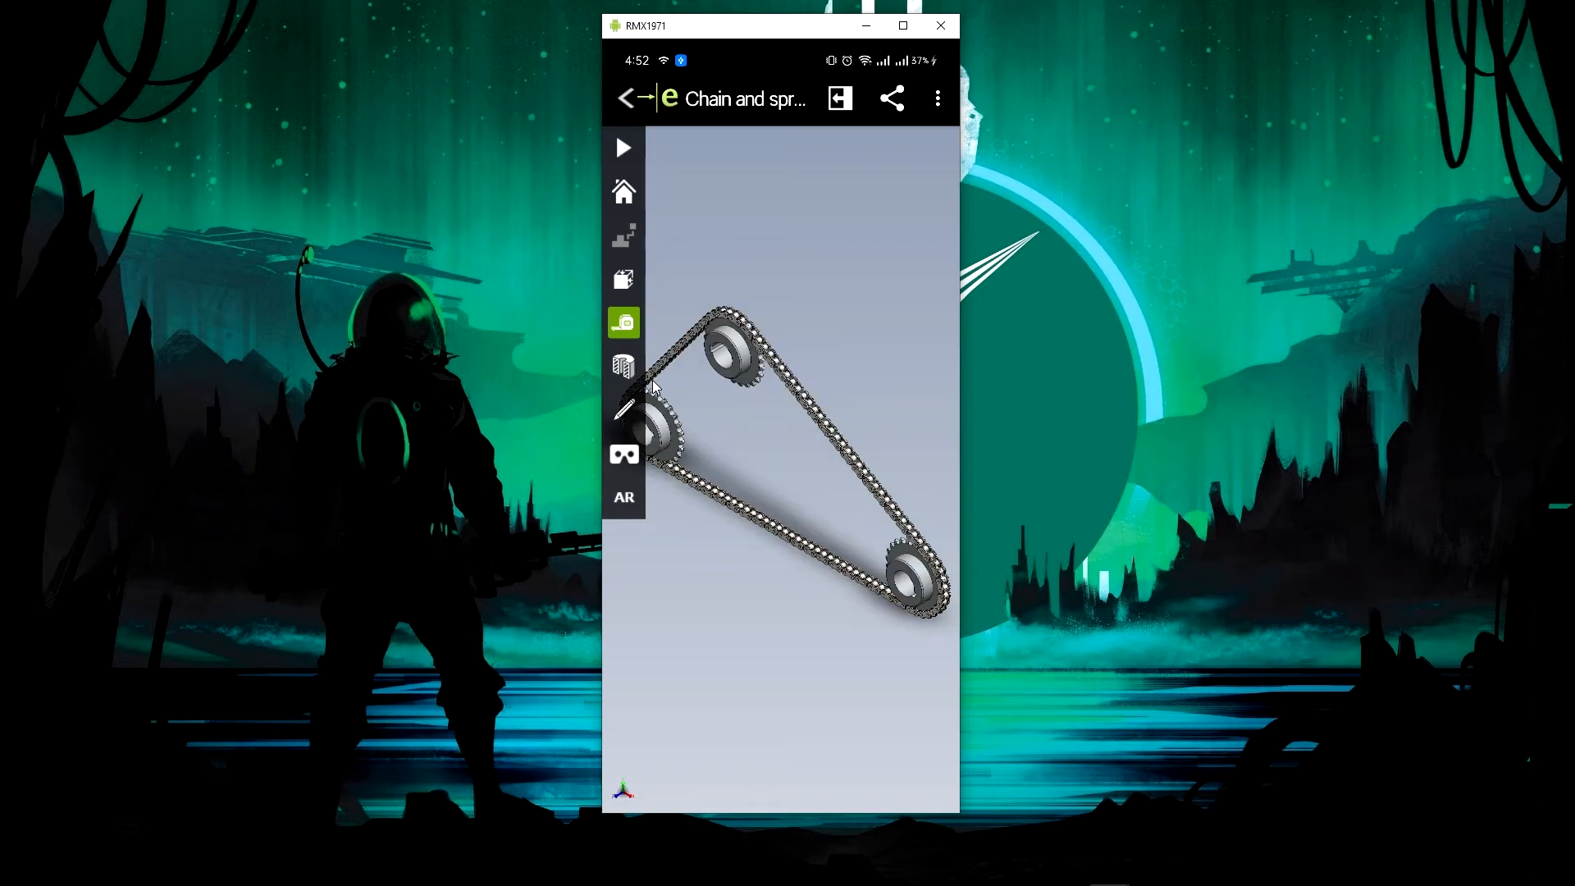
Start a Text markup note on the assembly, then dismiss it without adding text.
left_click(623, 364)
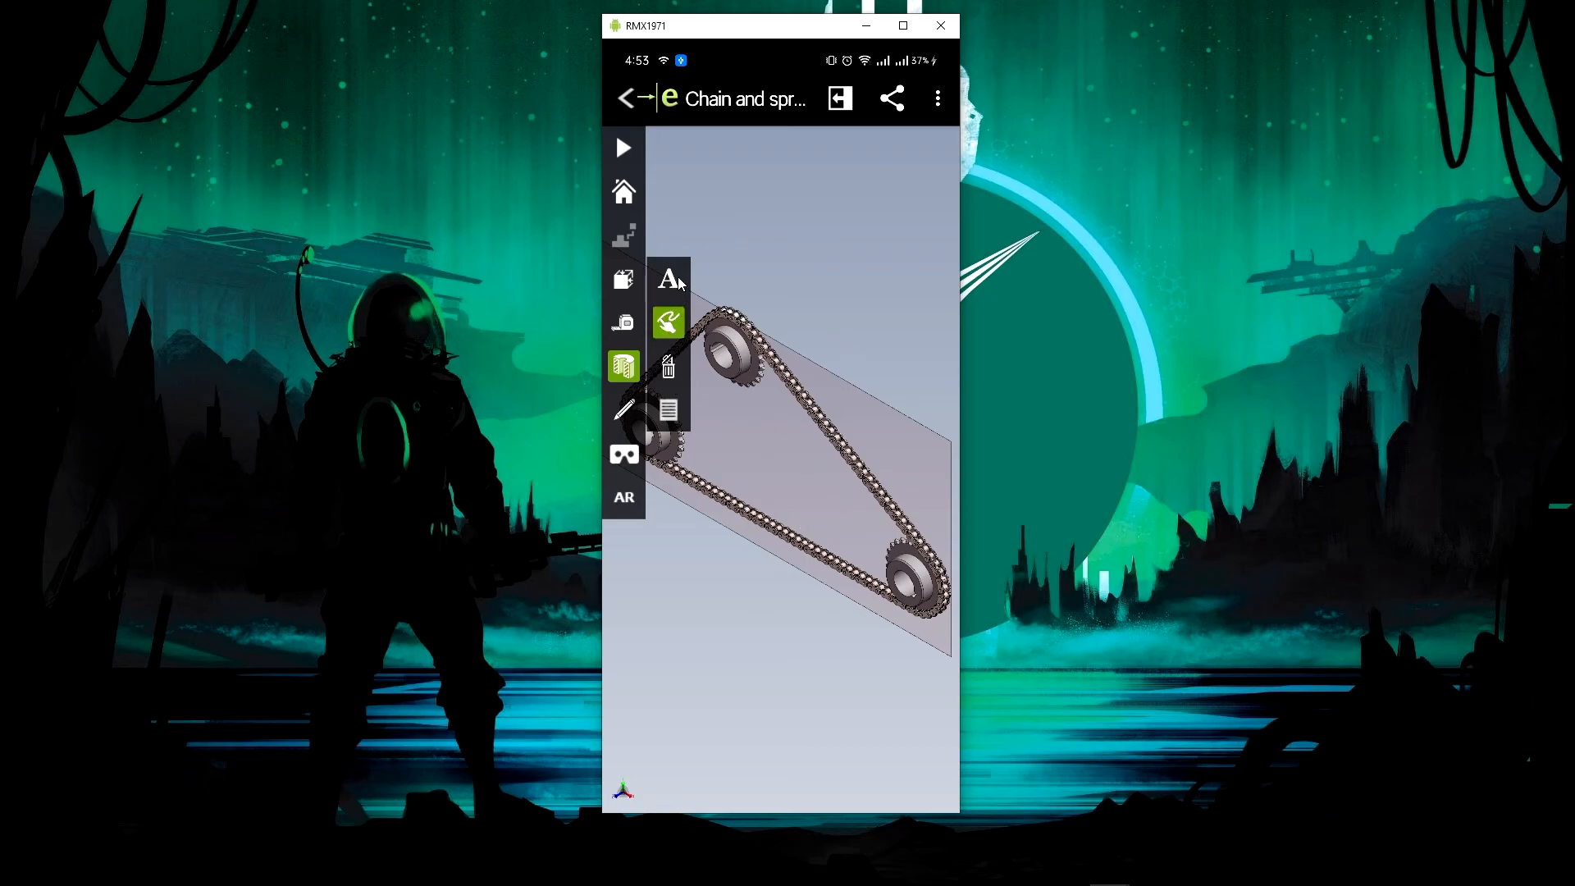
left_click(668, 279)
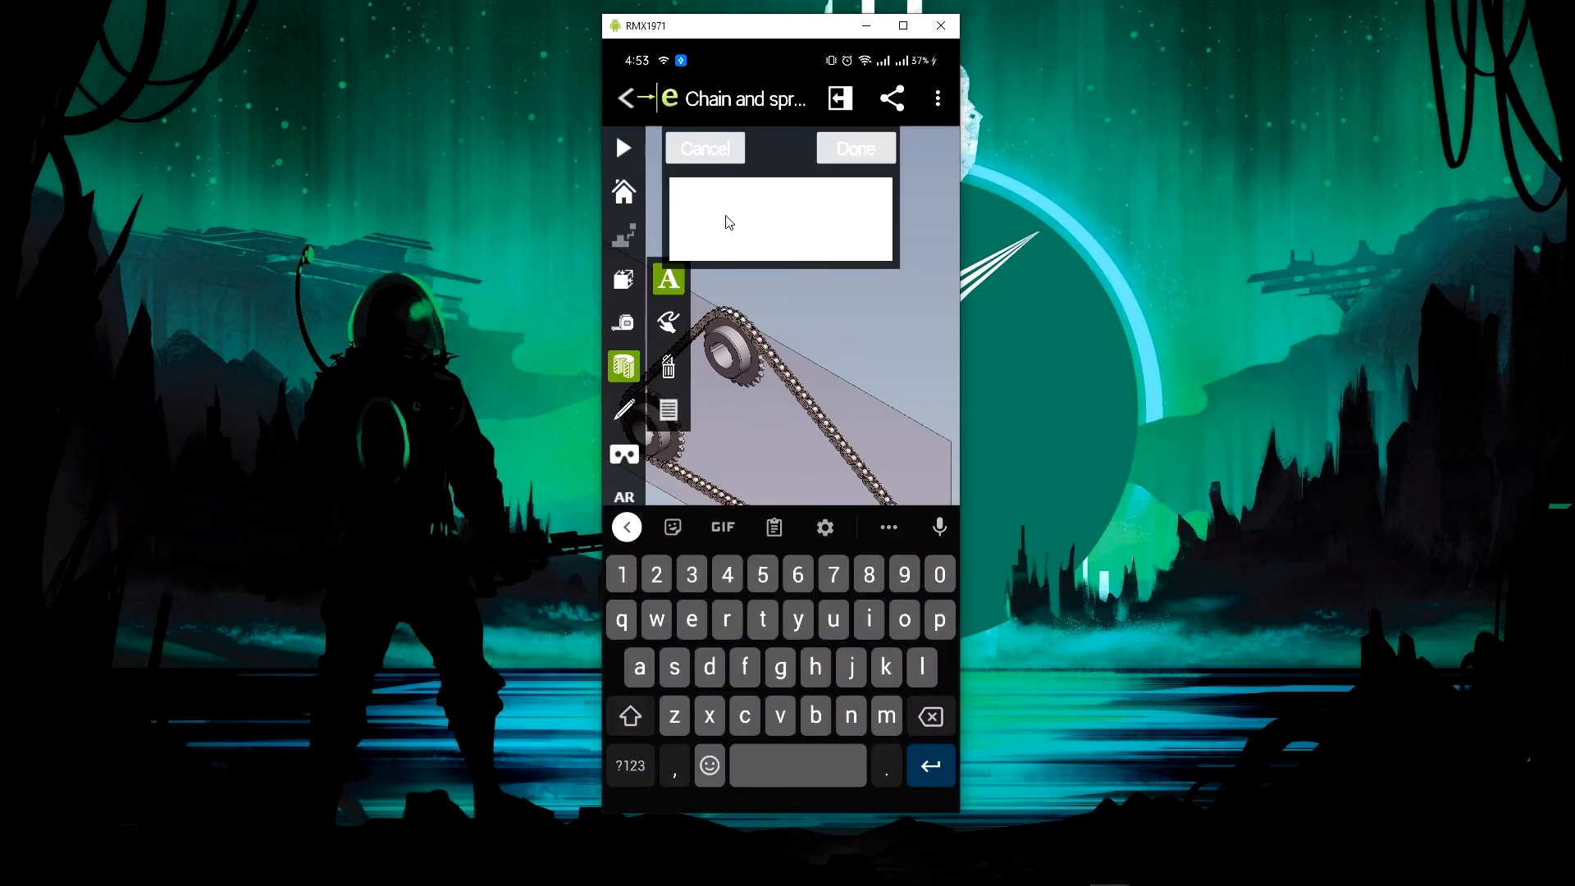
type("cdufhrfyuie")
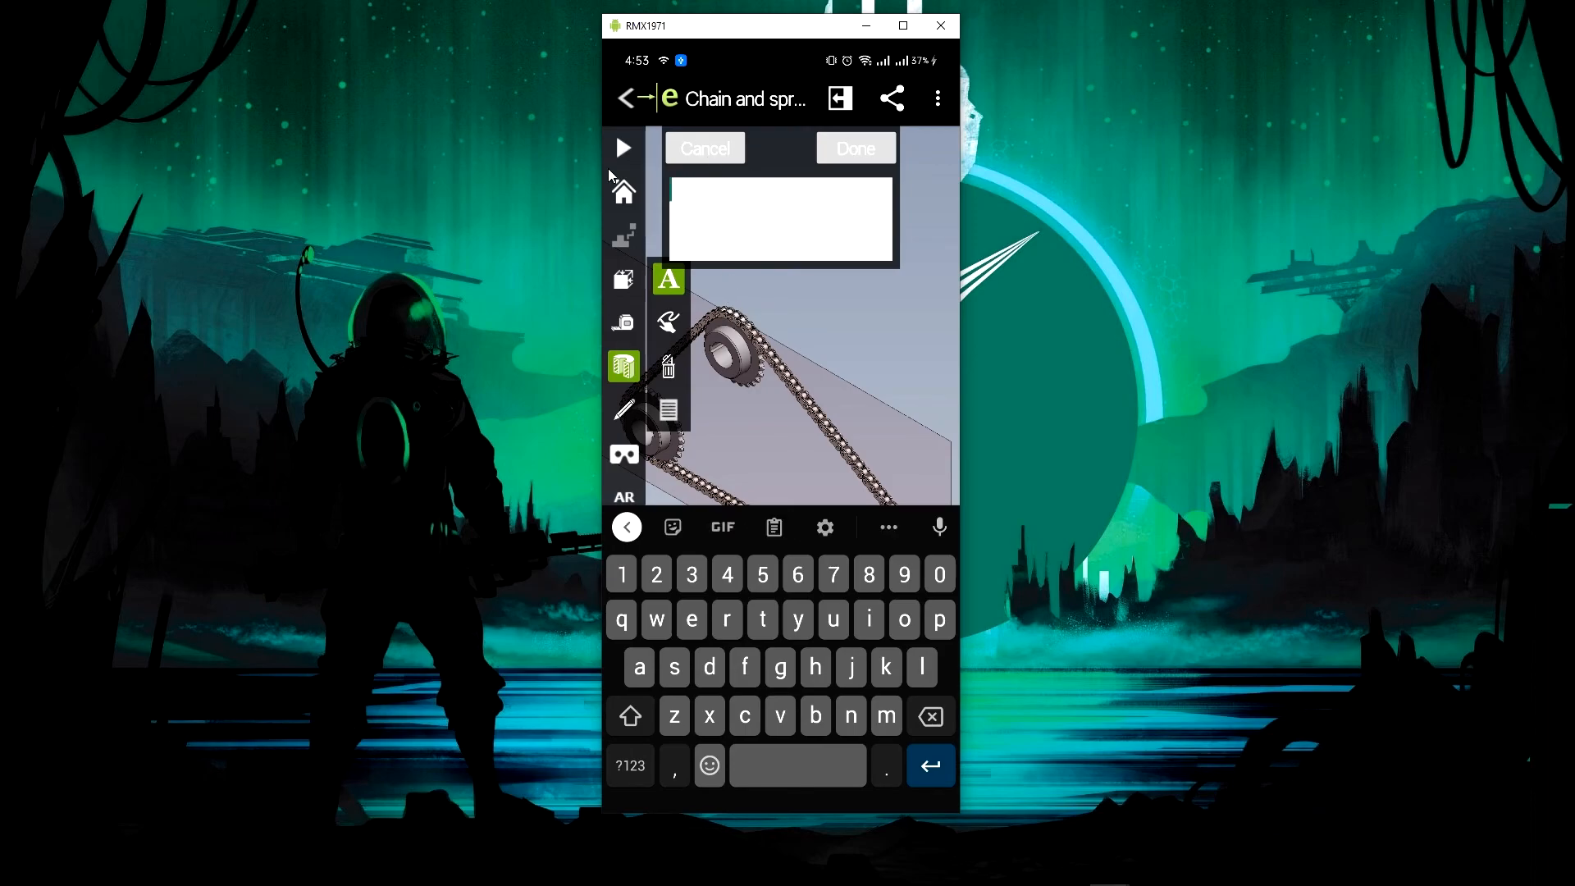
mouse_move(639, 372)
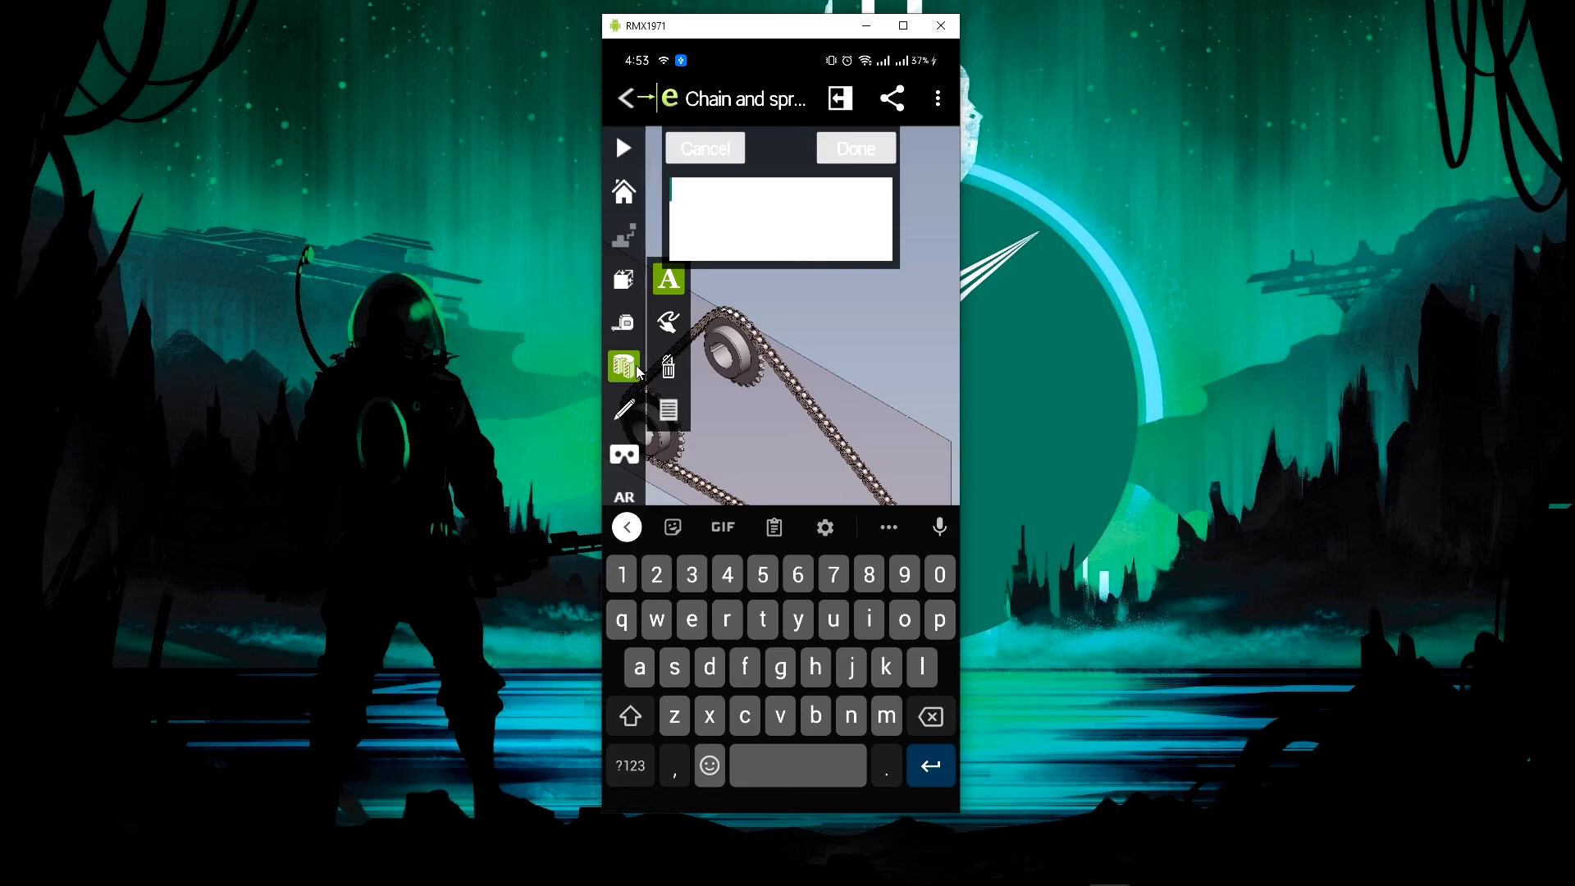
left_click(705, 148)
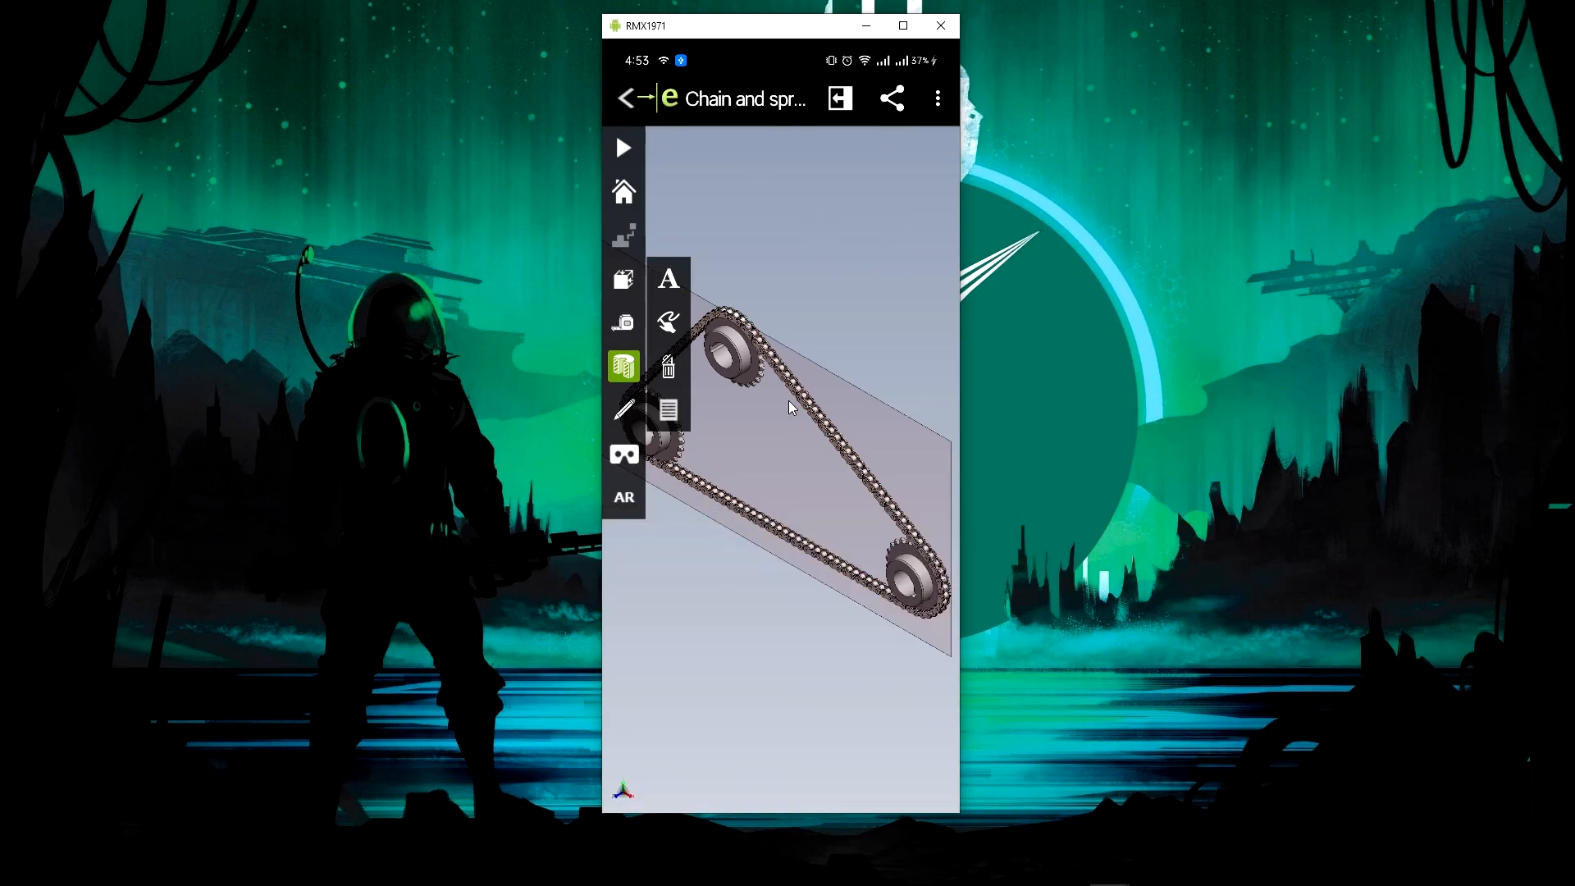